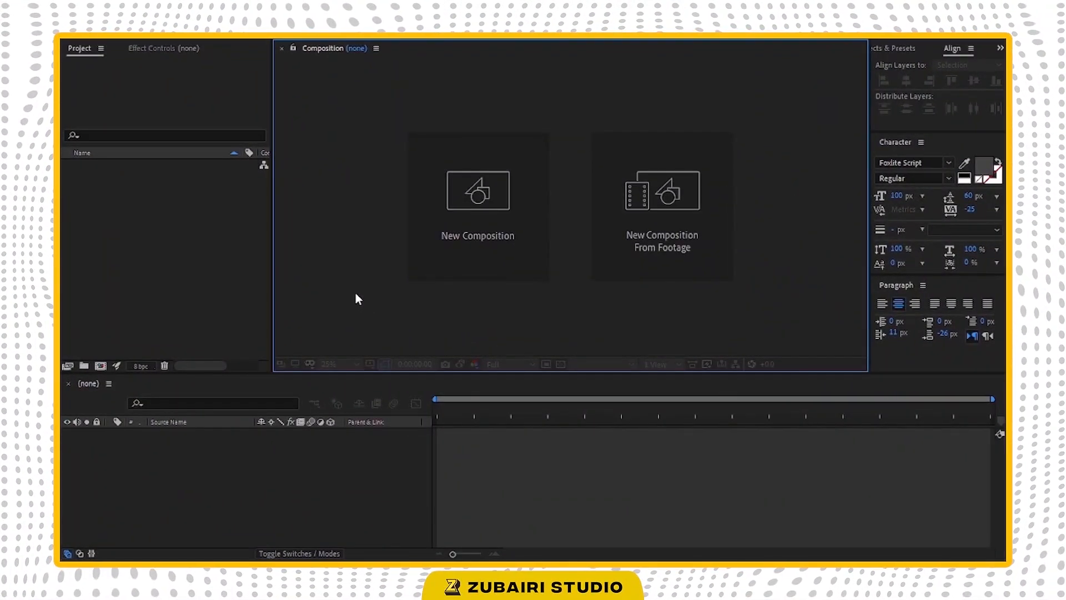
Step: Create the 'Render' composition at 1080 by 1500 and confirm its settings
{"action": "left_click", "coordinate": [477, 191]}
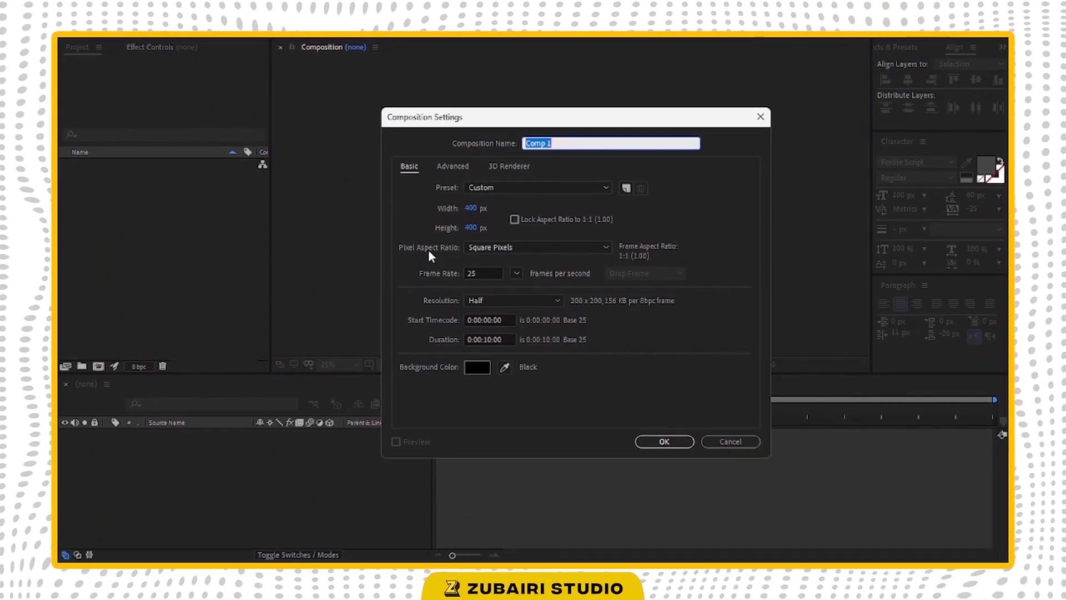
{"action": "type", "text": "Reb"}
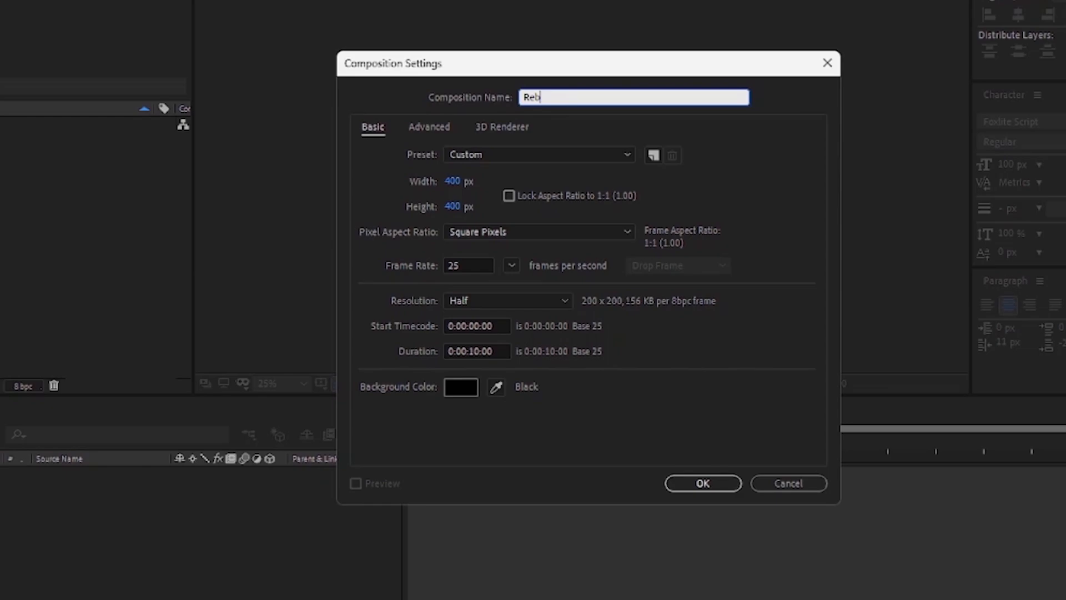
{"action": "type", "text": "nder"}
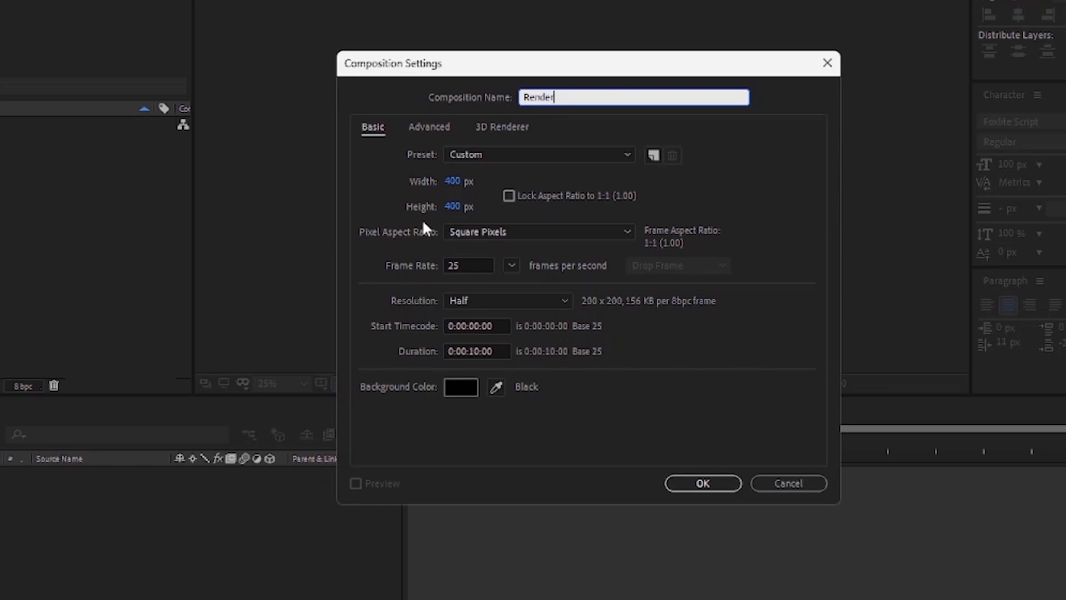
{"action": "type", "text": "108"}
{"action": "left_click", "coordinate": [460, 205]}
{"action": "type", "text": "1500"}
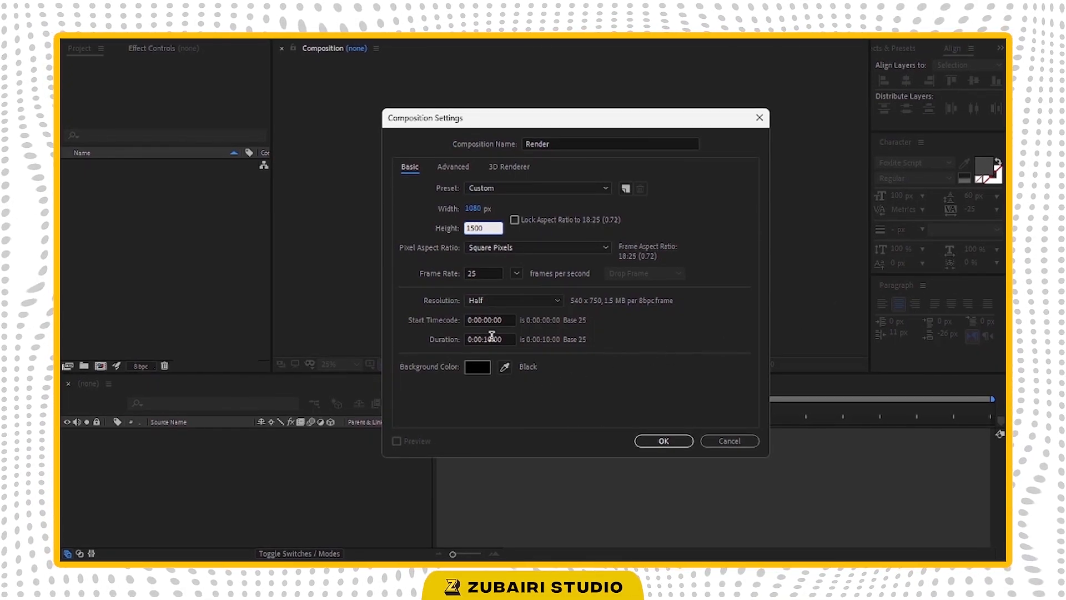
{"action": "left_click", "coordinate": [663, 441]}
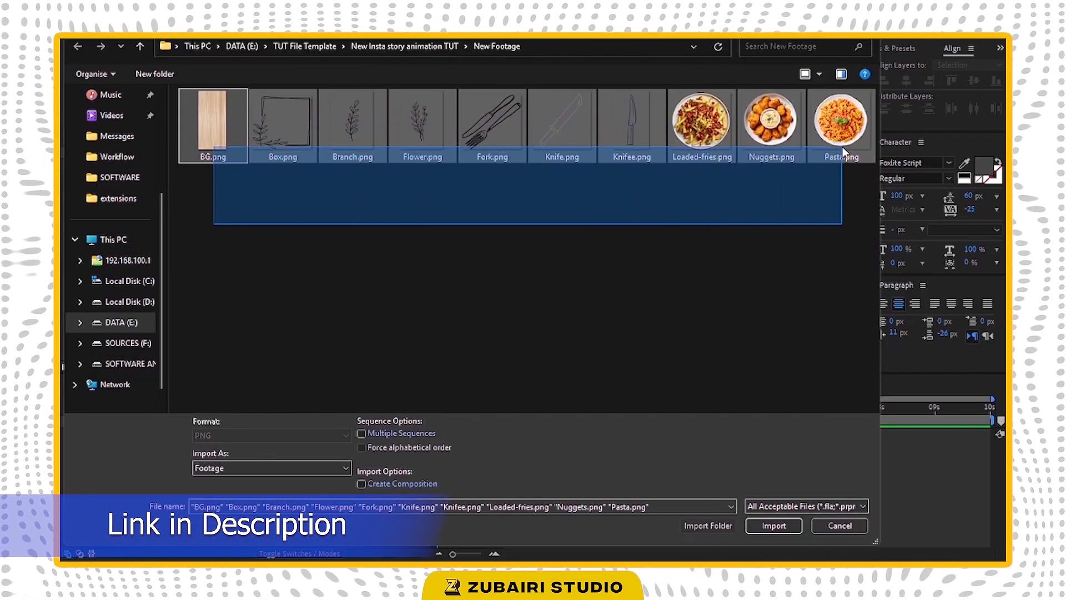
Step: Import the PNG images and name their project folder 'Footage'
{"action": "left_click", "coordinate": [773, 525]}
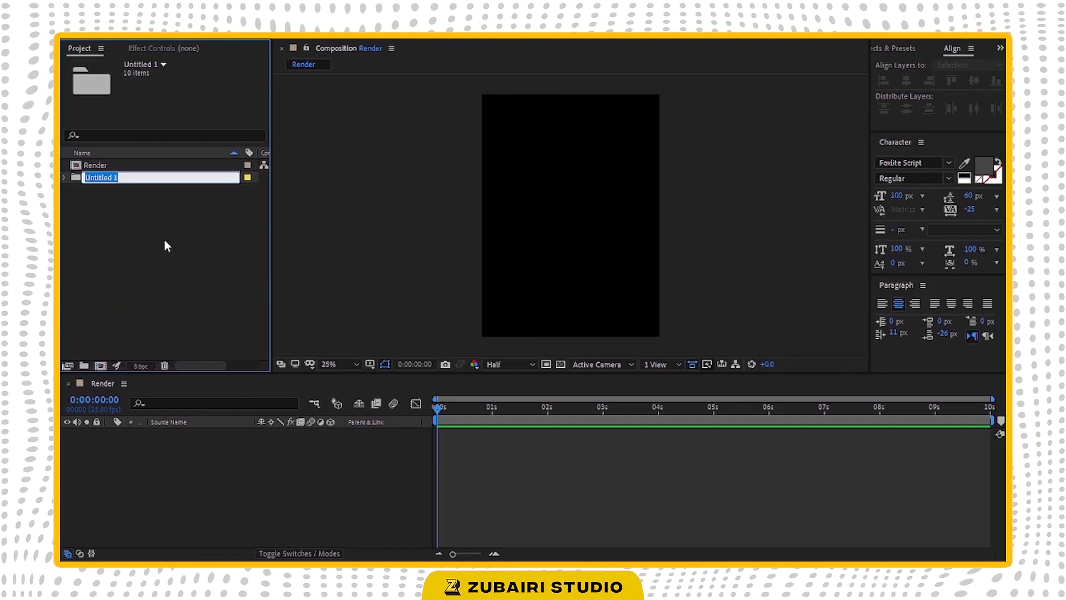
{"action": "type", "text": "Footage"}
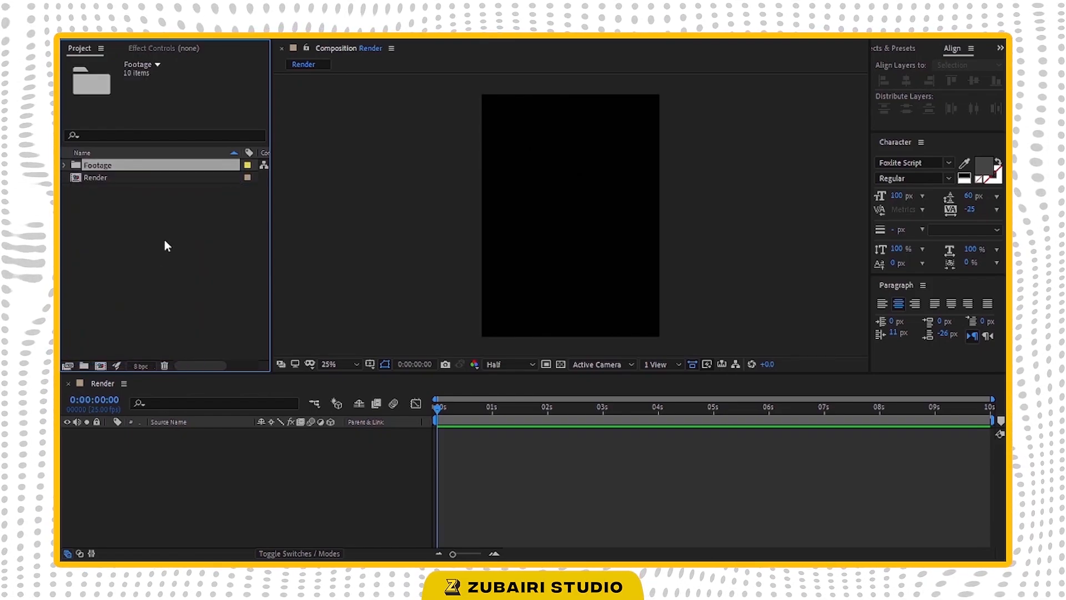
{"action": "left_click", "coordinate": [65, 165]}
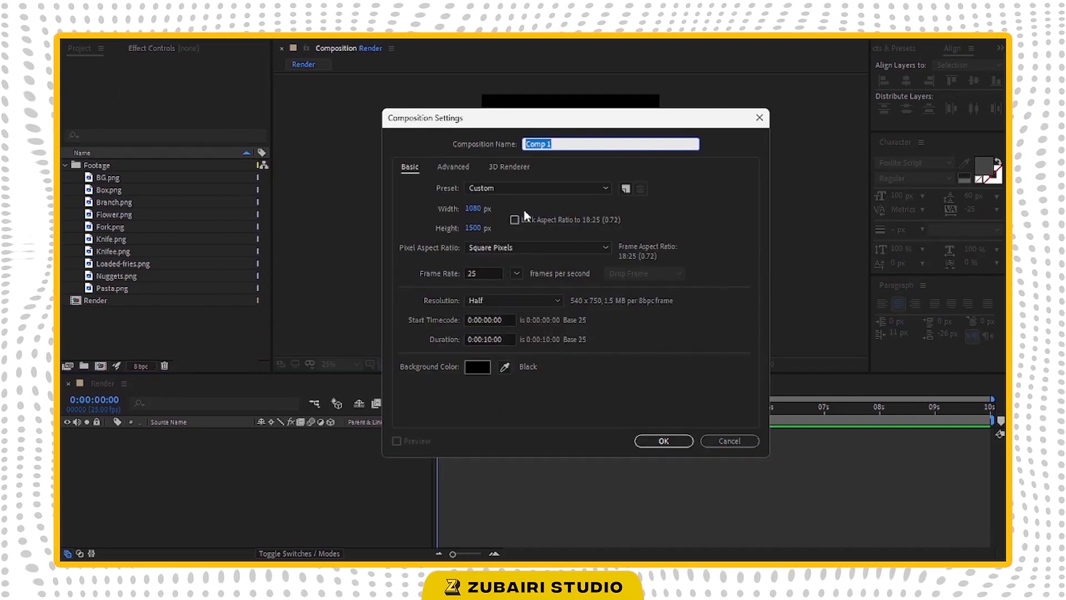
Step: Create the 'BG' composition at 1080 by 3000
{"action": "type", "text": "BG"}
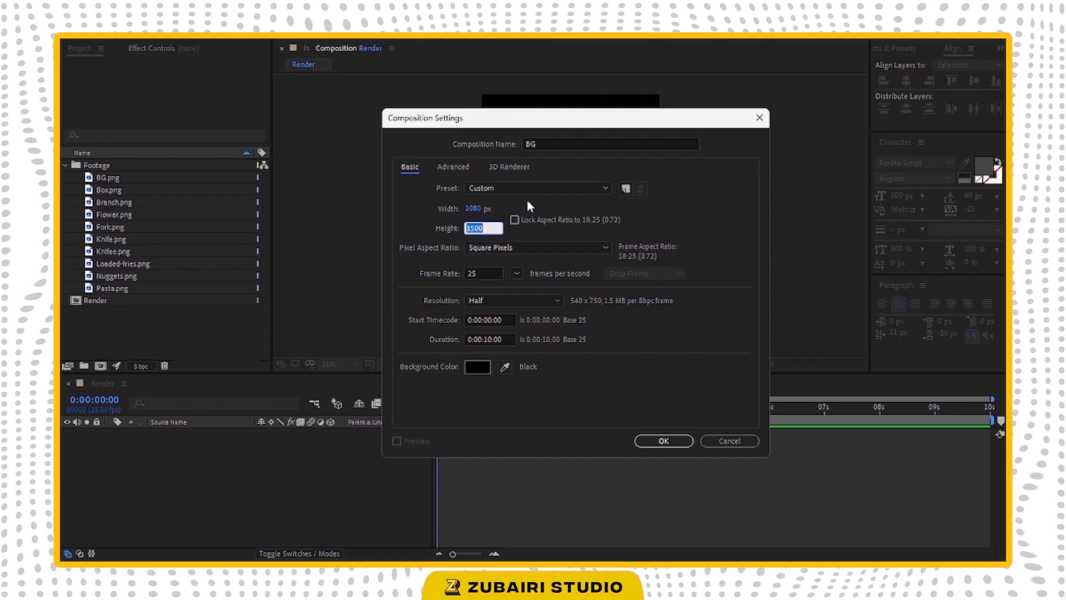
{"action": "type", "text": "3000"}
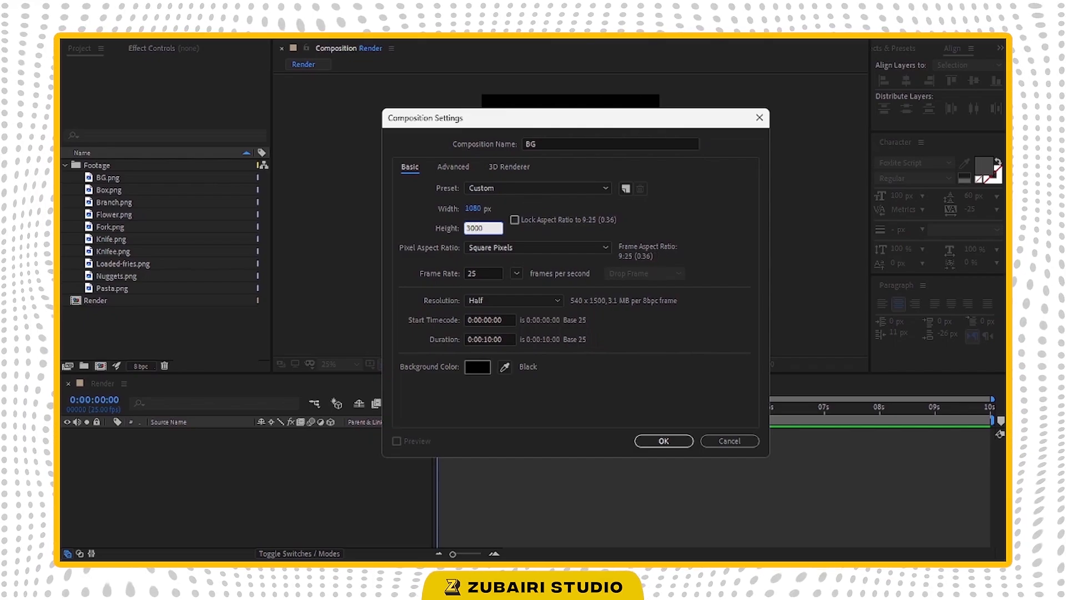
{"action": "left_click", "coordinate": [663, 441]}
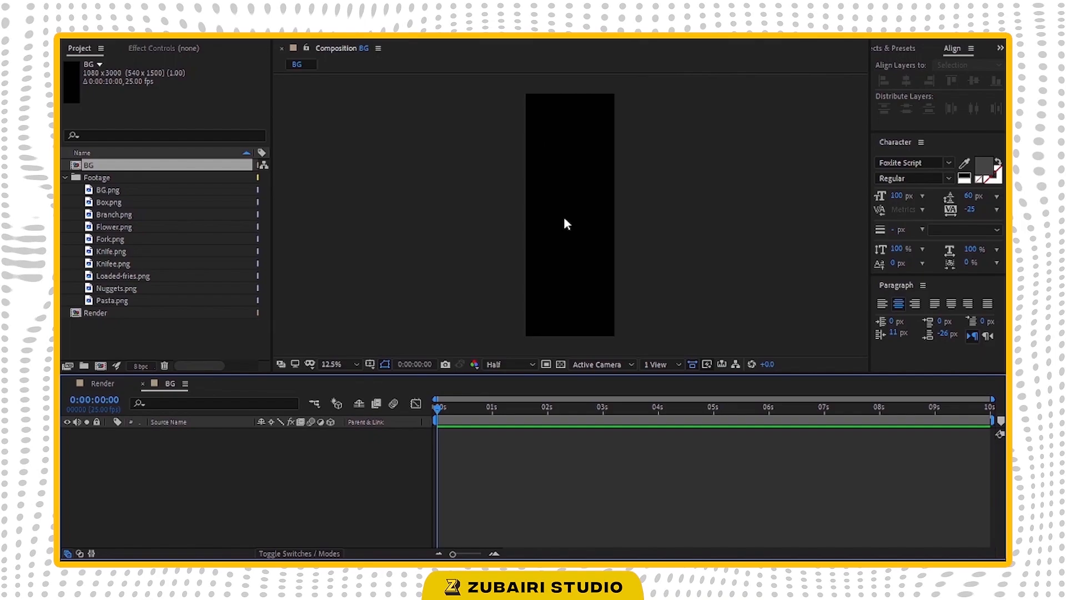
Step: Add the wood image to BG with Motion Tile, mirrored edges and 300 output size
{"action": "left_click", "coordinate": [108, 189]}
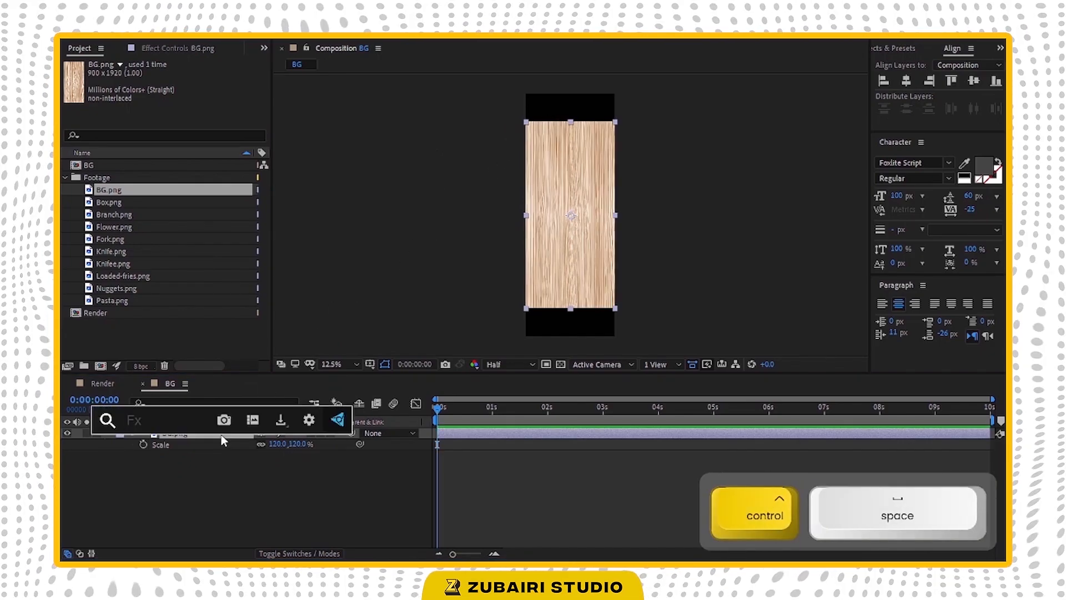
{"action": "type", "text": "moti"}
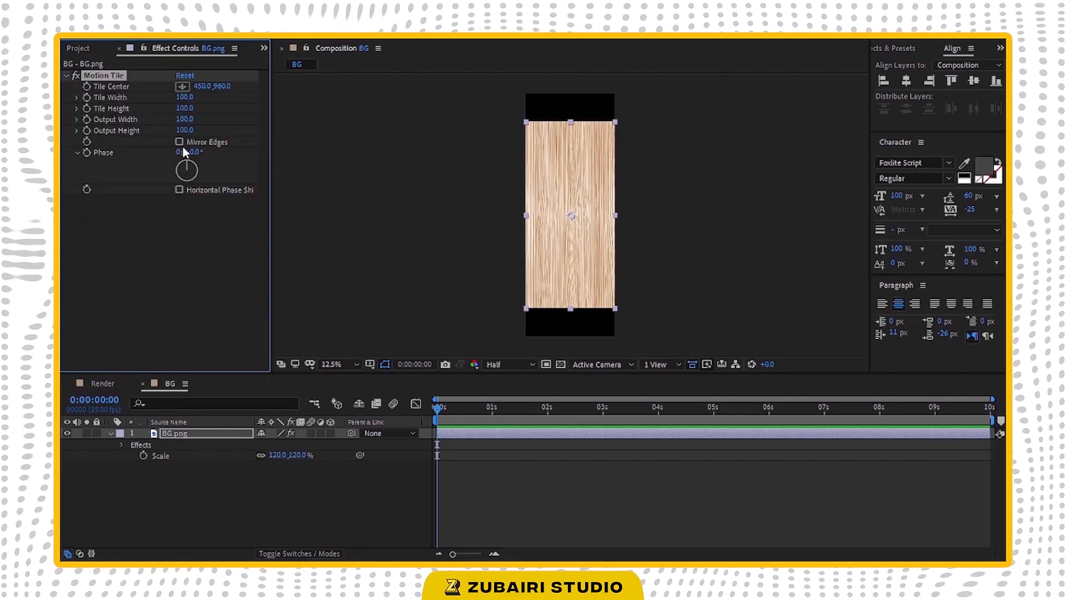
{"action": "left_click", "coordinate": [179, 142]}
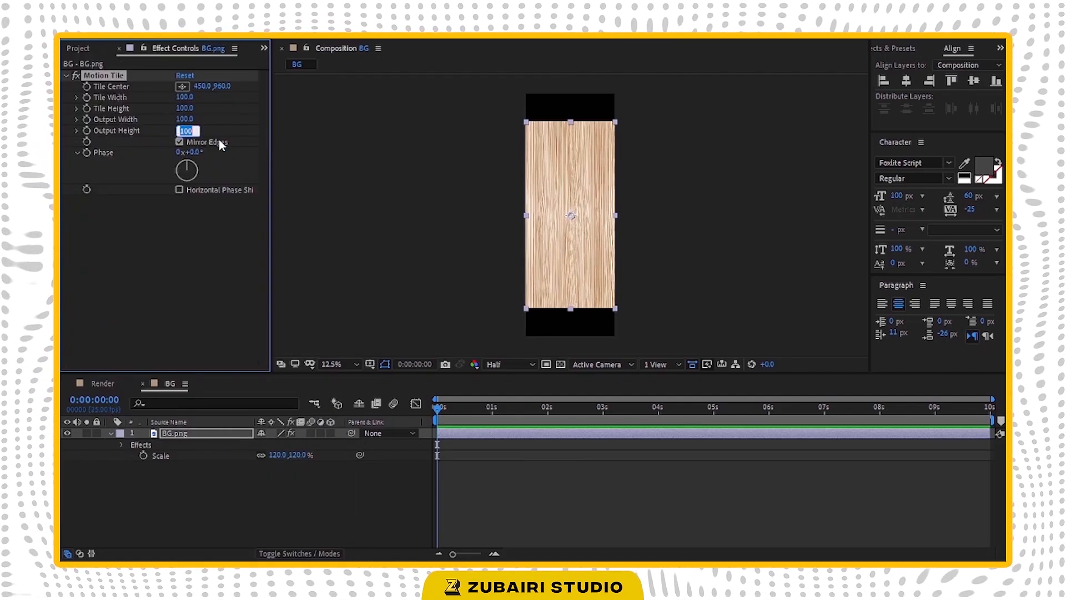
{"action": "type", "text": "300"}
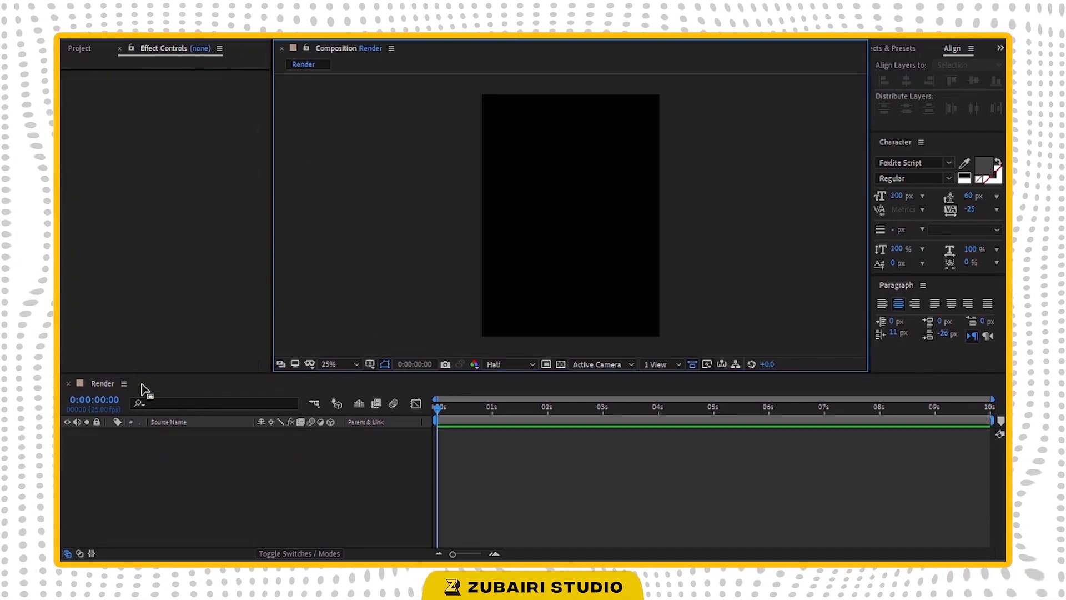
Step: Nest the BG composition into Render, aligned to the top of the frame
{"action": "left_click", "coordinate": [78, 48]}
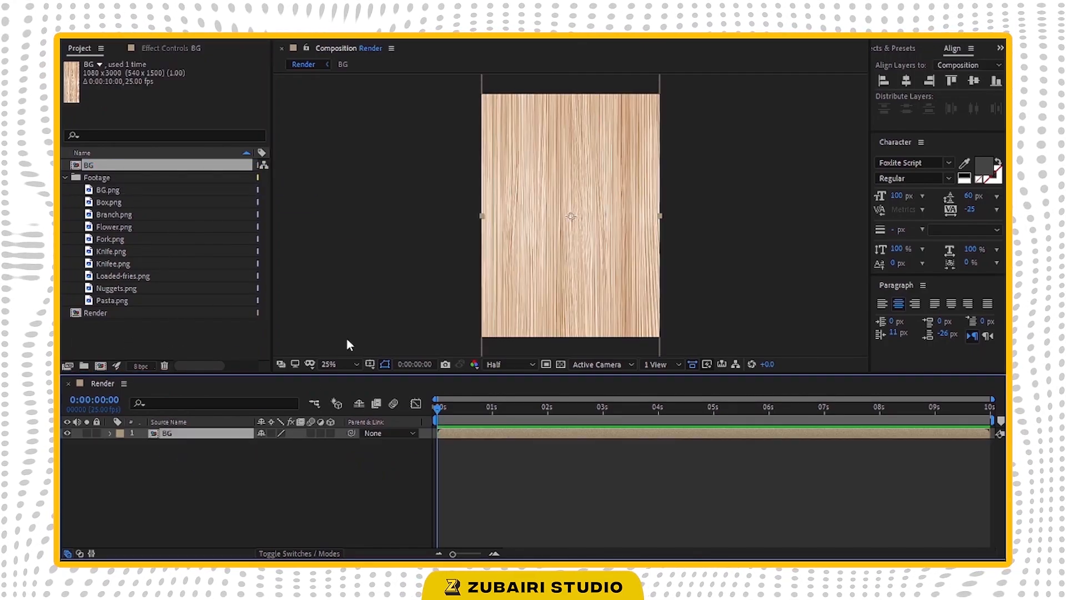
{"action": "left_click", "coordinate": [355, 364]}
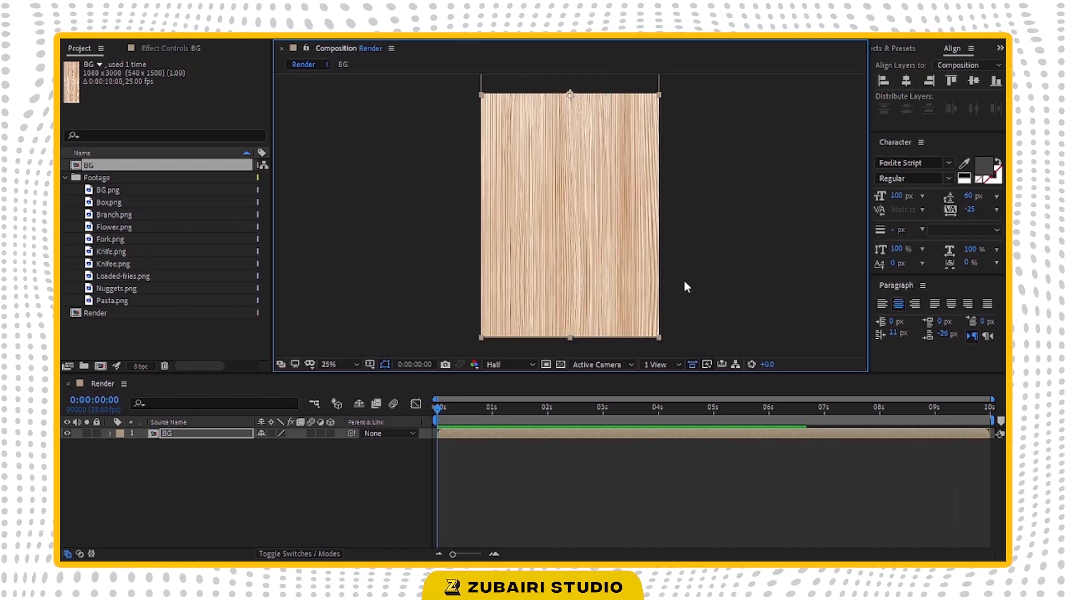
Step: Add Knife.png to Render tilted 30 degrees near the bottom, with a Fill effect
{"action": "left_click", "coordinate": [111, 251]}
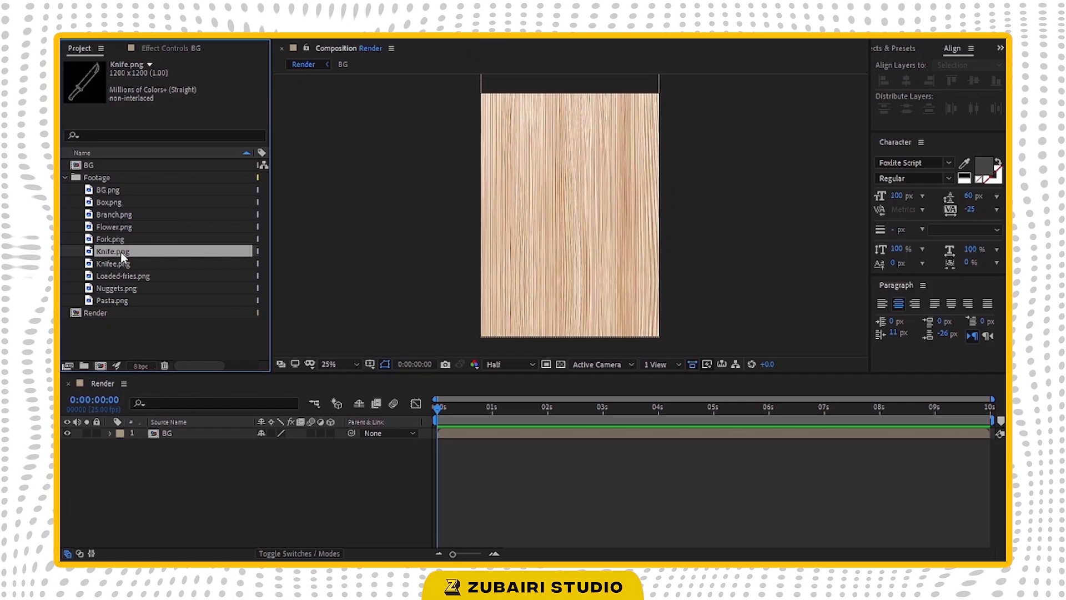
{"action": "double_click", "coordinate": [167, 434]}
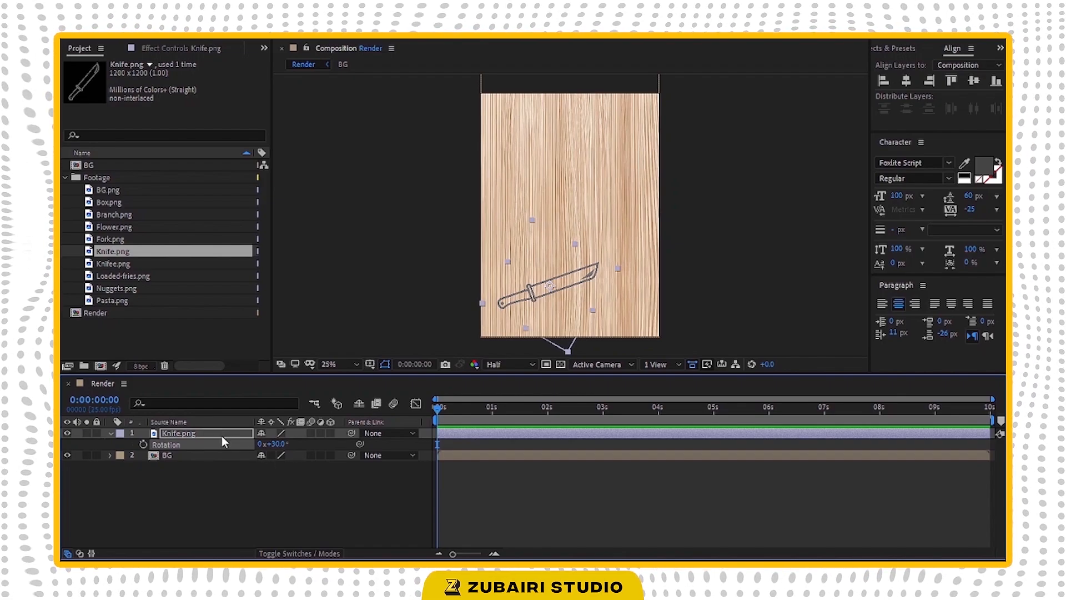
{"action": "type", "text": "fi"}
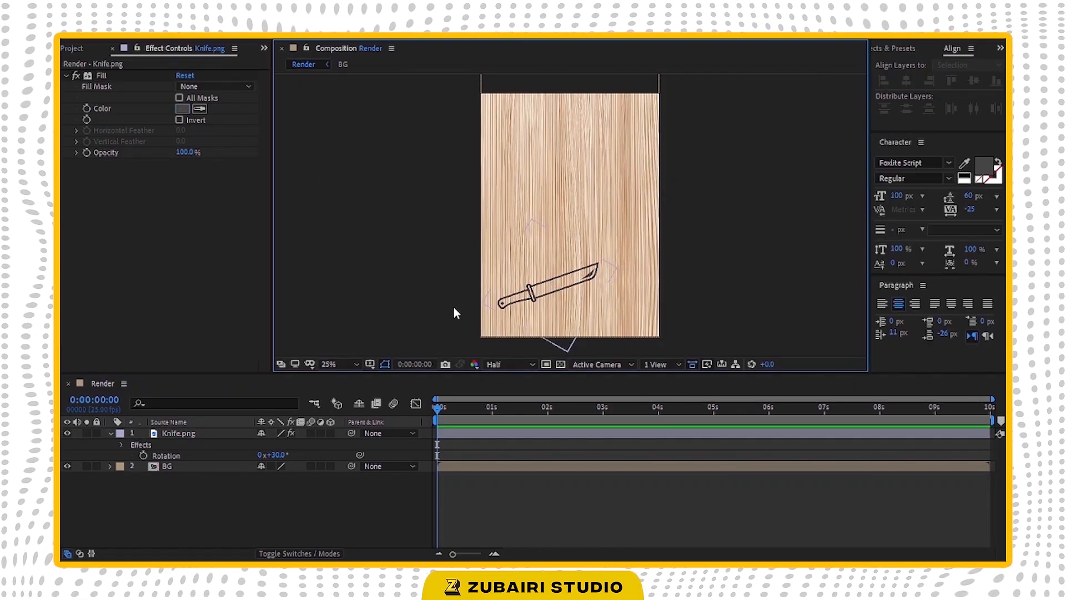
{"action": "left_click", "coordinate": [73, 47]}
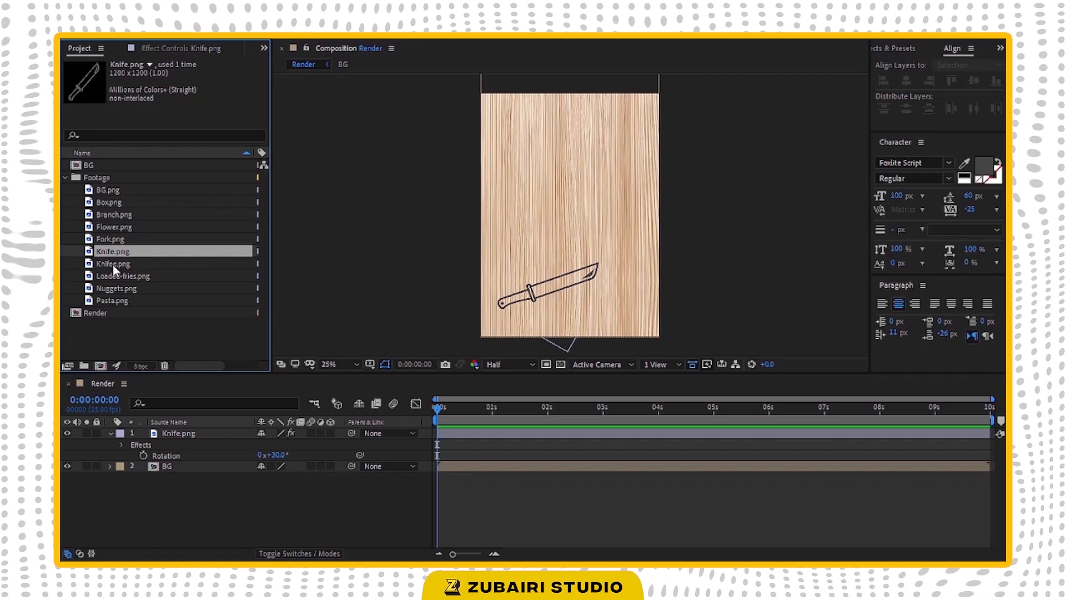
Step: Place Pasta.png upper left in Render and pick Flower.png for the upper right
{"action": "left_click", "coordinate": [111, 300]}
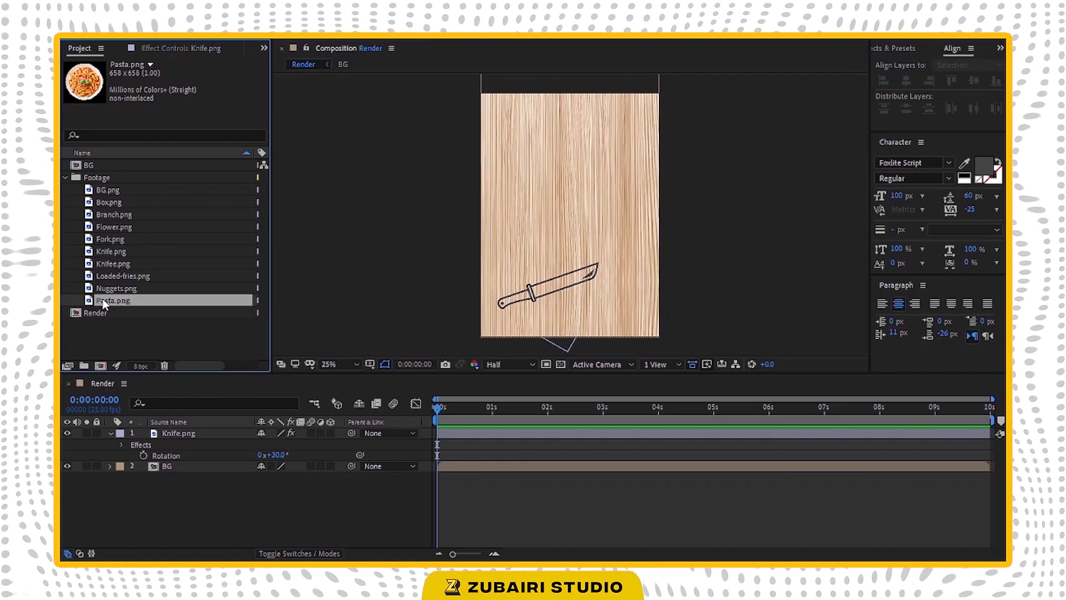
{"action": "left_click_drag", "start_coordinate": [112, 300], "coordinate": [570, 214]}
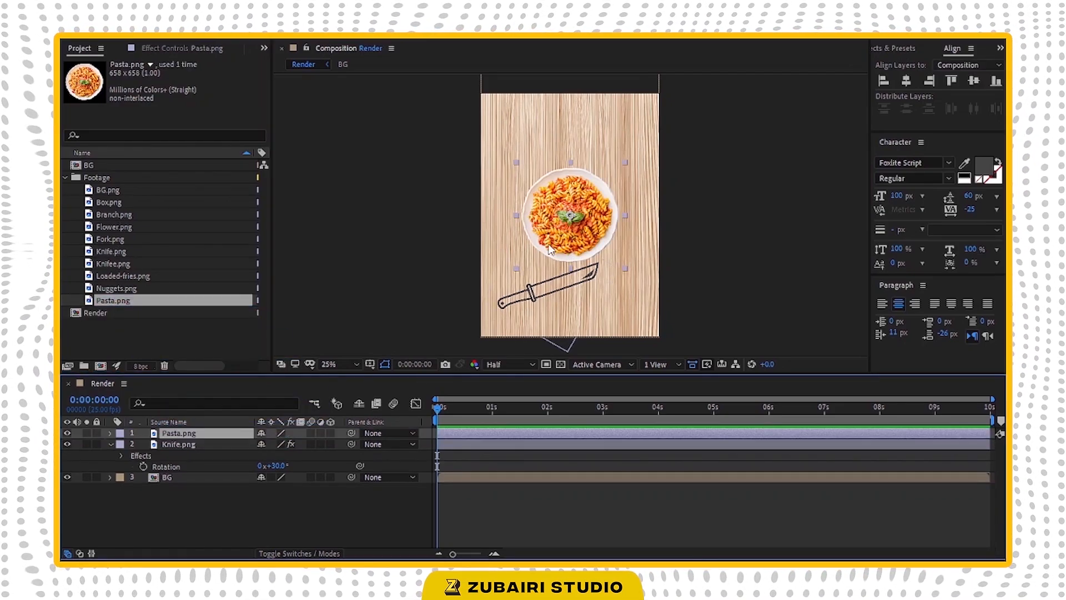
{"action": "left_click_drag", "start_coordinate": [569, 215], "coordinate": [532, 214]}
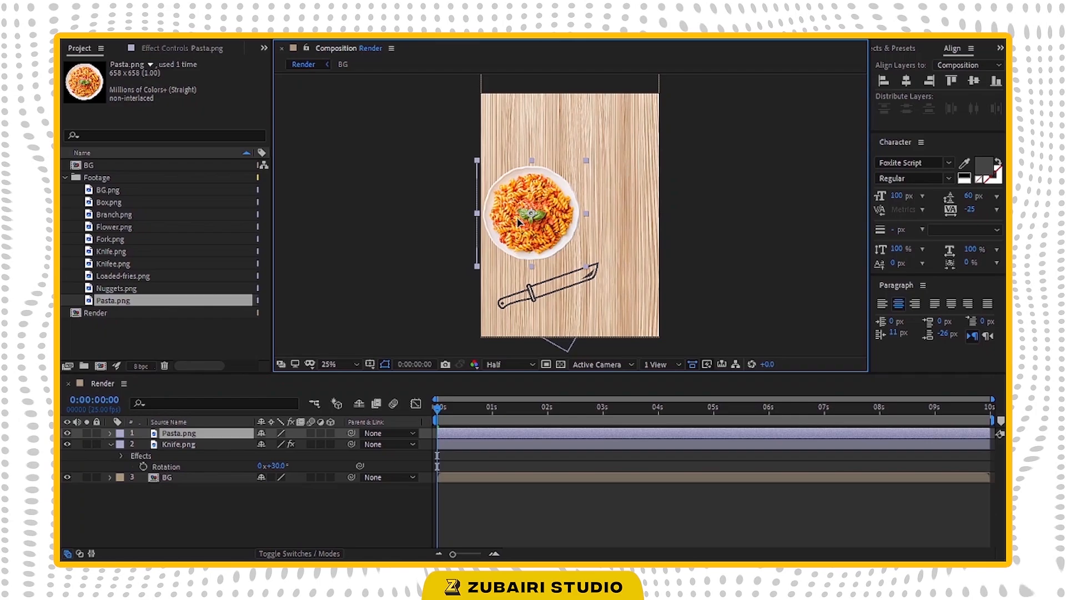
{"action": "left_click", "coordinate": [177, 432]}
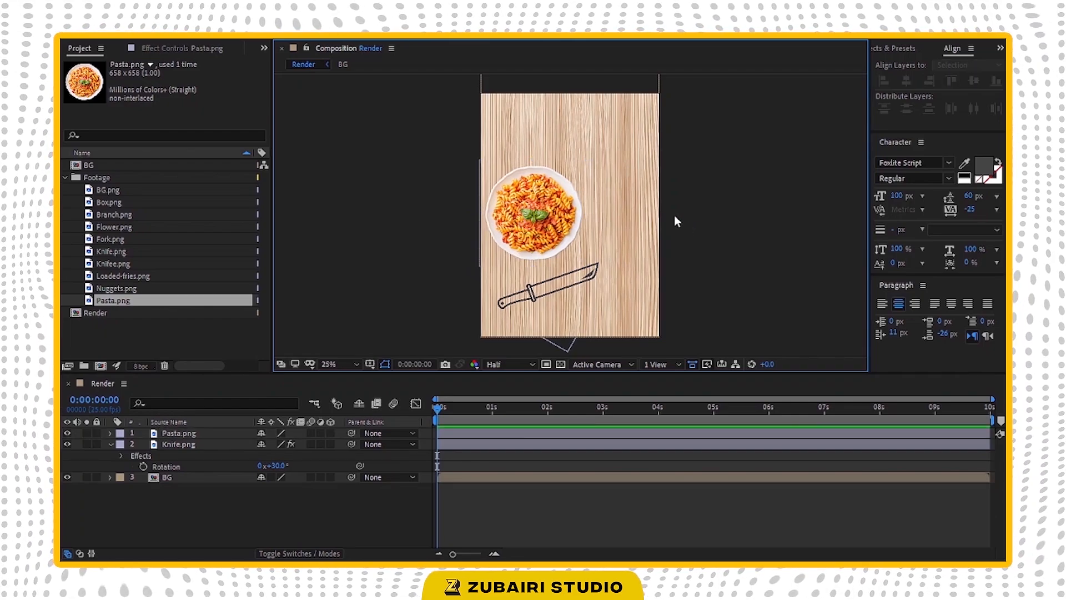
{"action": "left_click", "coordinate": [114, 226]}
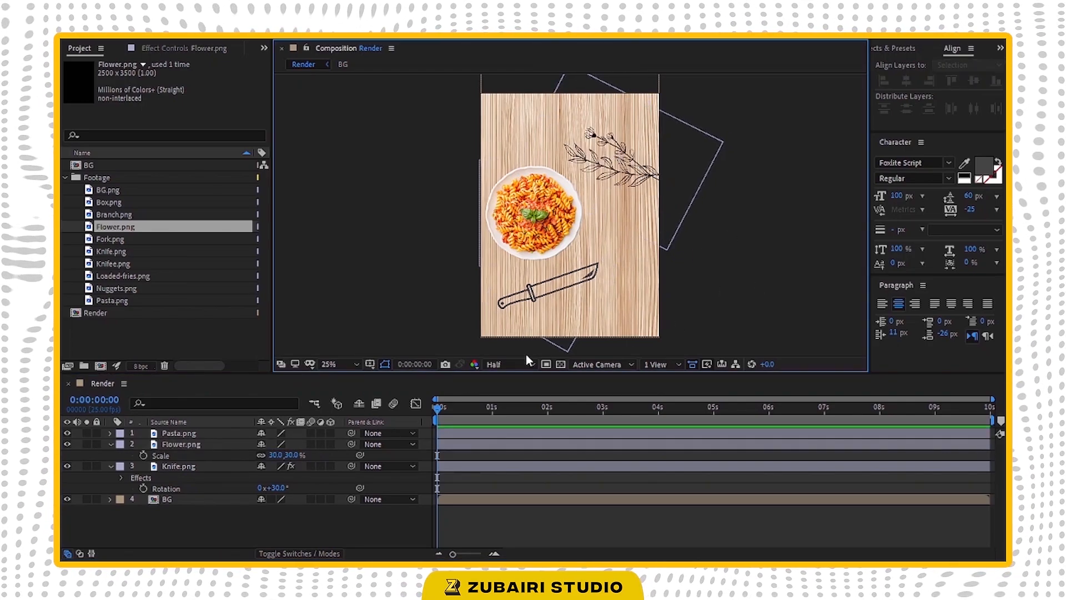
Step: Precompose the pasta plate layer into Media_01
{"action": "left_click", "coordinate": [180, 433]}
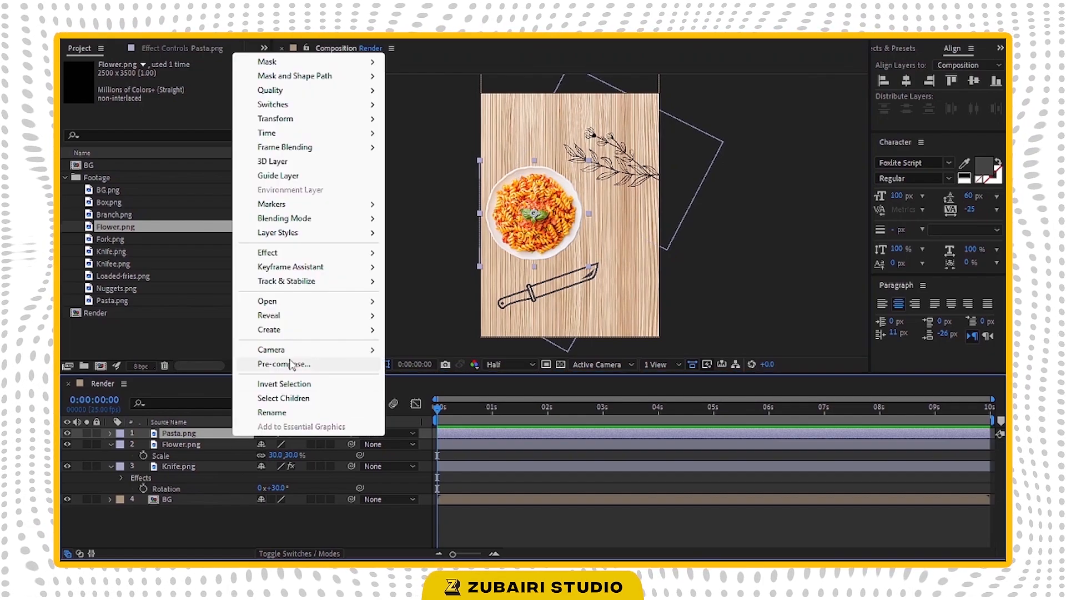
{"action": "left_click", "coordinate": [283, 364]}
{"action": "type", "text": "Media_01"}
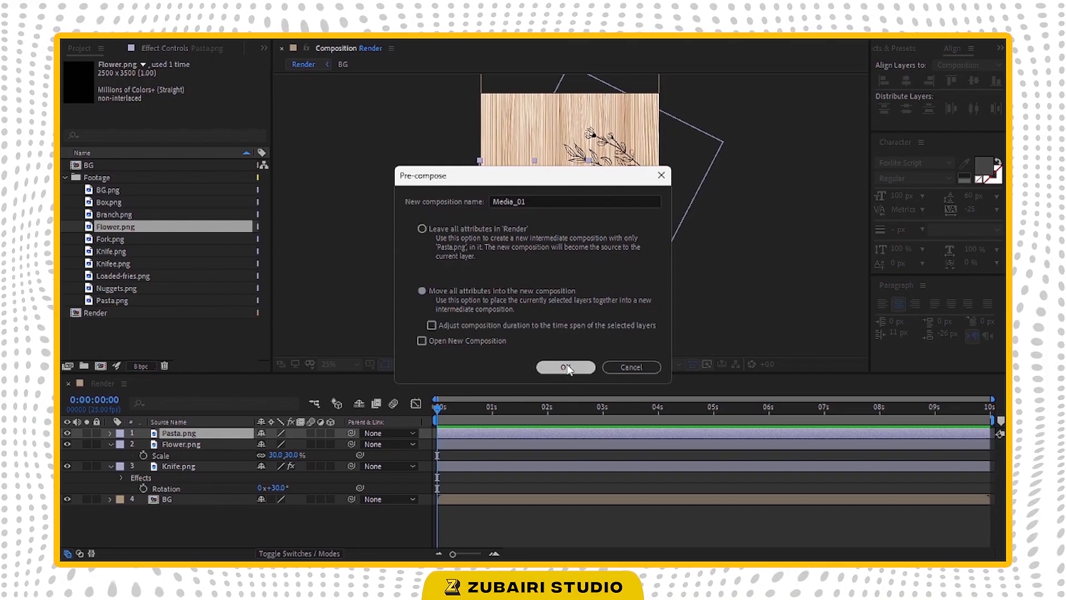
{"action": "left_click", "coordinate": [566, 366]}
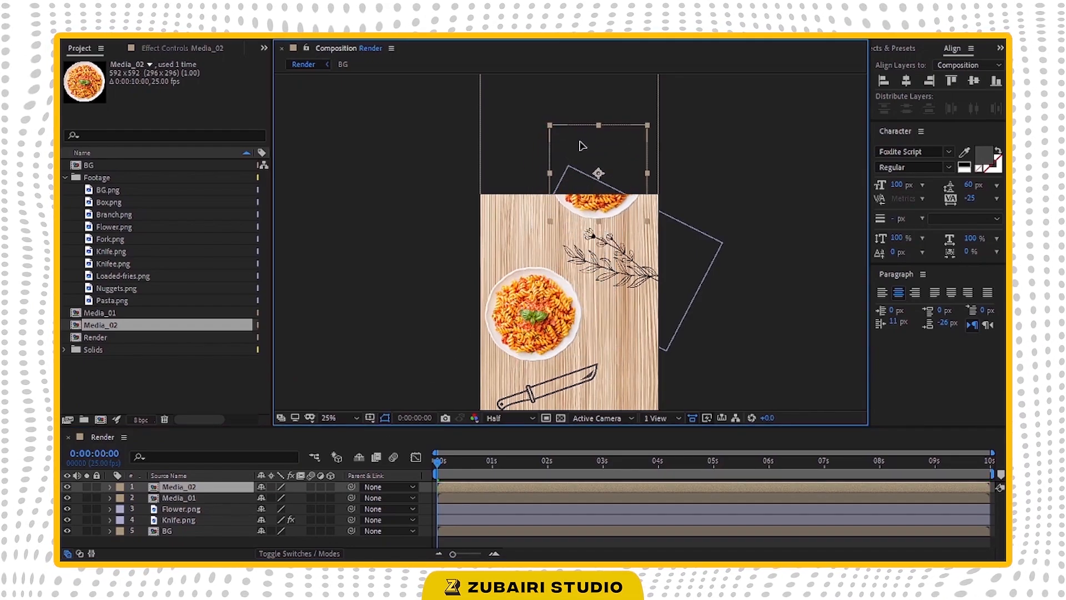
Step: Shrink the flower to 25% and select the second plate composition layer
{"action": "left_click", "coordinate": [180, 509]}
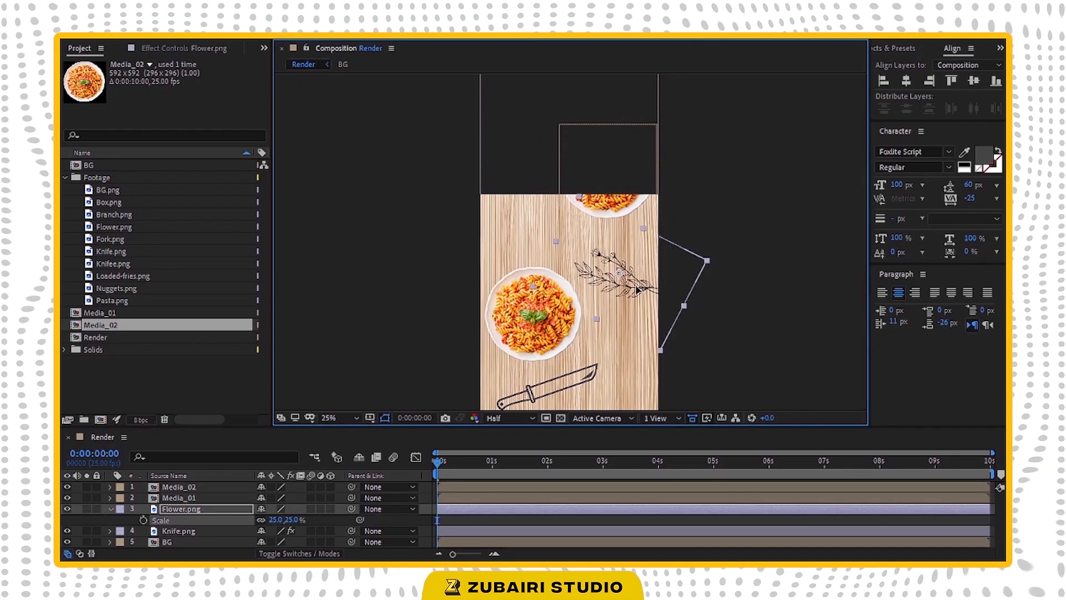
{"action": "left_click", "coordinate": [174, 487]}
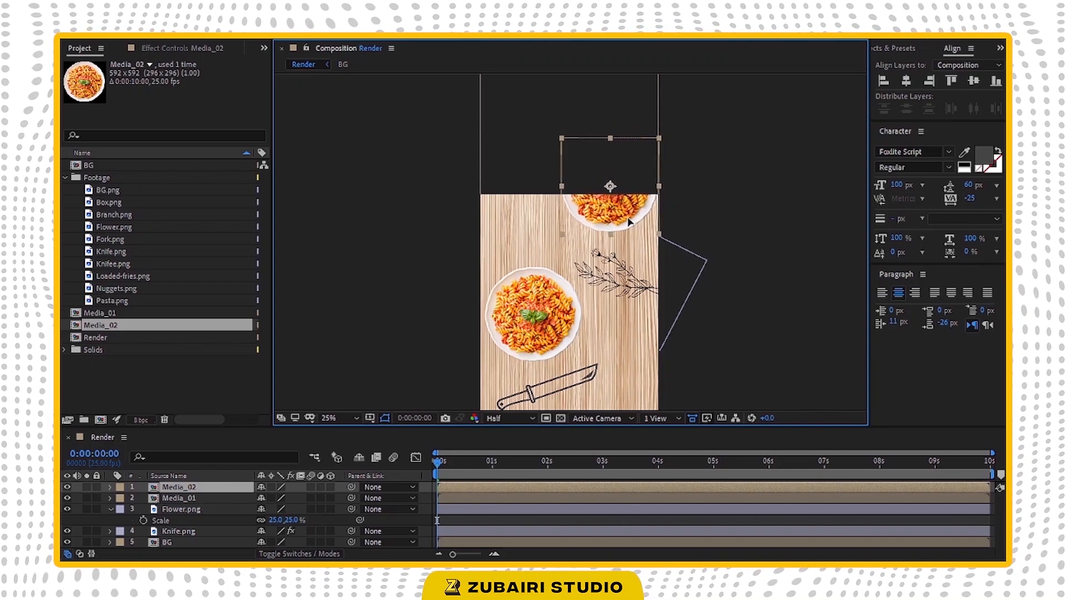
{"action": "left_click", "coordinate": [172, 486]}
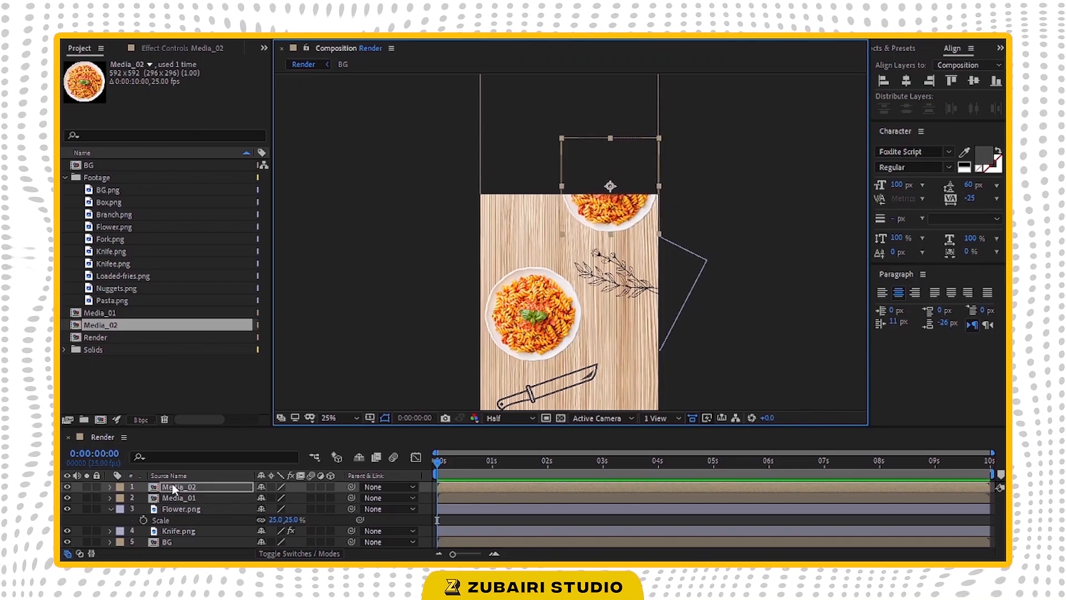
Step: Open Media_02 and pick Loaded-fries.png to replace its pasta image
{"action": "double_click", "coordinate": [99, 325]}
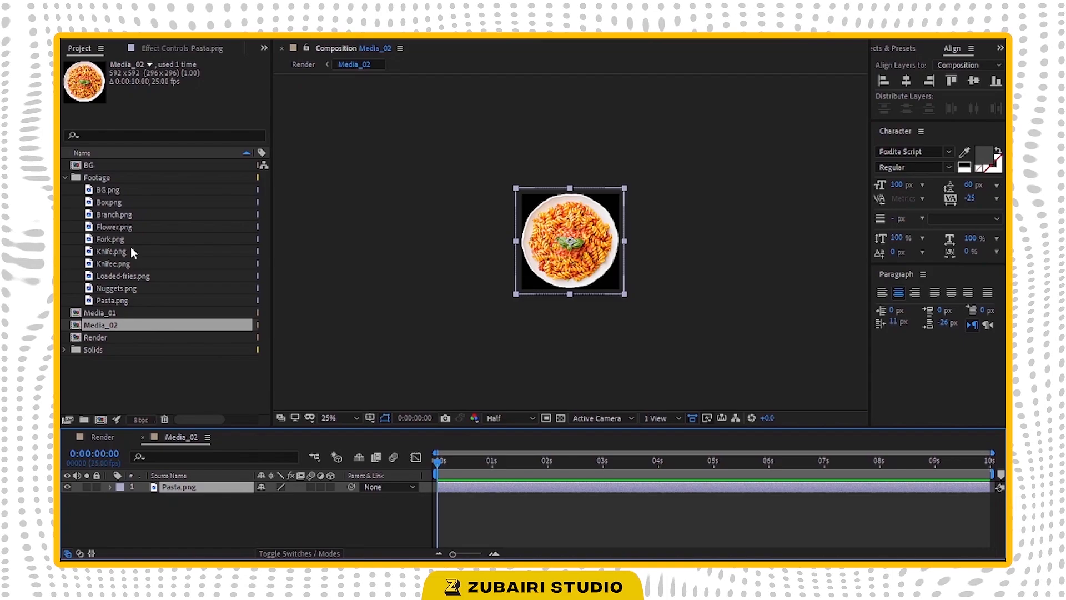
{"action": "mouse_move", "coordinate": [112, 293]}
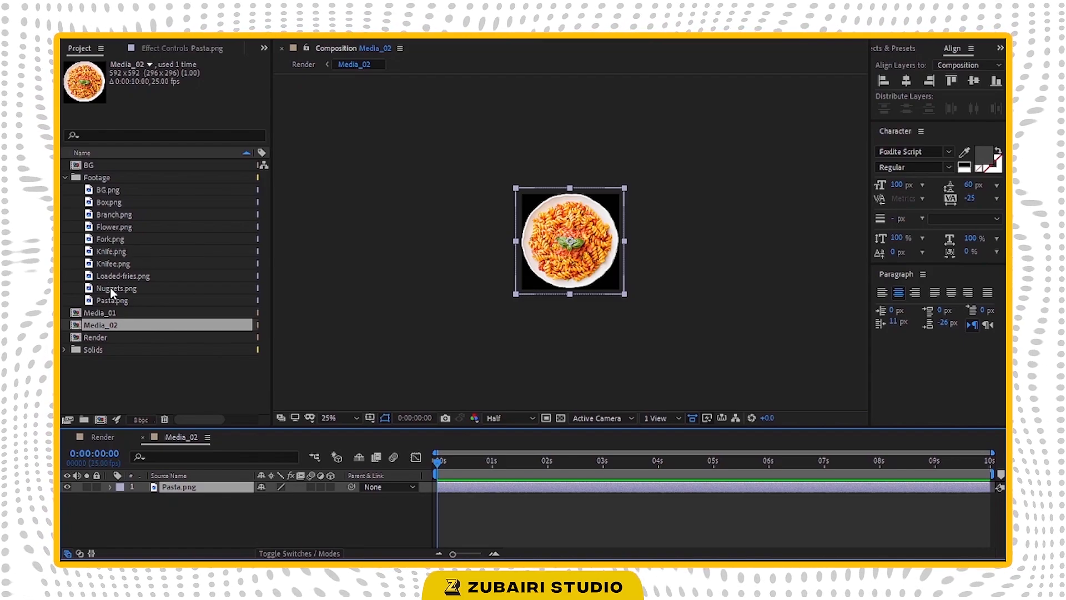
{"action": "left_click", "coordinate": [124, 275]}
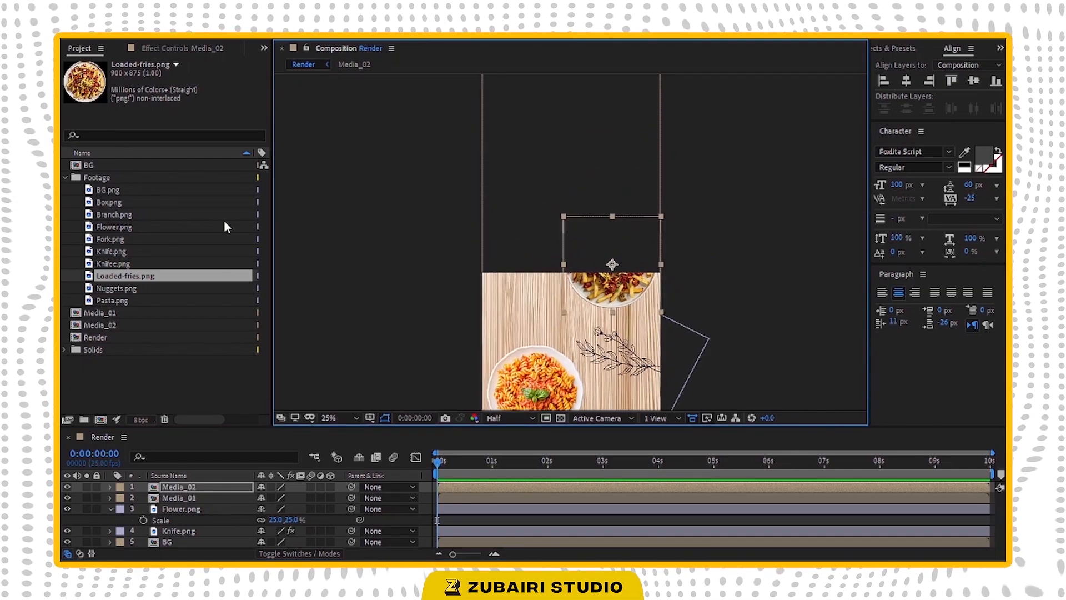
Step: Add the Box.png outline and move it toward the table's upper left
{"action": "left_click", "coordinate": [108, 201]}
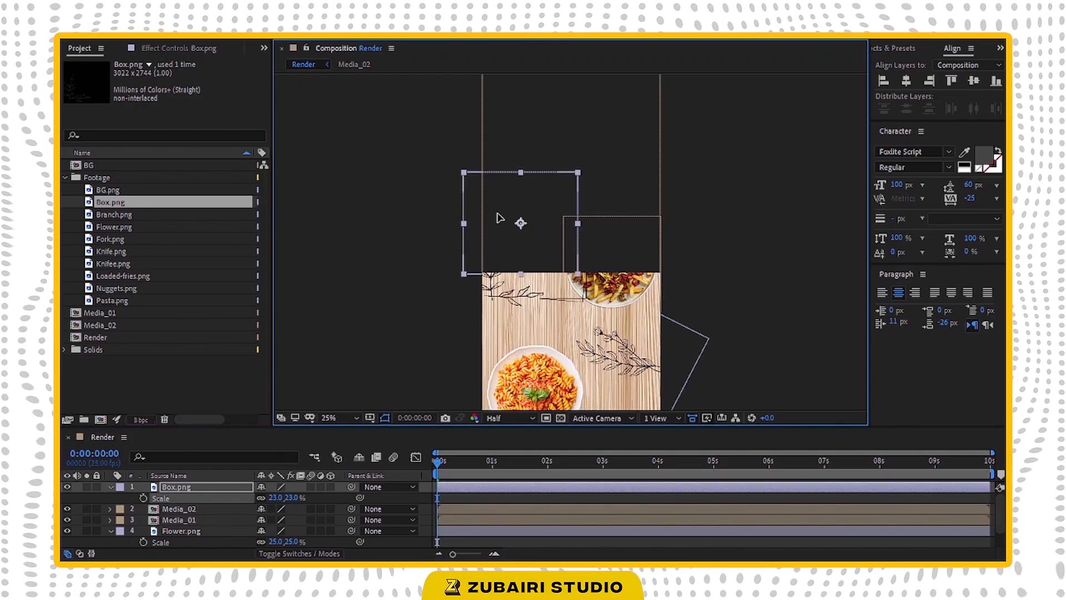
{"action": "left_click_drag", "start_coordinate": [520, 222], "coordinate": [520, 163]}
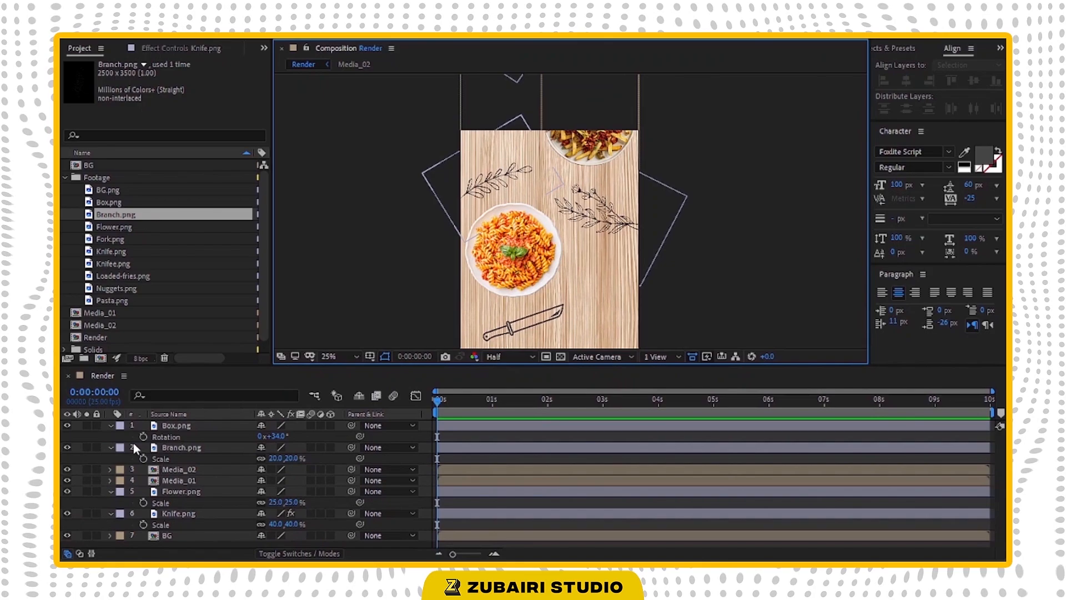
Step: Add Camera 1 to Render and create an orbit null controlling it
{"action": "right_click", "coordinate": [138, 447]}
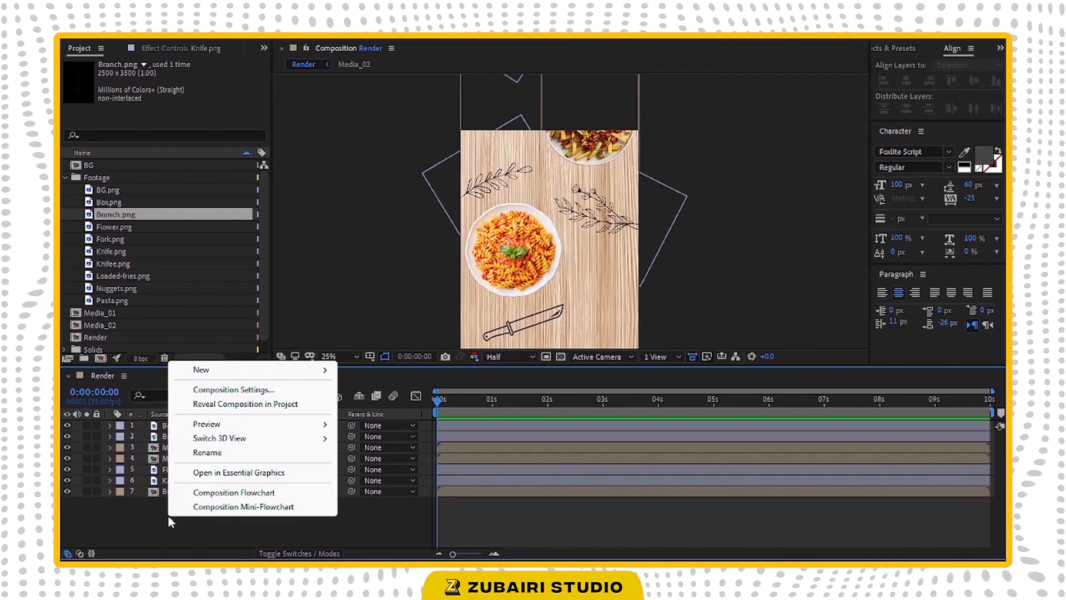
{"action": "mouse_move", "coordinate": [201, 370]}
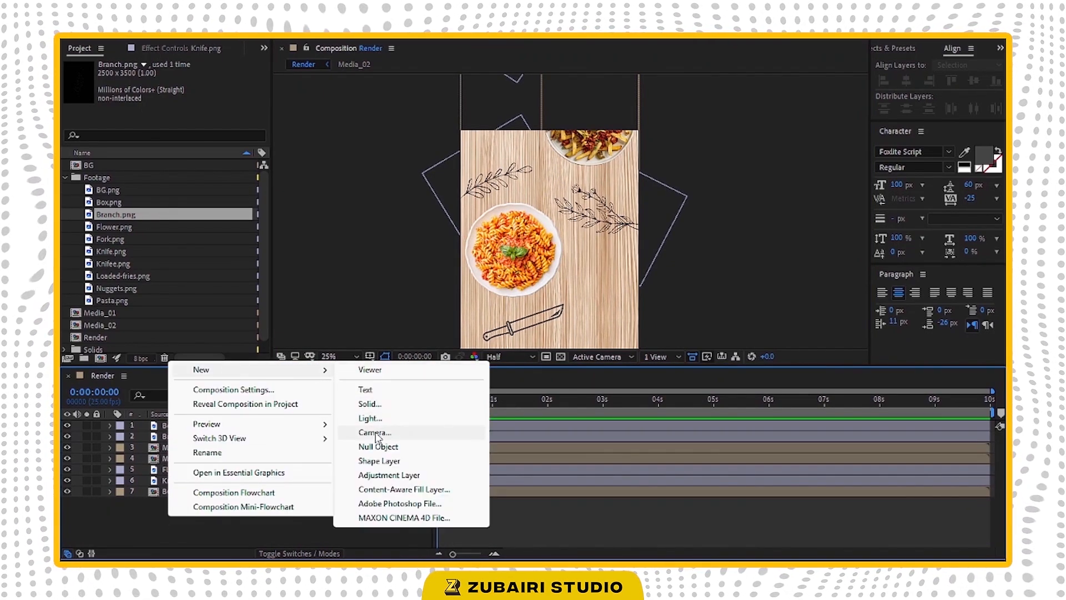
{"action": "left_click", "coordinate": [374, 432]}
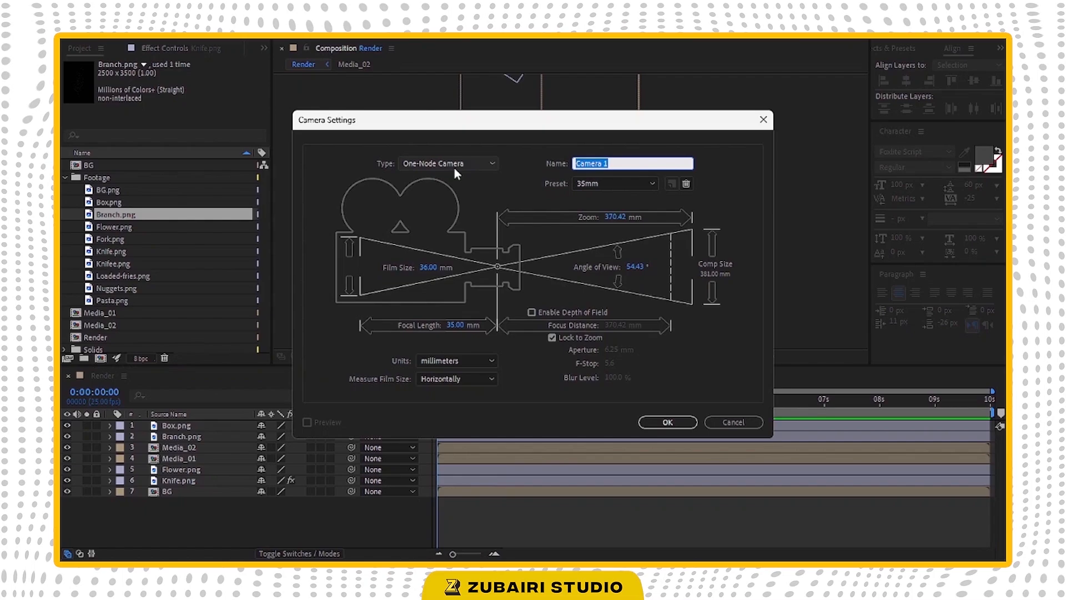
{"action": "left_click", "coordinate": [668, 422]}
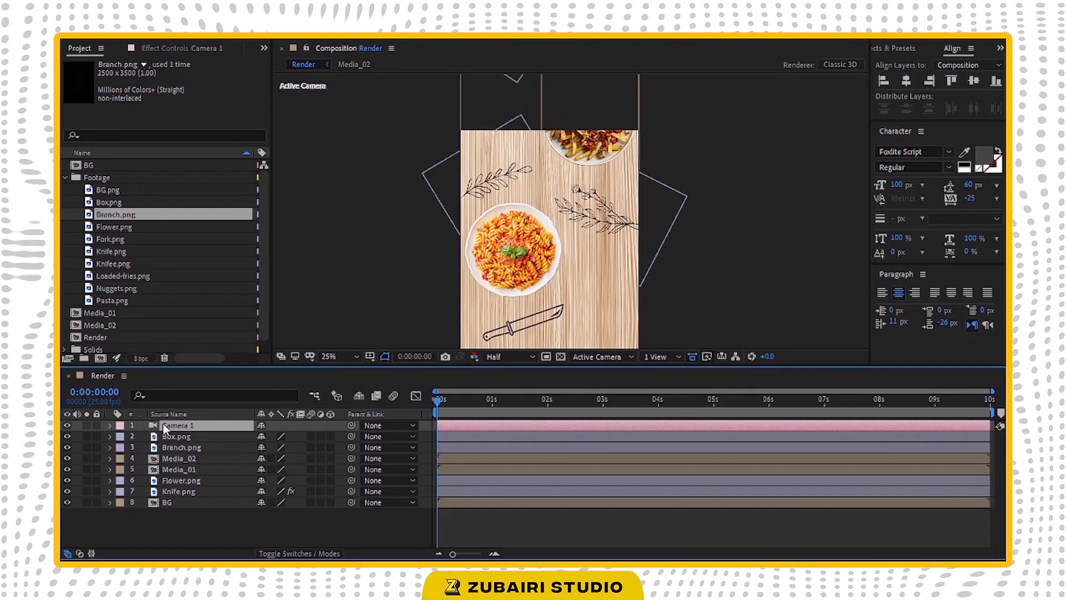
{"action": "right_click", "coordinate": [179, 425]}
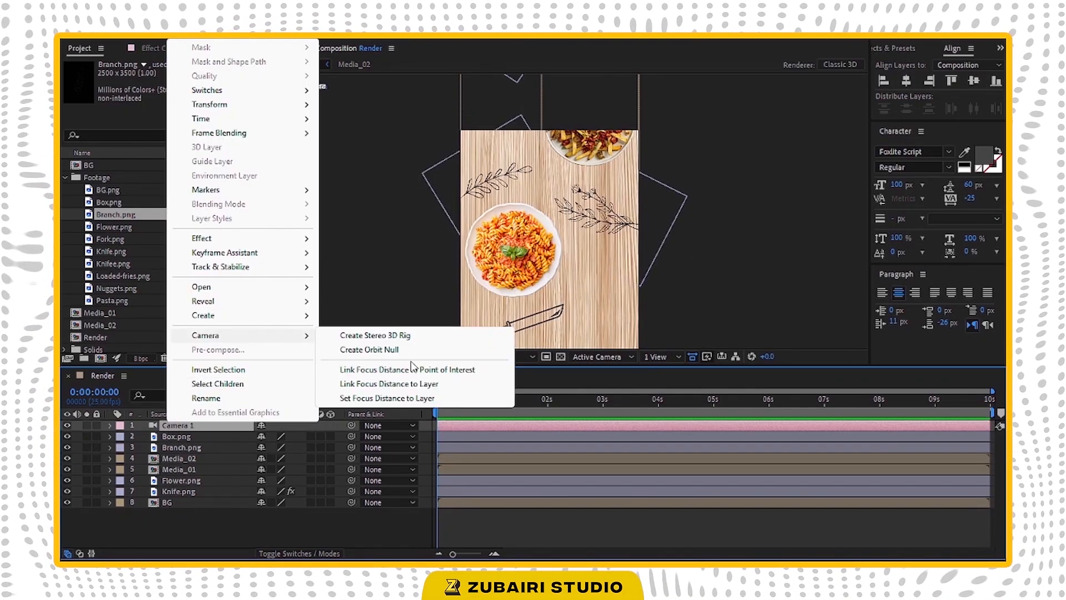
{"action": "left_click", "coordinate": [368, 350]}
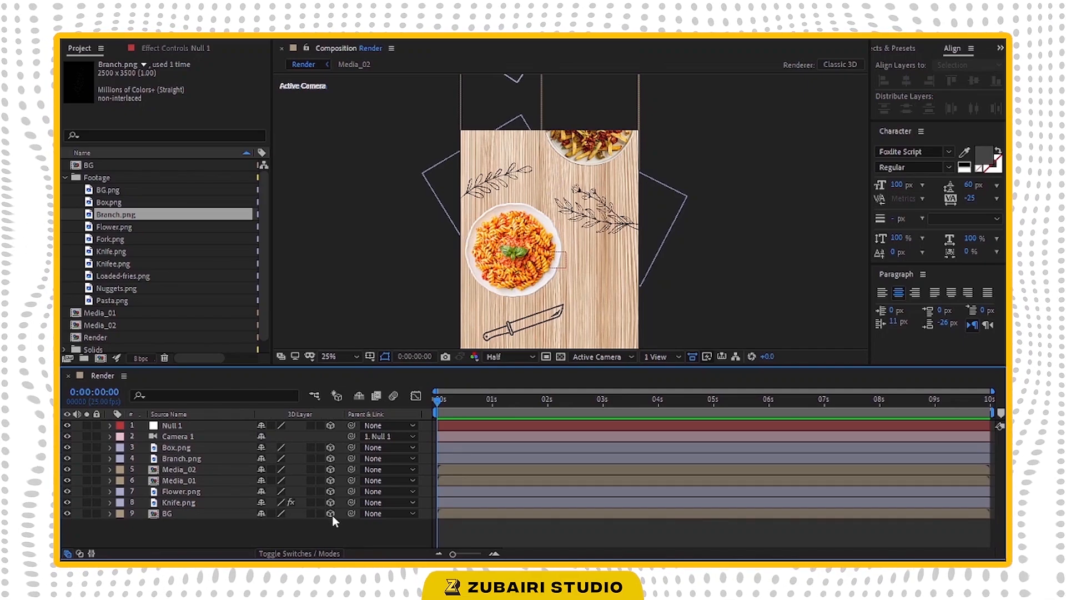
Step: Keyframe Null 1's Position so the camera pans along the table
{"action": "left_click", "coordinate": [172, 426]}
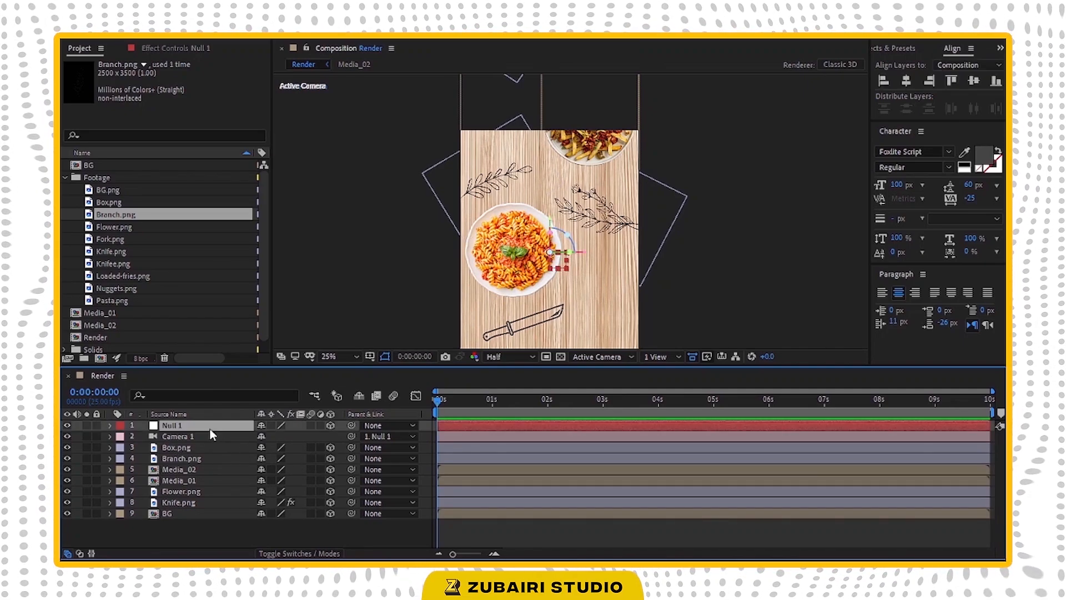
{"action": "left_click", "coordinate": [109, 426]}
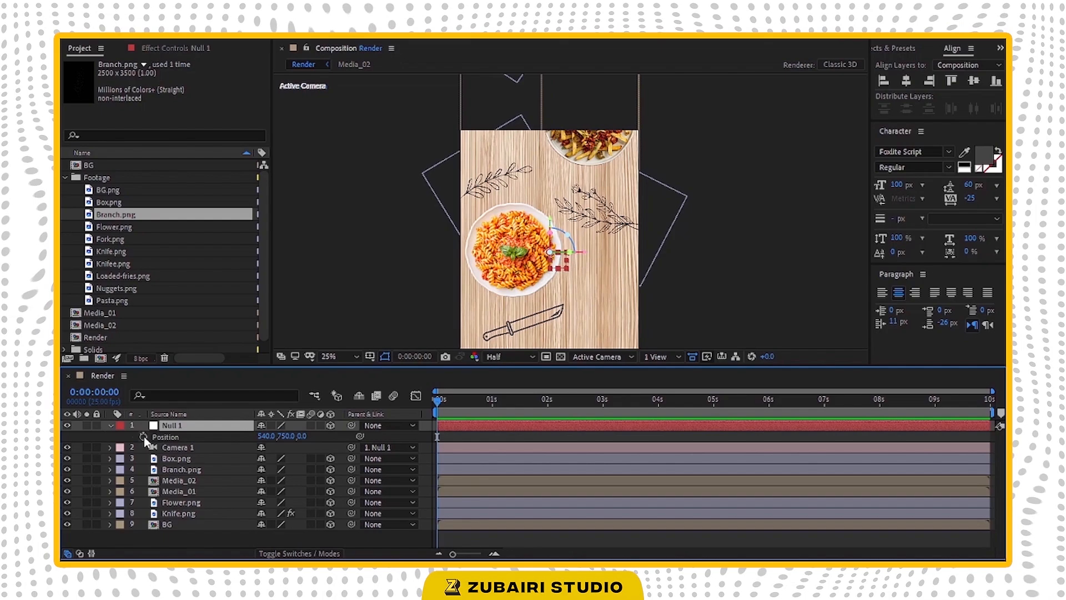
{"action": "left_click", "coordinate": [989, 404]}
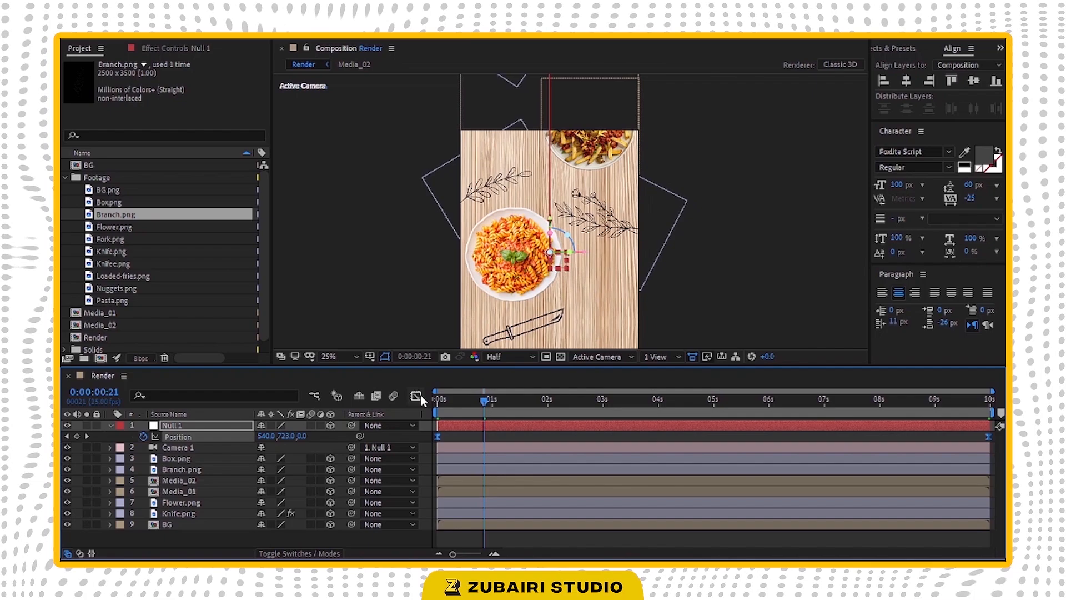
Step: Shape the speed graph into an eased curve and preview the camera pan
{"action": "left_click", "coordinate": [416, 396]}
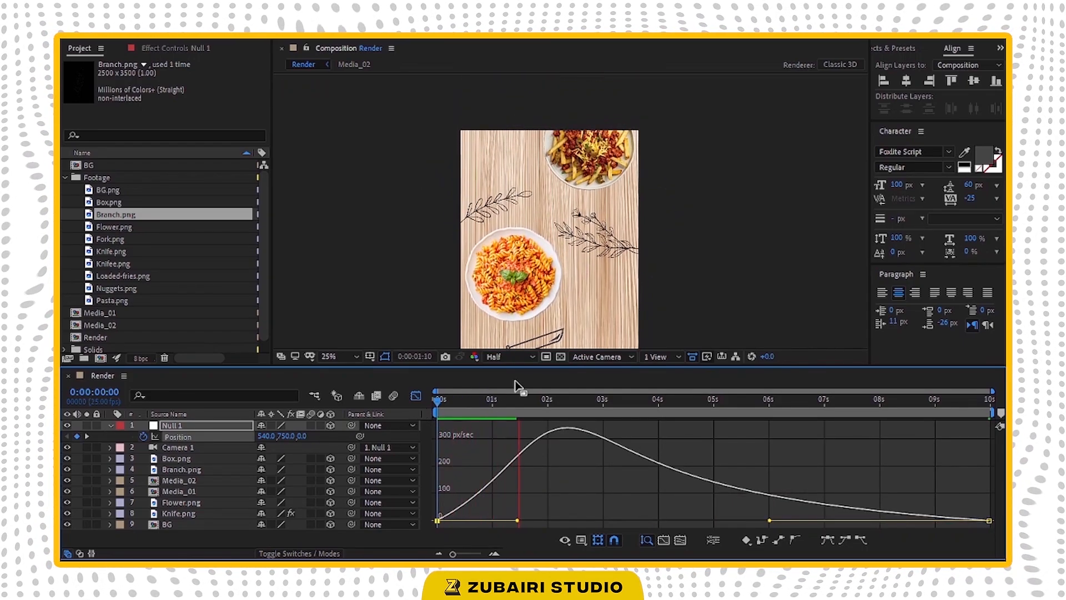
{"action": "left_click", "coordinate": [549, 399]}
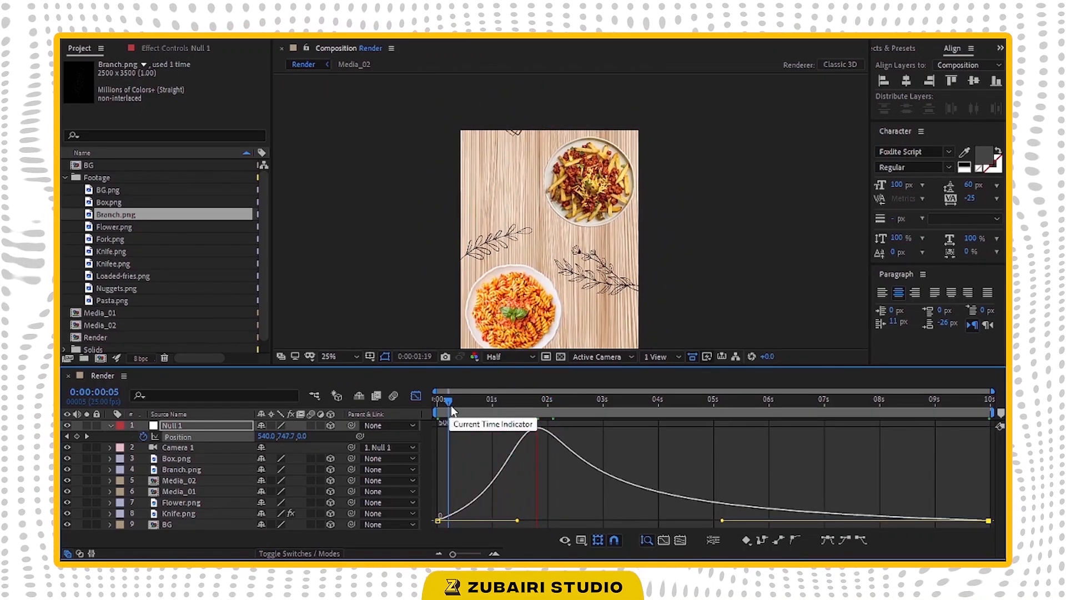
{"action": "left_click_drag", "start_coordinate": [452, 399], "coordinate": [604, 398]}
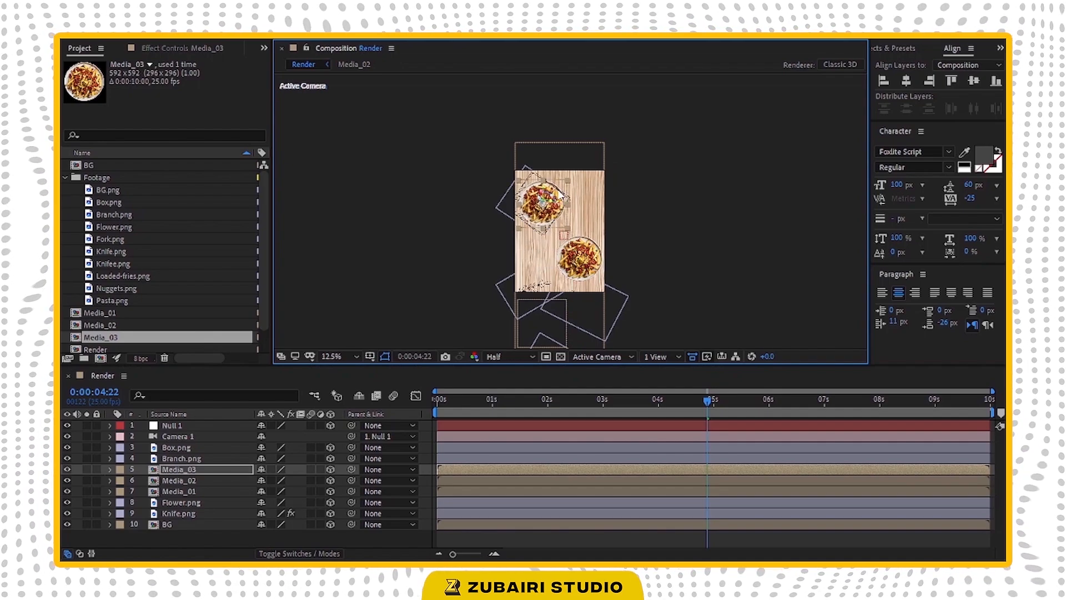
Step: Duplicate the plate as Media_03 and swap Loaded-fries.png for Nuggets.png inside it
{"action": "left_click", "coordinate": [355, 356]}
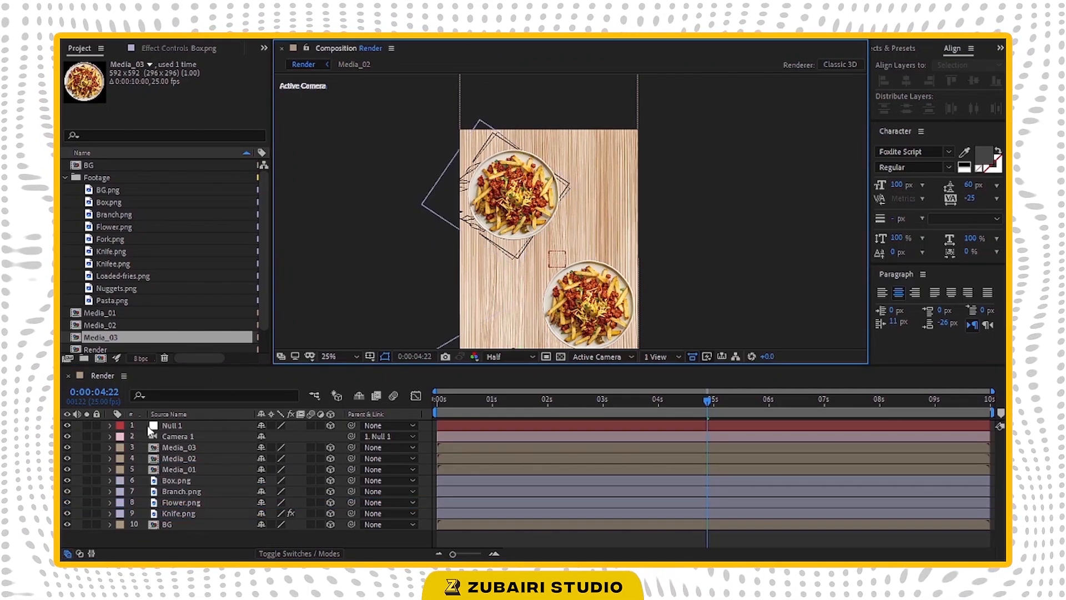
{"action": "double_click", "coordinate": [100, 338]}
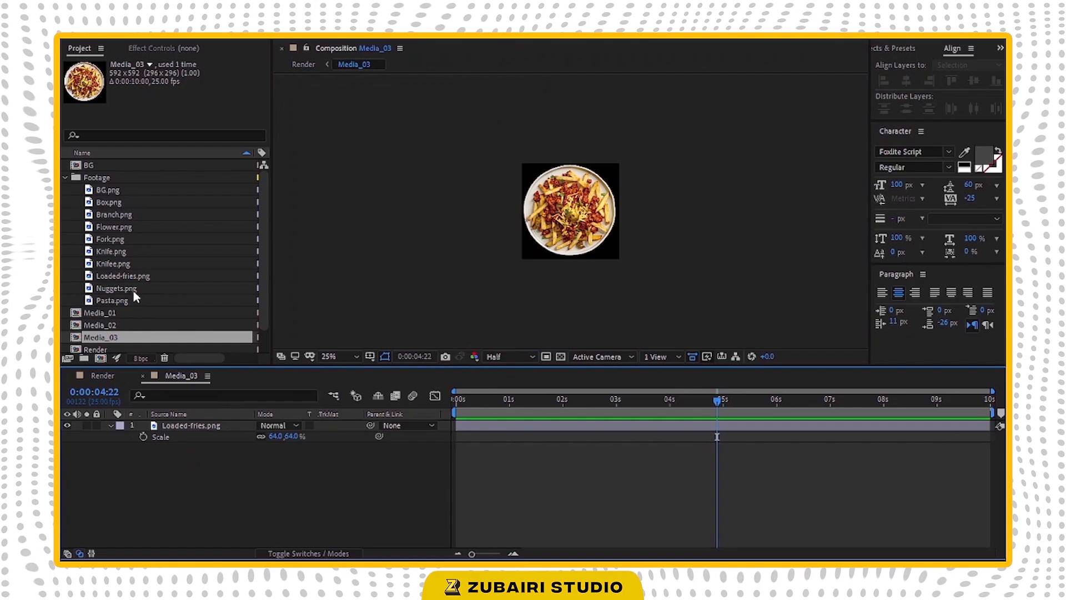
{"action": "left_click", "coordinate": [122, 275]}
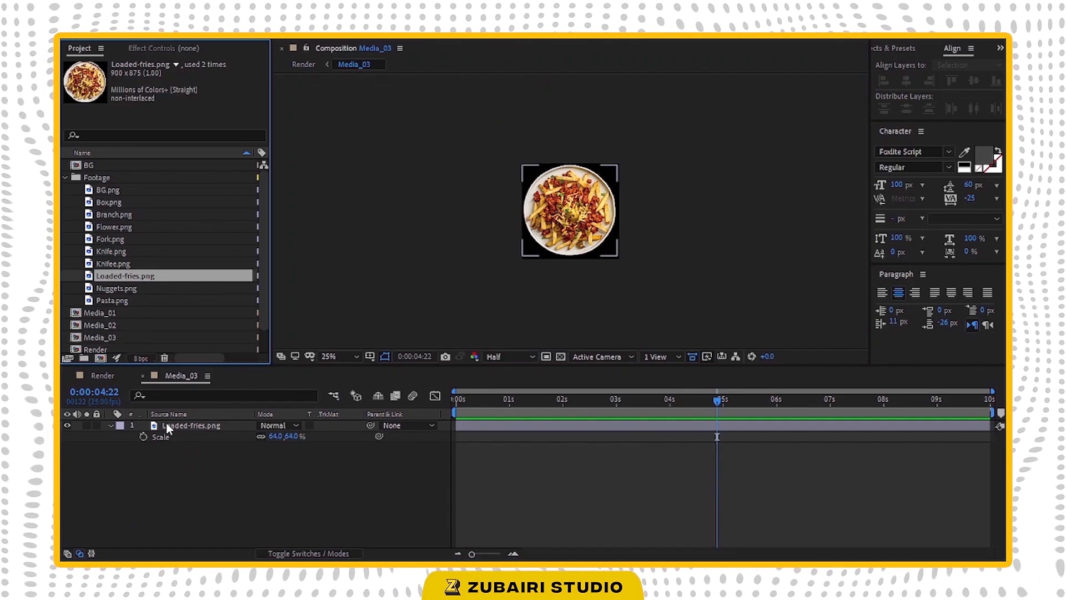
{"action": "left_click", "coordinate": [117, 288]}
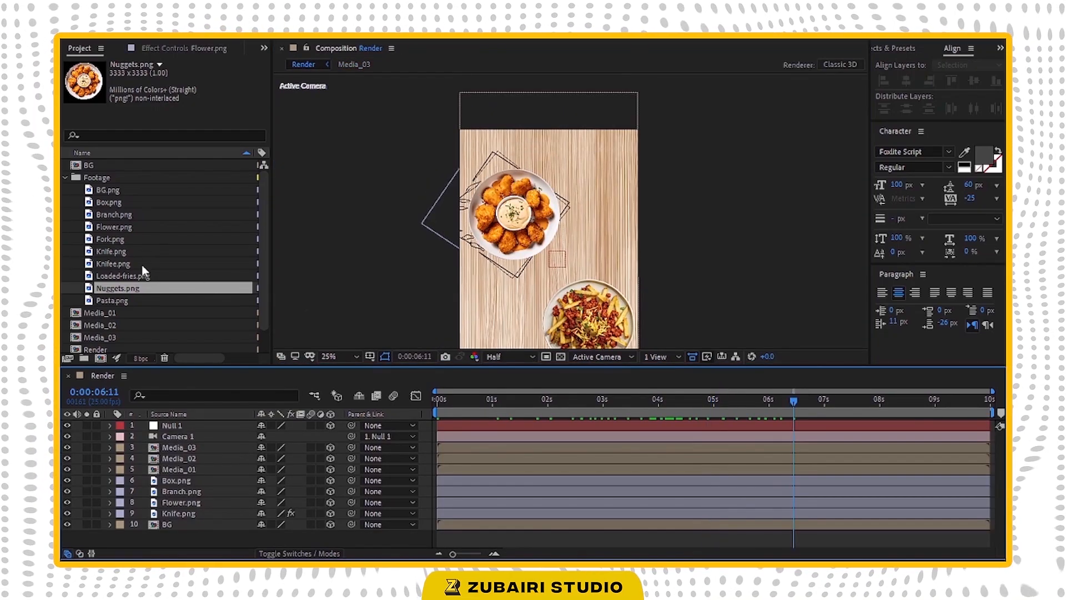
Step: Place Fork.png as a 3D layer rotated to about -332° beside the nuggets plate and preview
{"action": "left_click", "coordinate": [111, 239]}
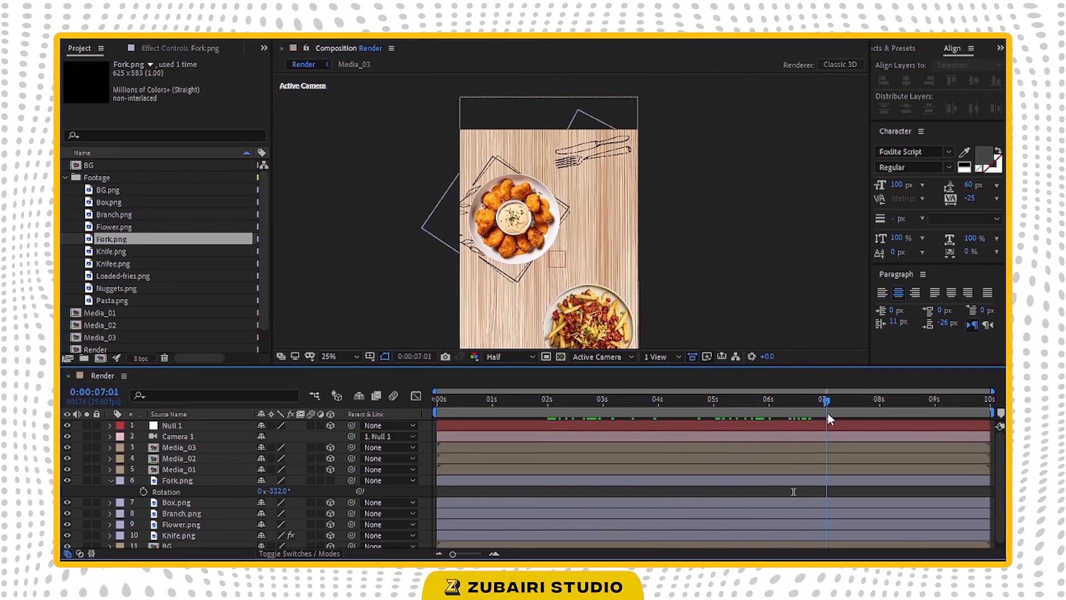
{"action": "left_click_drag", "start_coordinate": [827, 399], "coordinate": [795, 399]}
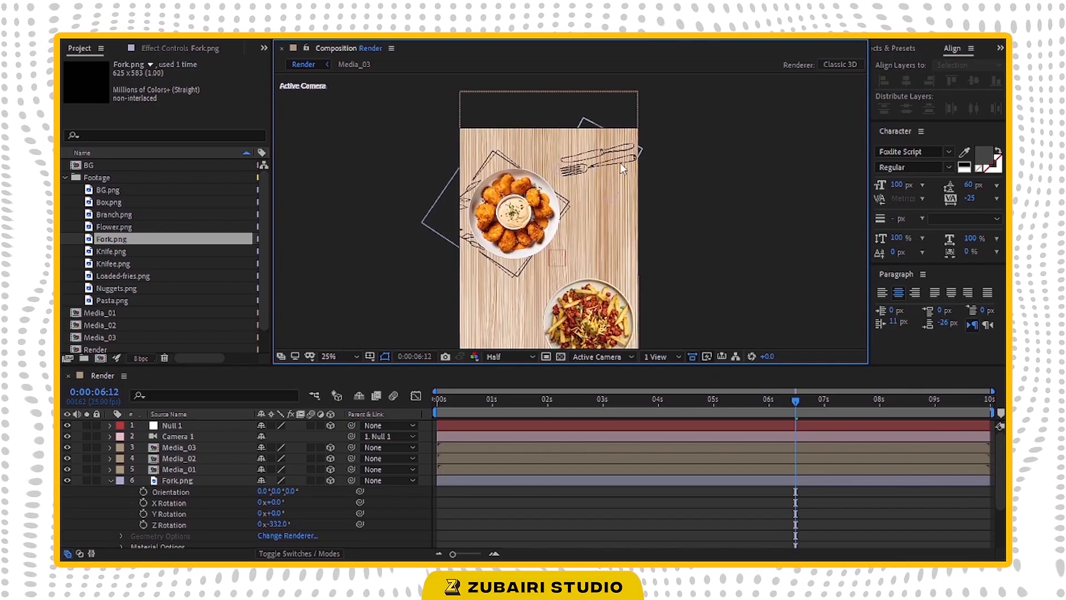
{"action": "left_click", "coordinate": [569, 402]}
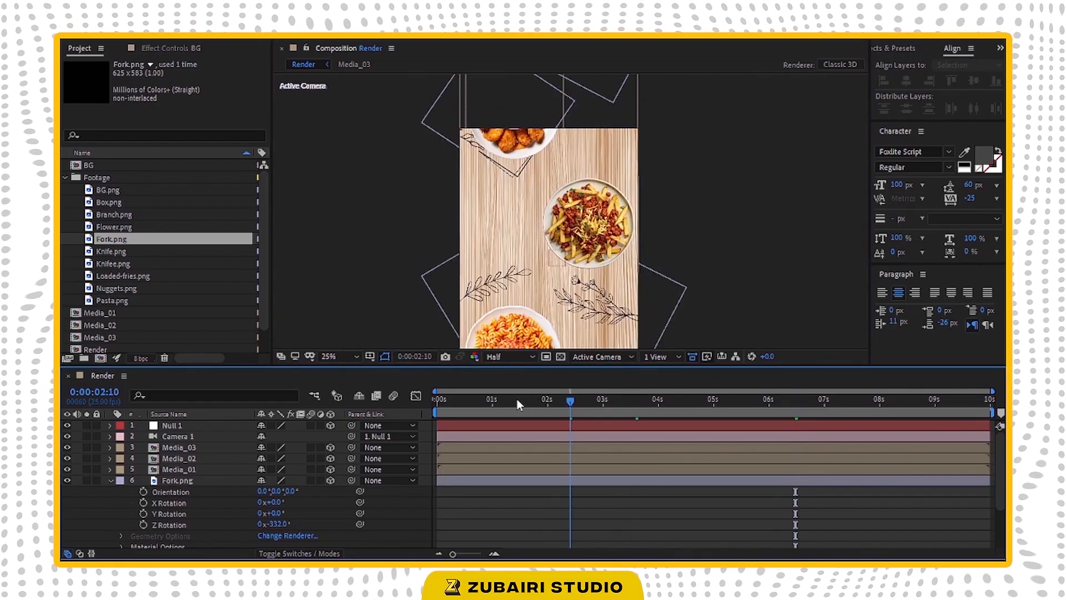
{"action": "left_click_drag", "start_coordinate": [569, 399], "coordinate": [739, 399]}
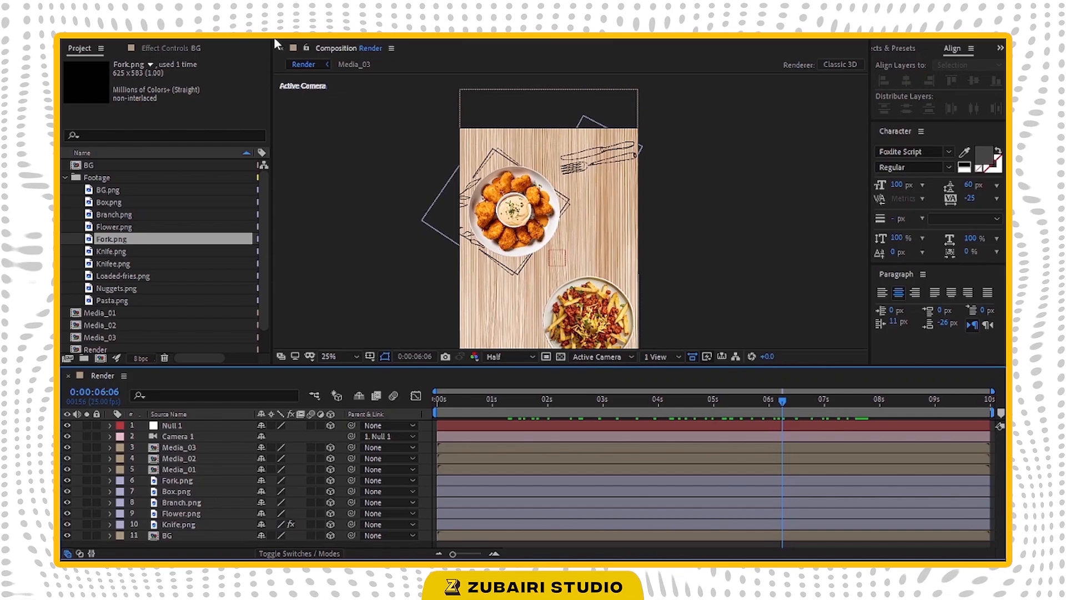
Step: Add a text layer reading 'Pasta with sauce' in Foxlite Script beside the pasta plate
{"action": "left_click", "coordinate": [527, 286]}
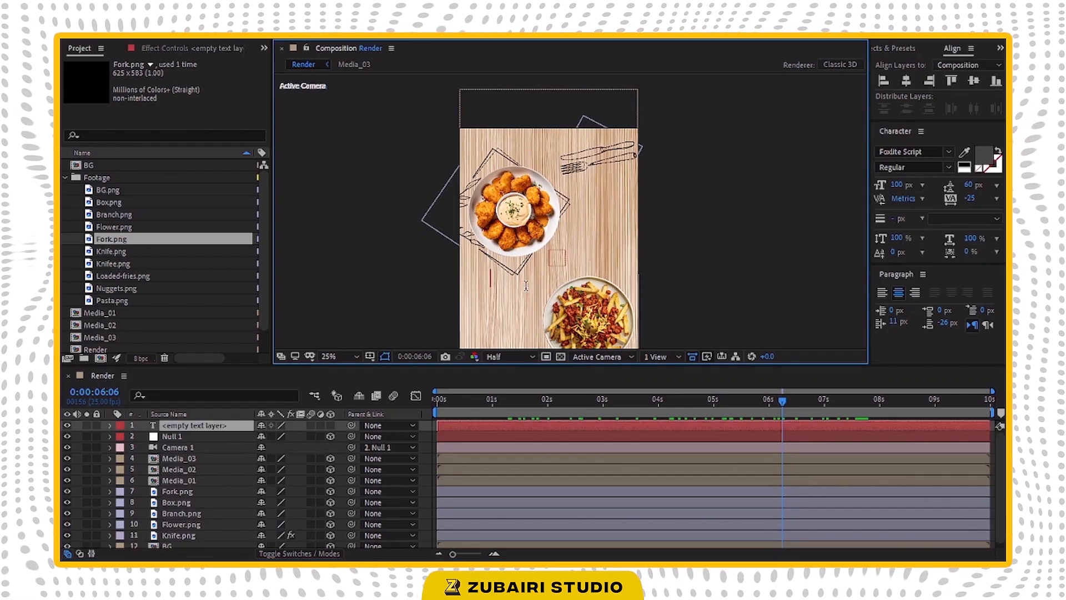
{"action": "type", "text": "Pasta"}
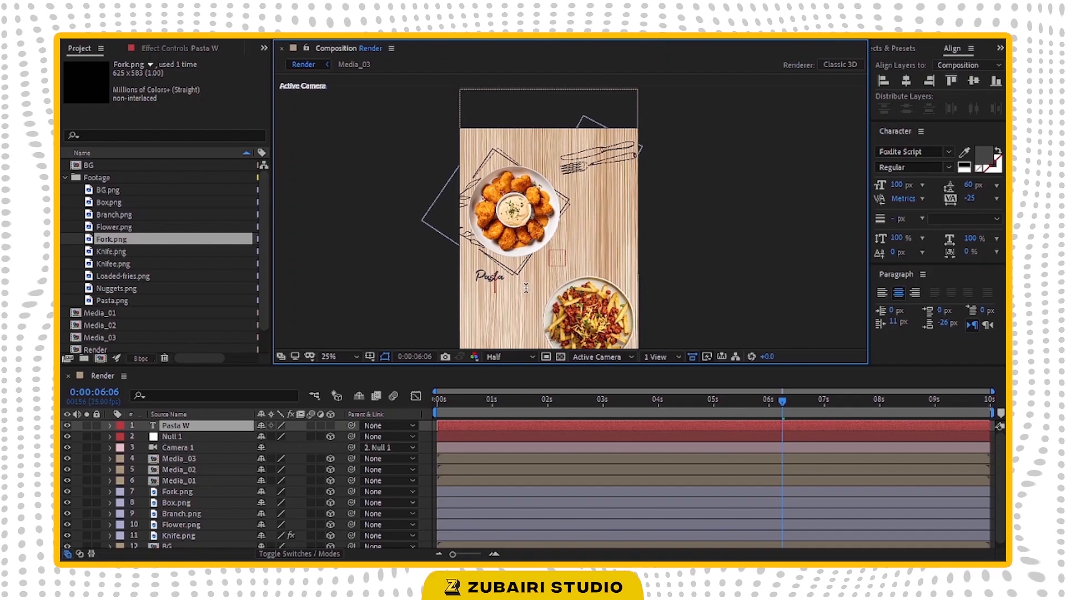
{"action": "type", "text": "ith Sauce"}
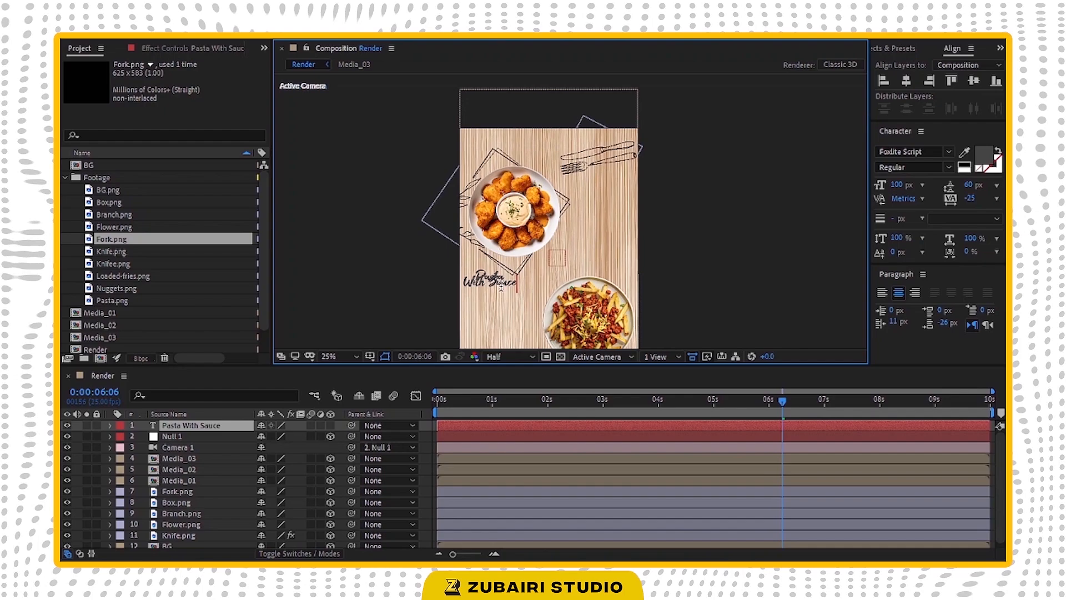
{"action": "left_click", "coordinate": [896, 185]}
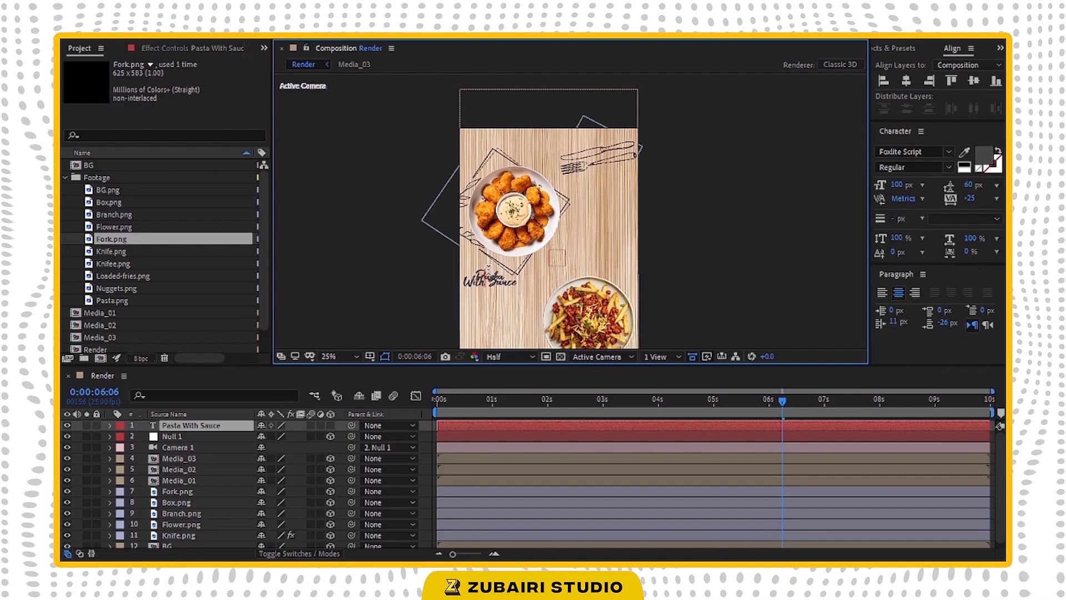
Step: Enlarge 'Pasta' in the title and start a new price text layer below it
{"action": "left_click", "coordinate": [898, 184]}
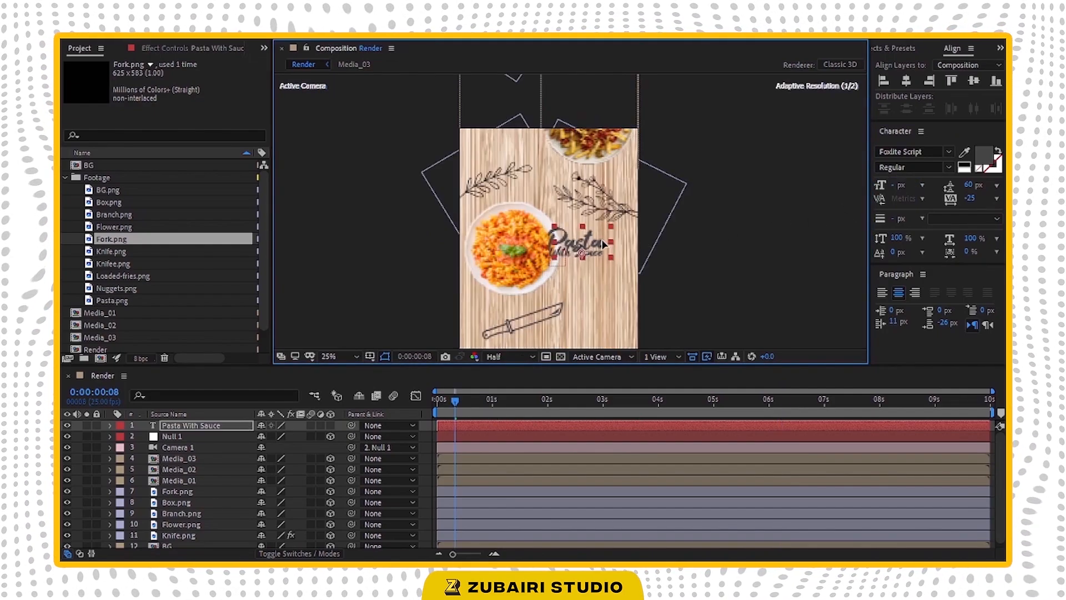
{"action": "left_click", "coordinate": [328, 356]}
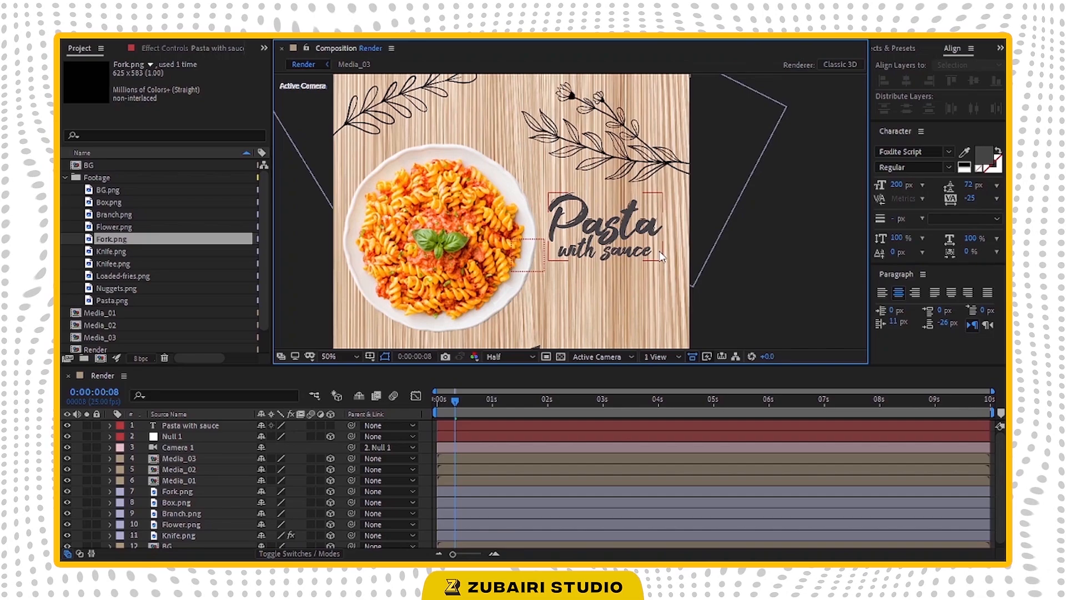
{"action": "left_click", "coordinate": [191, 426]}
{"action": "type", "text": "5"}
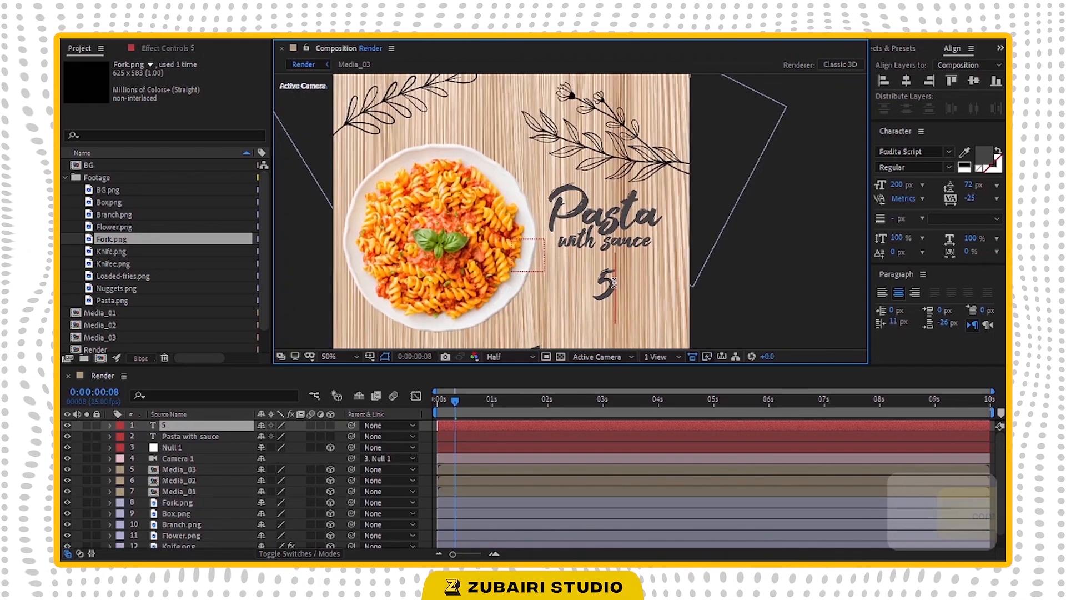
Step: Enter the price 5.99 and make the 99 smaller with a raised baseline
{"action": "type", "text": ".99"}
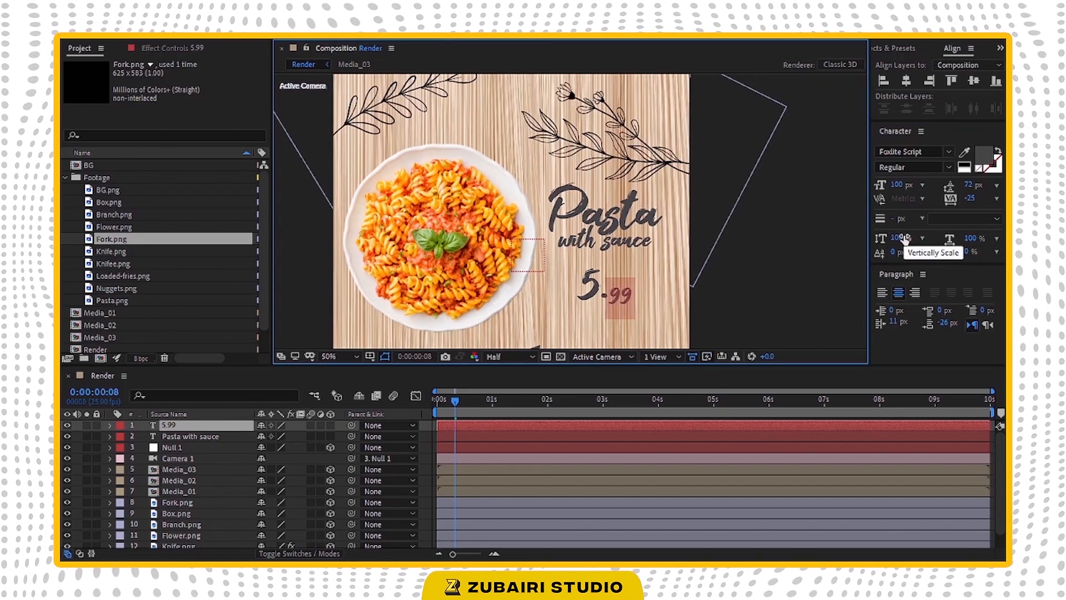
{"action": "left_click", "coordinate": [898, 251]}
{"action": "type", "text": "60"}
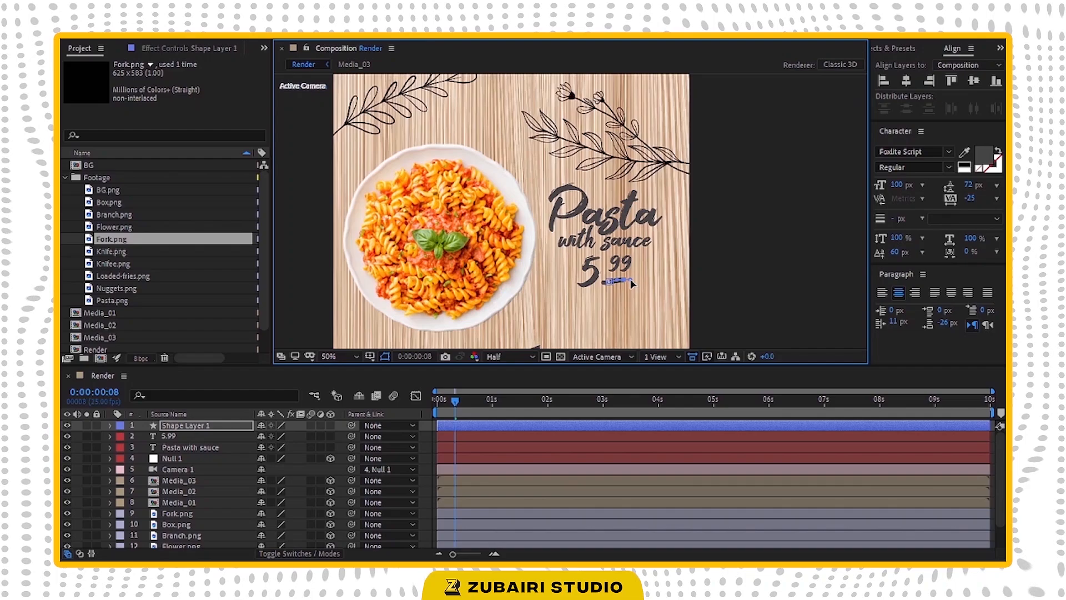
{"action": "mouse_move", "coordinate": [746, 283]}
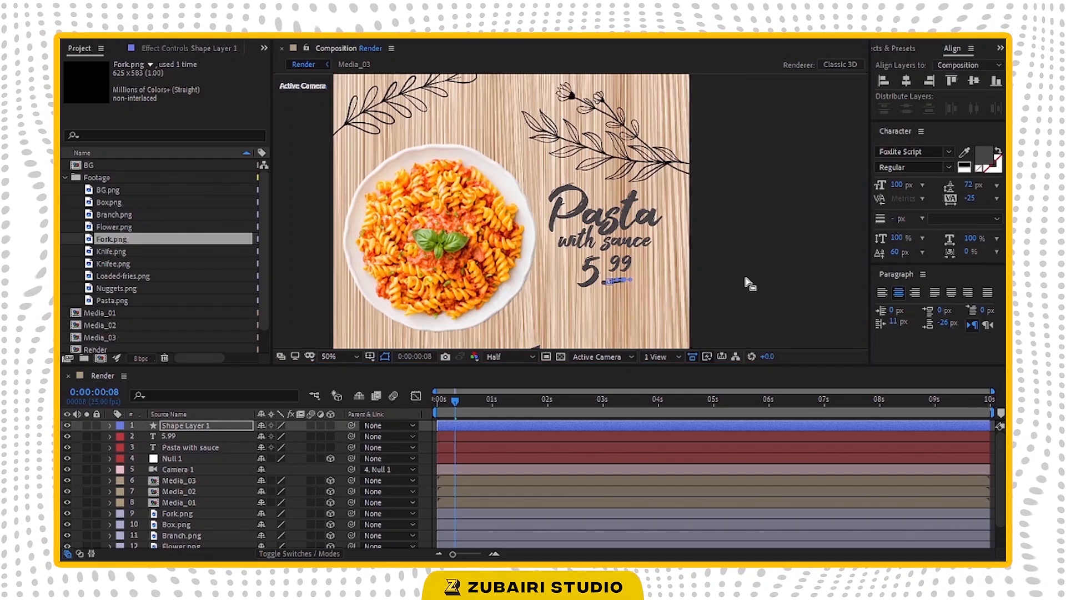
Step: Give the dash under the 99 a Round Cap line cap in Stroke 1
{"action": "left_click", "coordinate": [338, 357]}
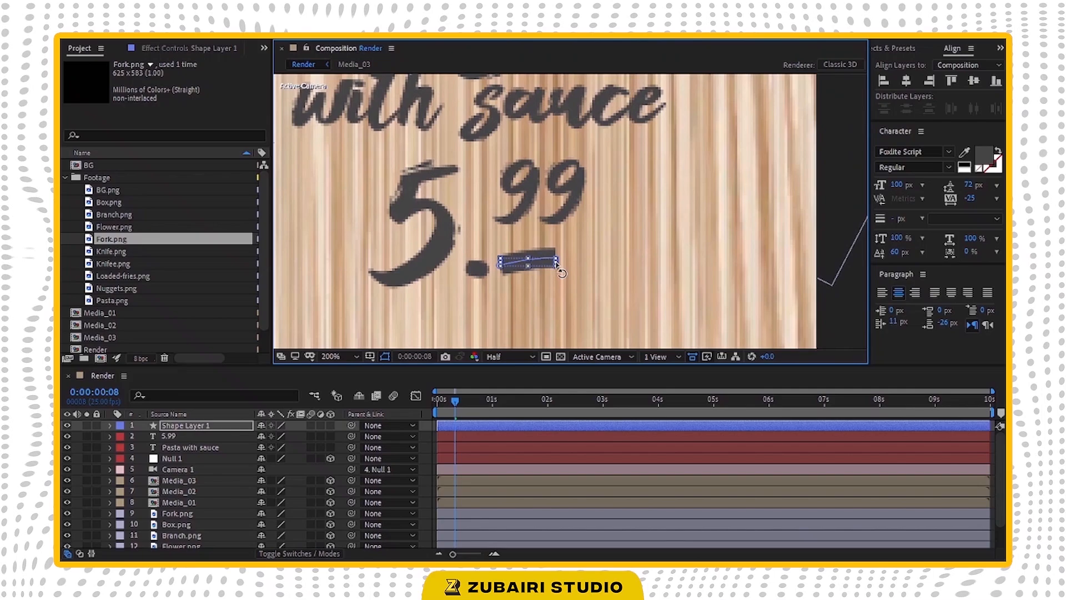
{"action": "key", "text": "Ctrl+Z"}
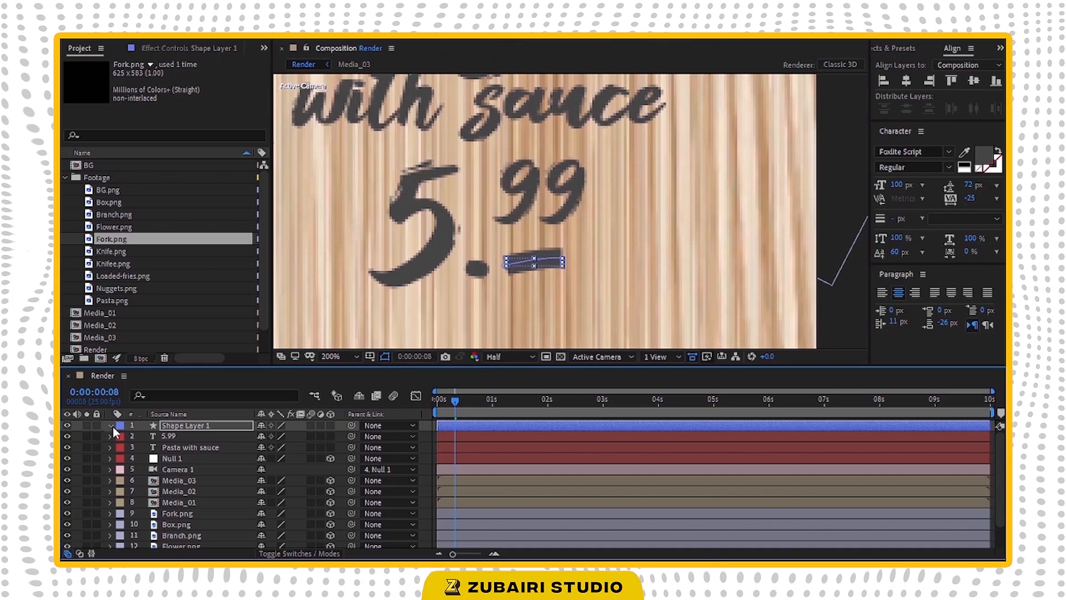
{"action": "left_click", "coordinate": [114, 426]}
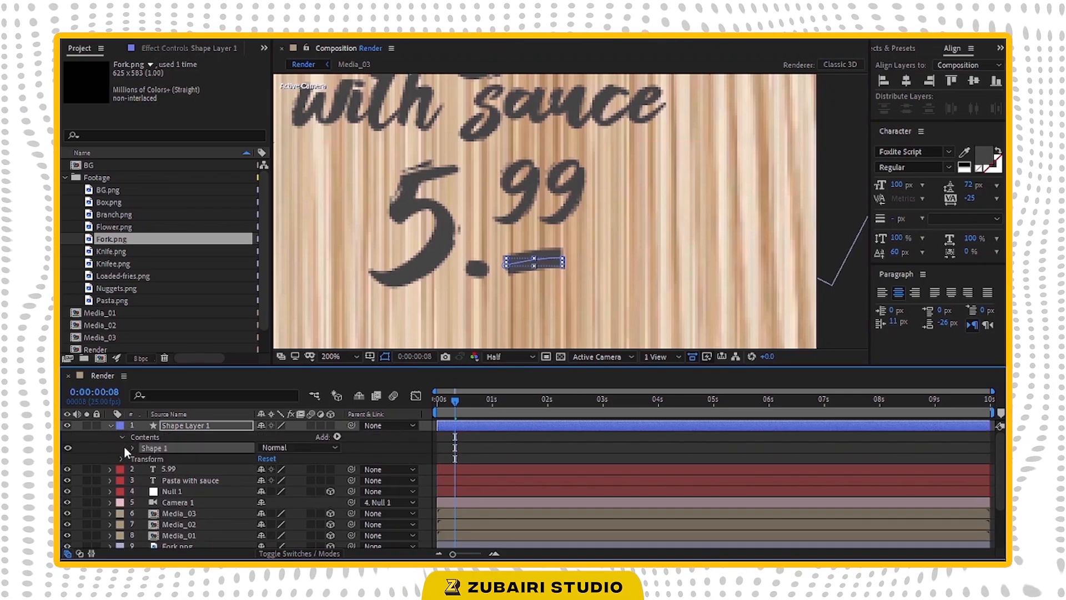
{"action": "left_click", "coordinate": [131, 447]}
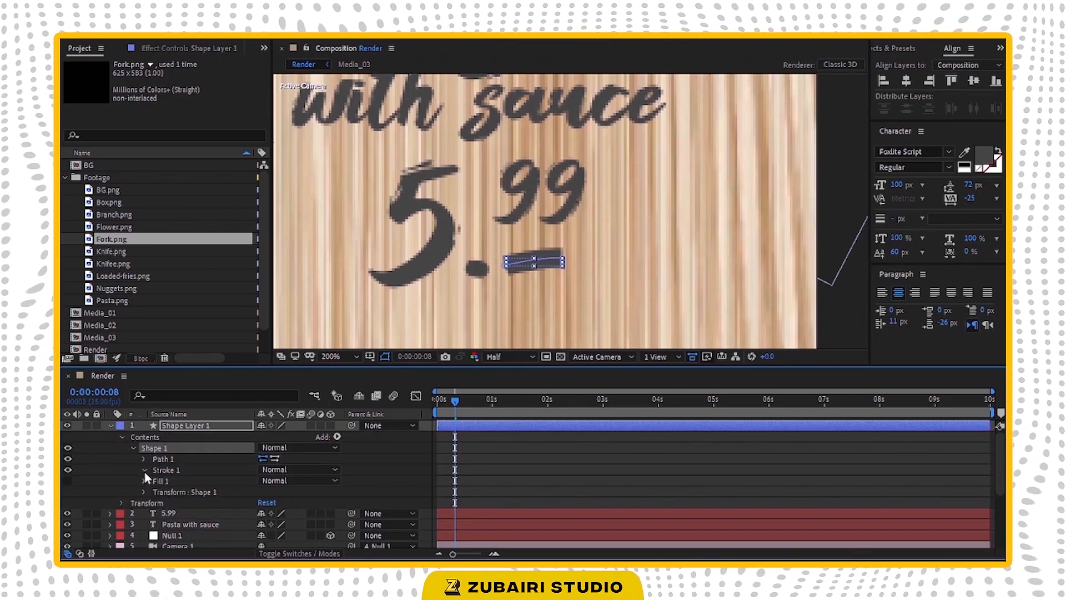
{"action": "left_click", "coordinate": [146, 470]}
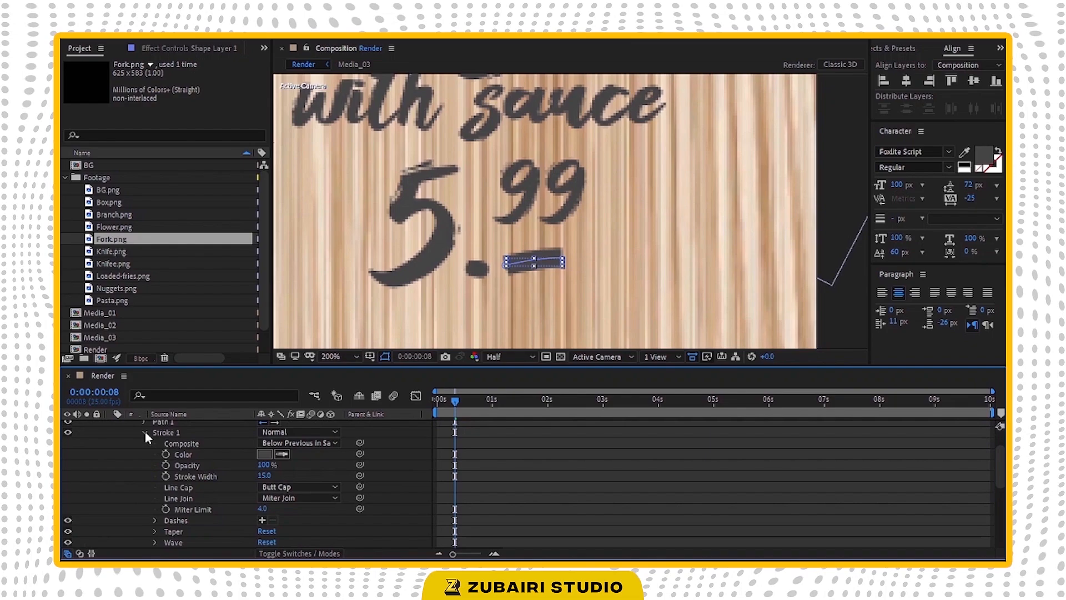
{"action": "left_click", "coordinate": [298, 487]}
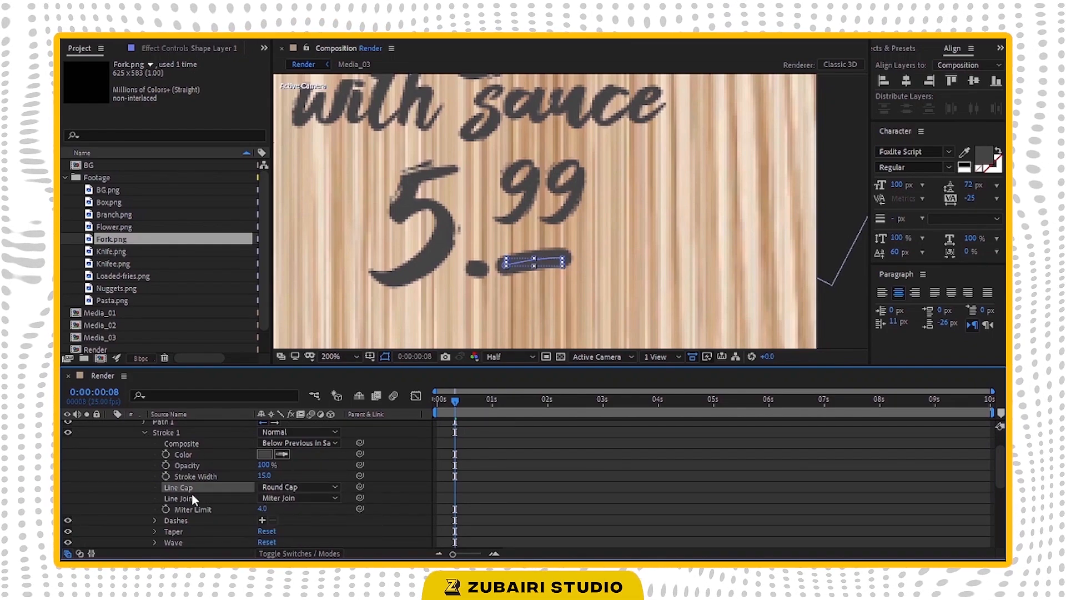
Step: Raise the stroke's Taper Start Length so the dash tapers at its start
{"action": "scroll", "scroll_direction": "down", "scroll_amount": 3}
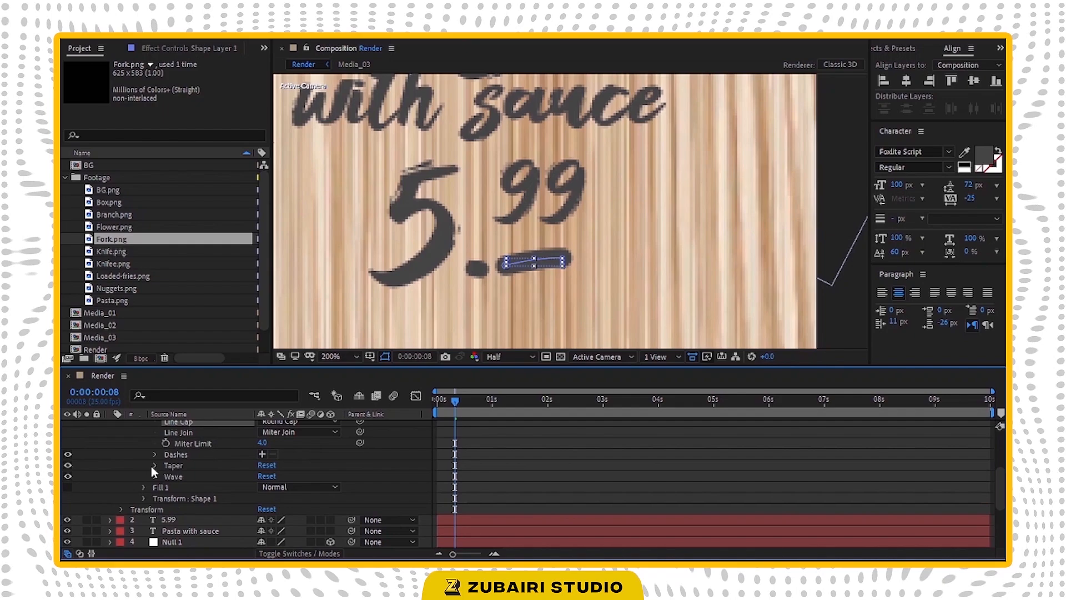
{"action": "left_click", "coordinate": [155, 465]}
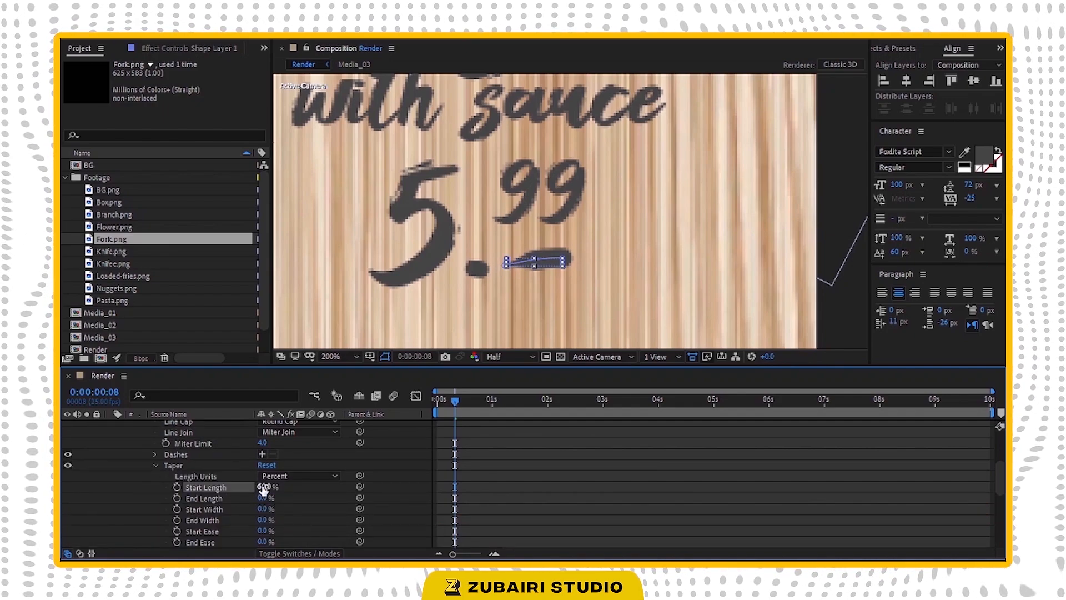
{"action": "left_click_drag", "start_coordinate": [264, 486], "coordinate": [285, 487]}
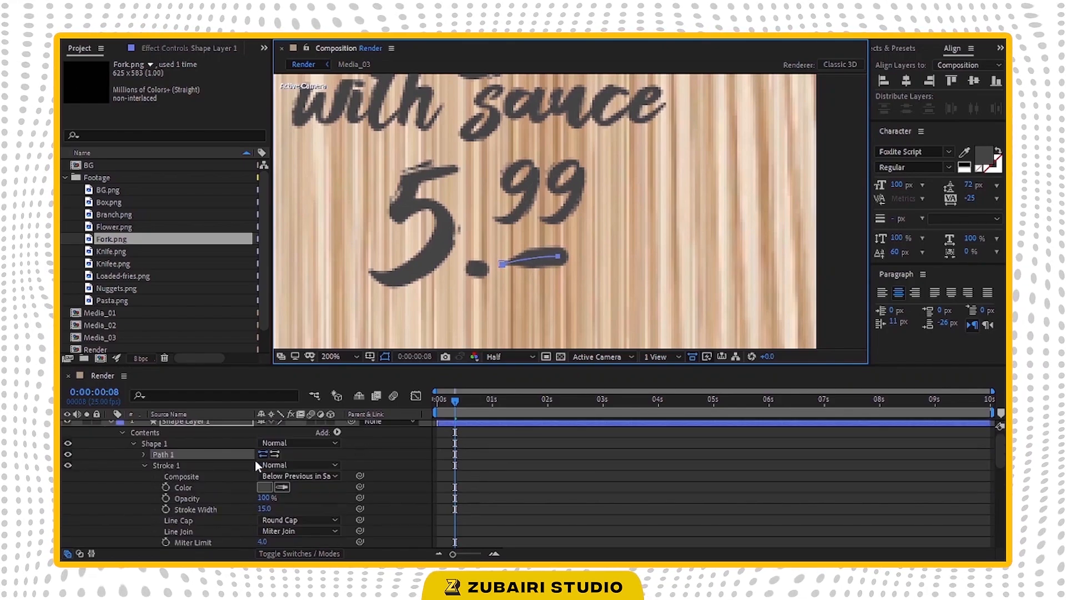
{"action": "left_click", "coordinate": [336, 432]}
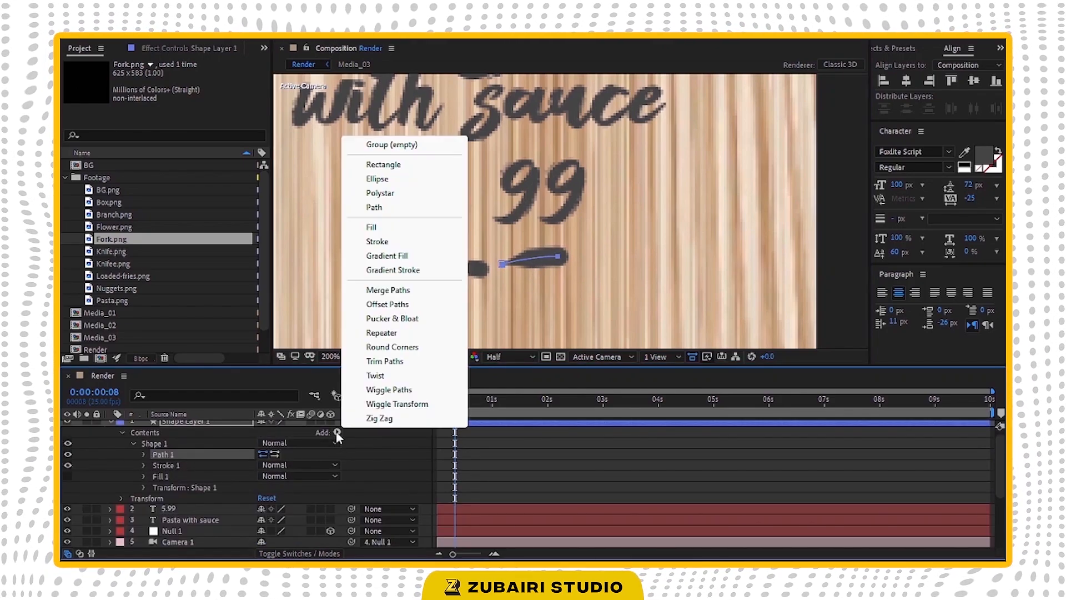
{"action": "left_click", "coordinate": [384, 361]}
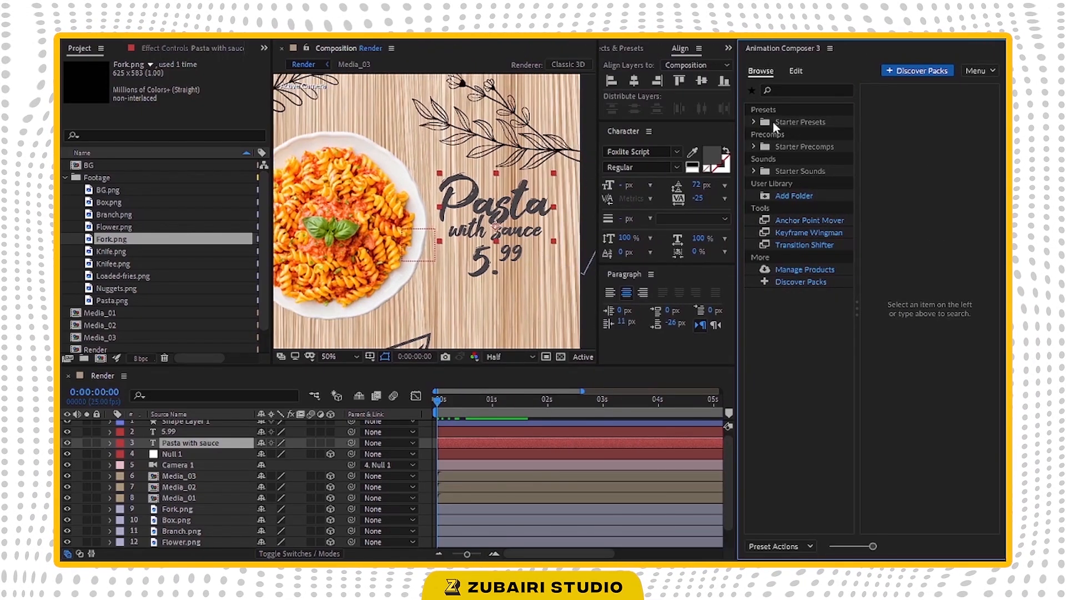
Step: Apply an Animation Composer Overshoot In transition to the 'Pasta with sauce' title
{"action": "left_click", "coordinate": [753, 122]}
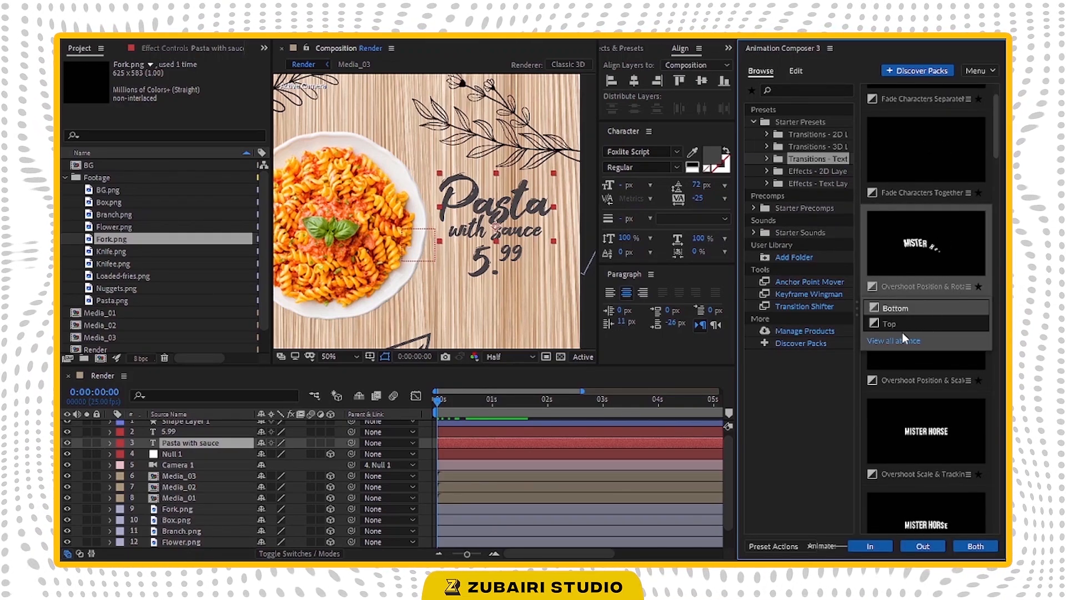
{"action": "left_click", "coordinate": [886, 323]}
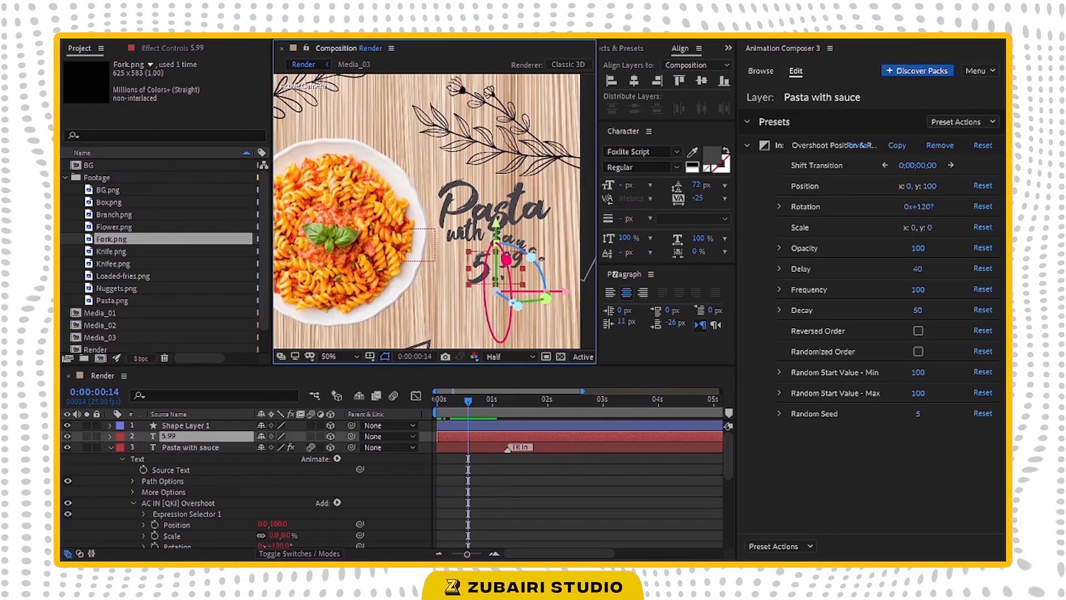
{"action": "left_click", "coordinate": [761, 71]}
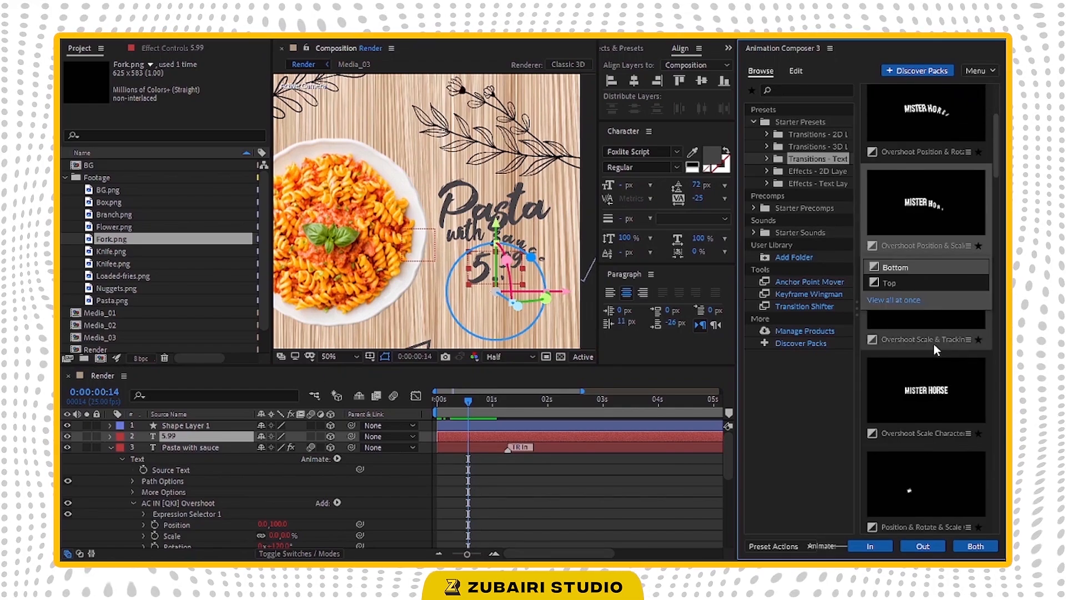
Step: Apply an Overshoot In transition to the 5.99 price layer as well
{"action": "scroll", "scroll_direction": "down", "scroll_amount": 3}
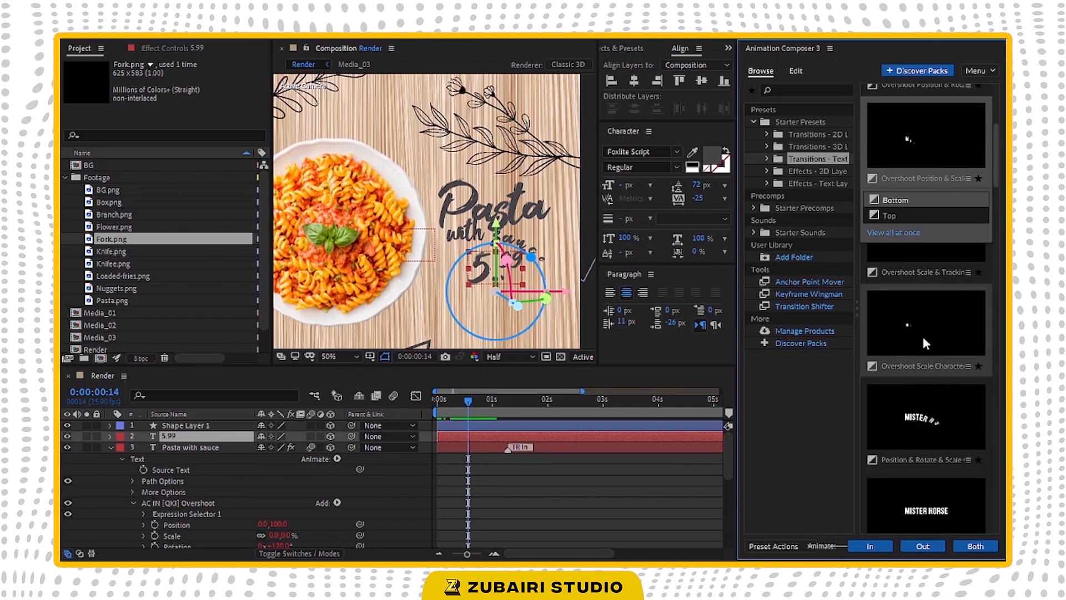
{"action": "left_click", "coordinate": [795, 72]}
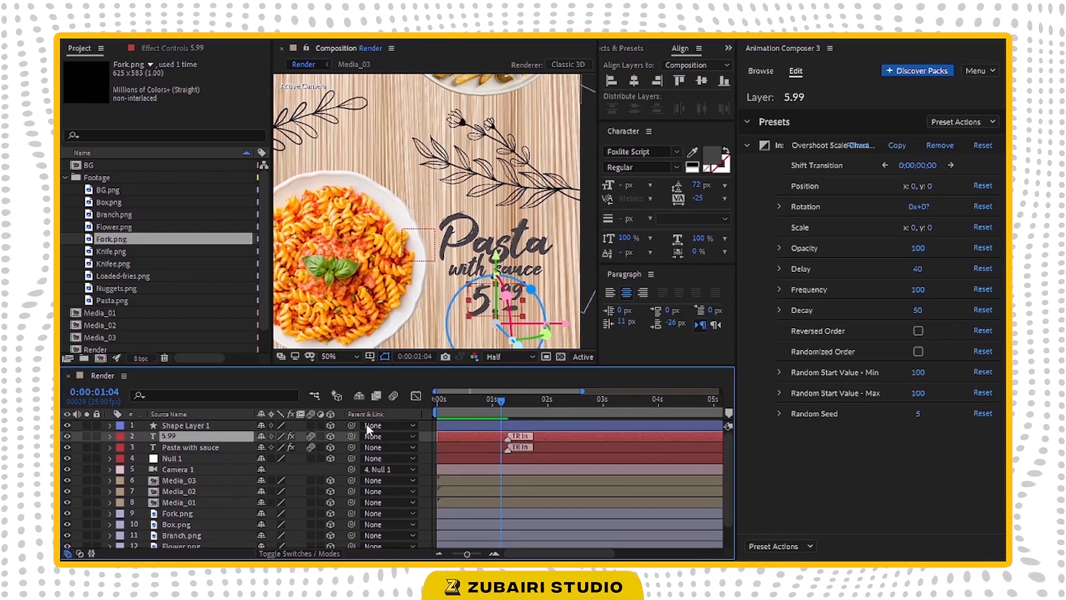
{"action": "left_click", "coordinate": [761, 71]}
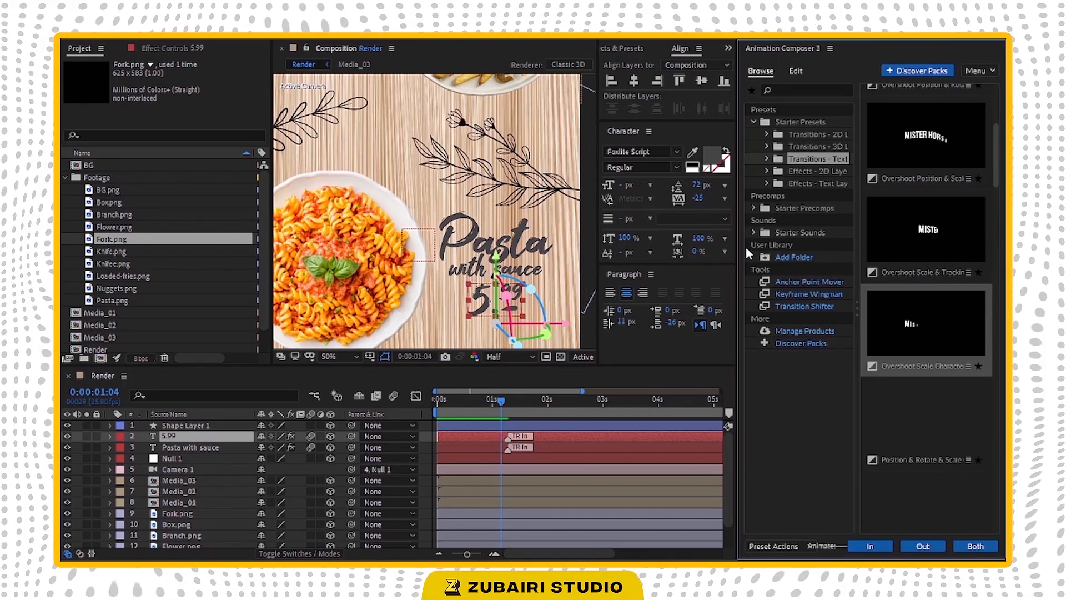
{"action": "left_click", "coordinate": [333, 357]}
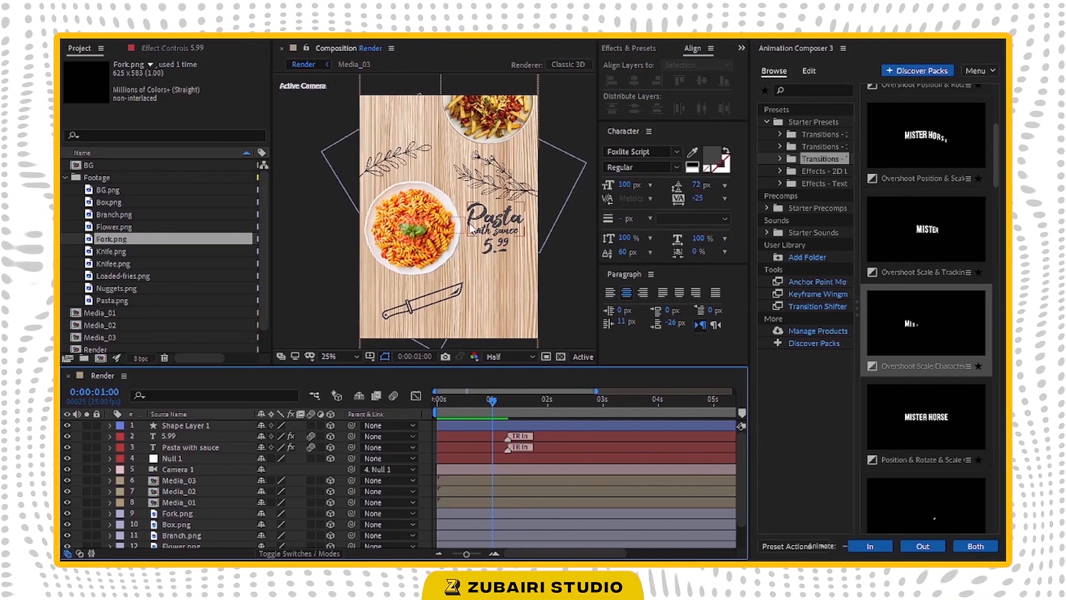
Step: Apply Ease Position & Rotate In (Position x -2500, Angle -90) to Media_01 and preview its landing
{"action": "left_click", "coordinate": [178, 502]}
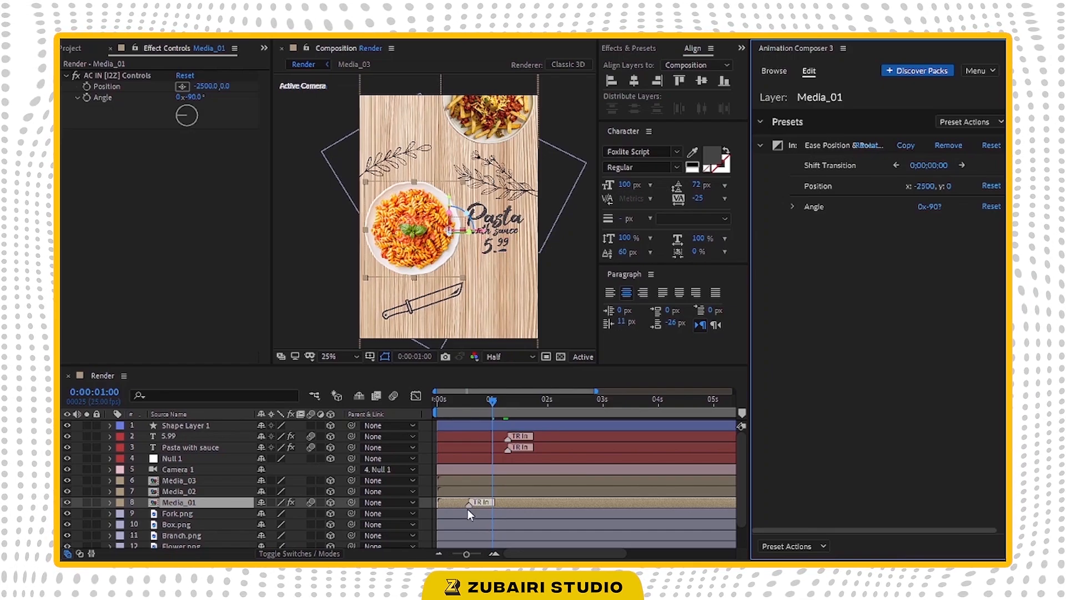
{"action": "mouse_move", "coordinate": [485, 400]}
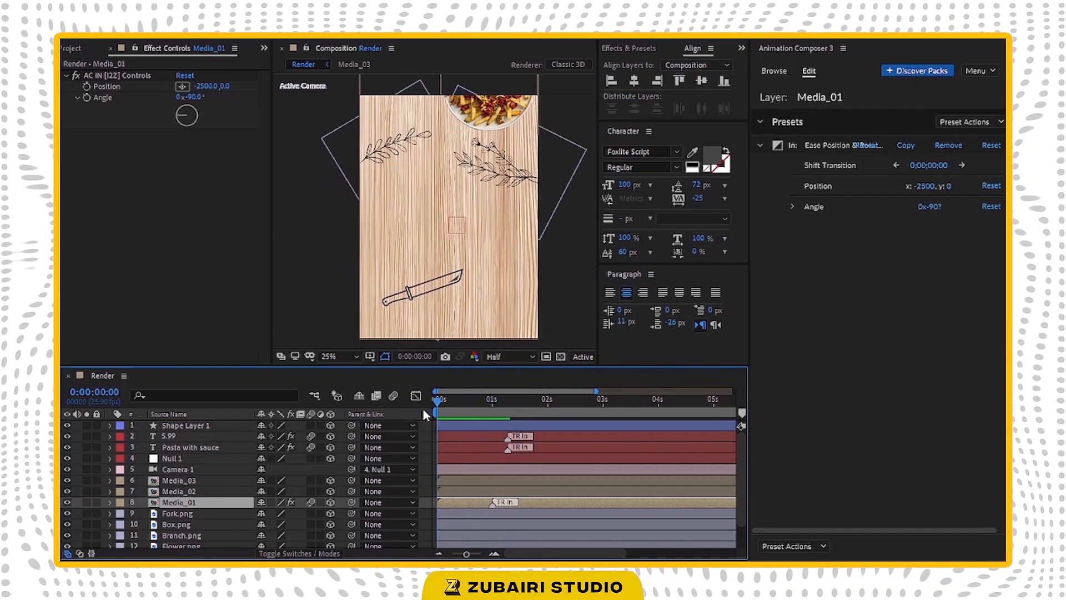
{"action": "left_click", "coordinate": [502, 400]}
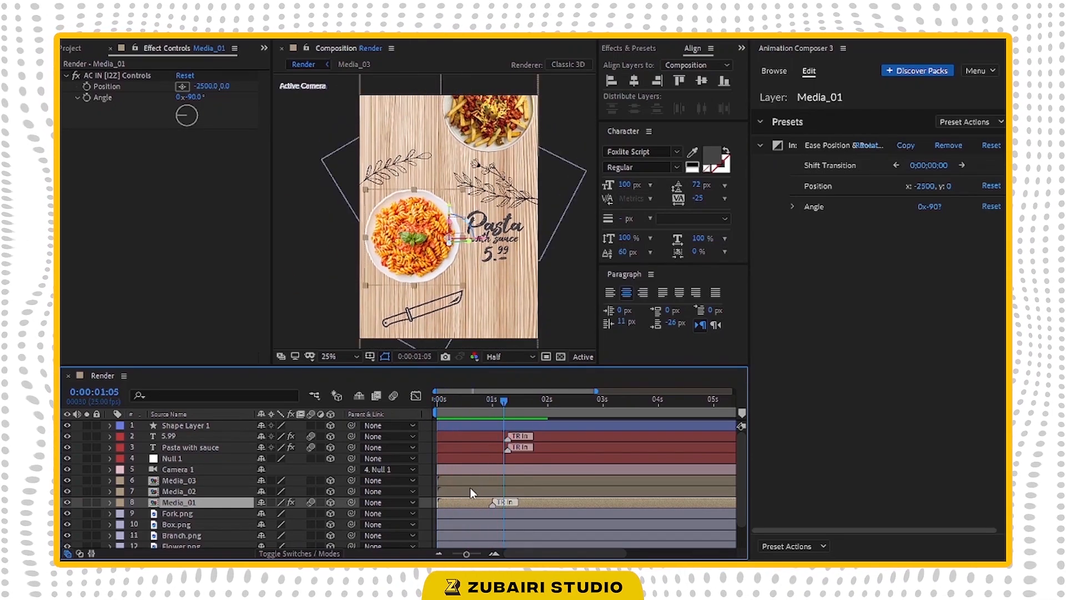
{"action": "mouse_move", "coordinate": [204, 461]}
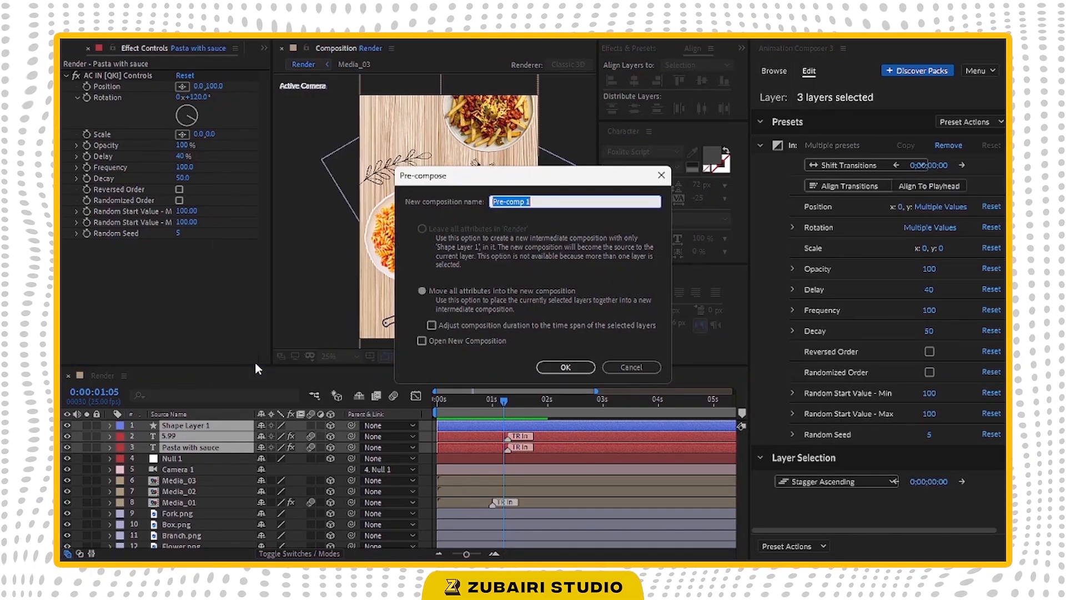
Step: Pre-compose the title, price and dash as Text_01 and slide it to start after the pasta enters
{"action": "type", "text": "Text"}
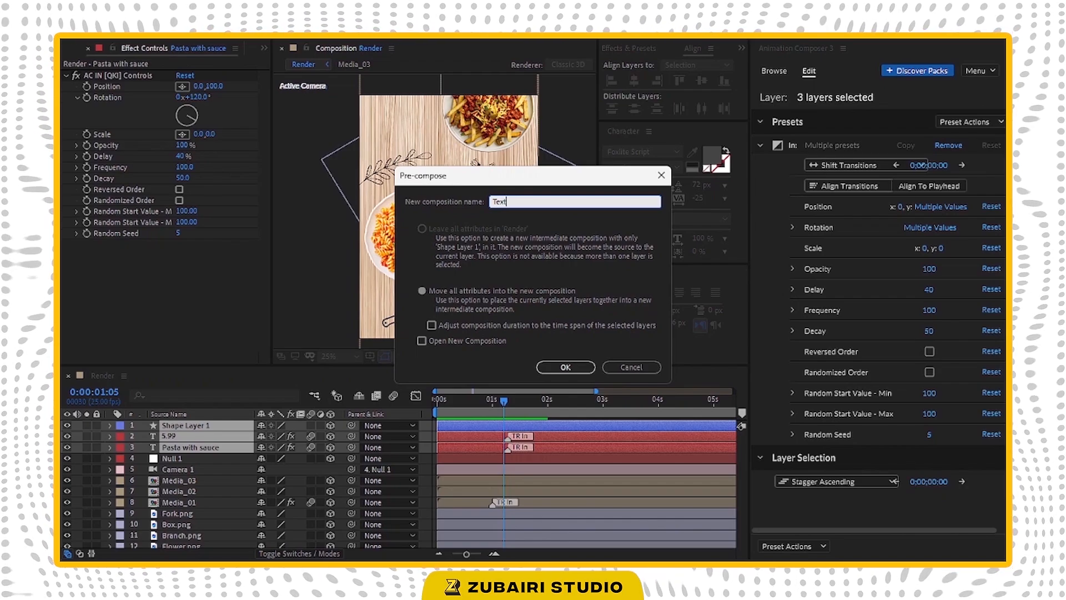
{"action": "left_click", "coordinate": [565, 366]}
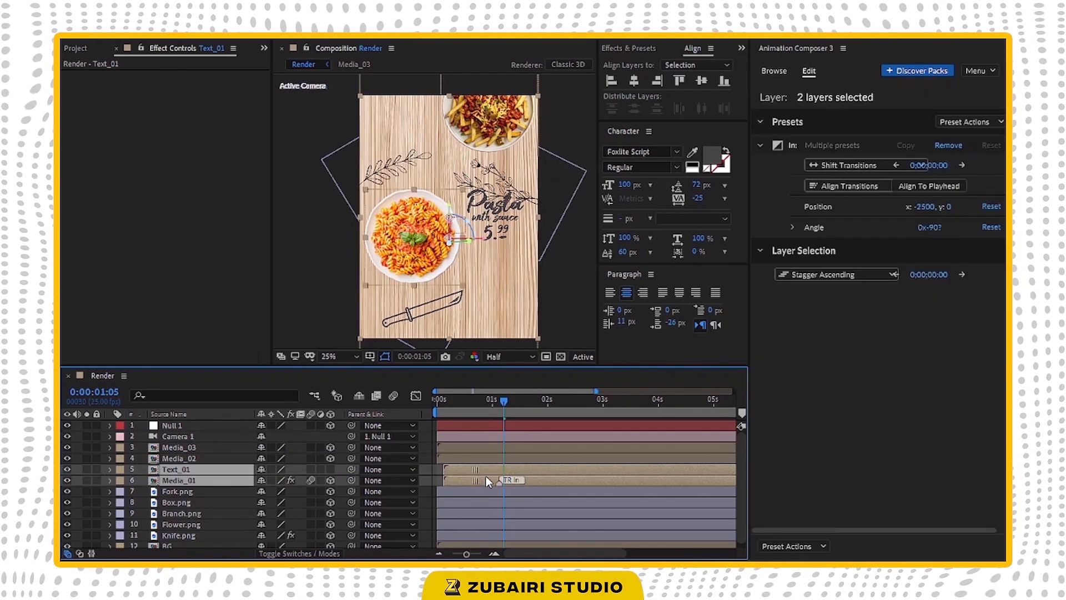
{"action": "left_click", "coordinate": [774, 71]}
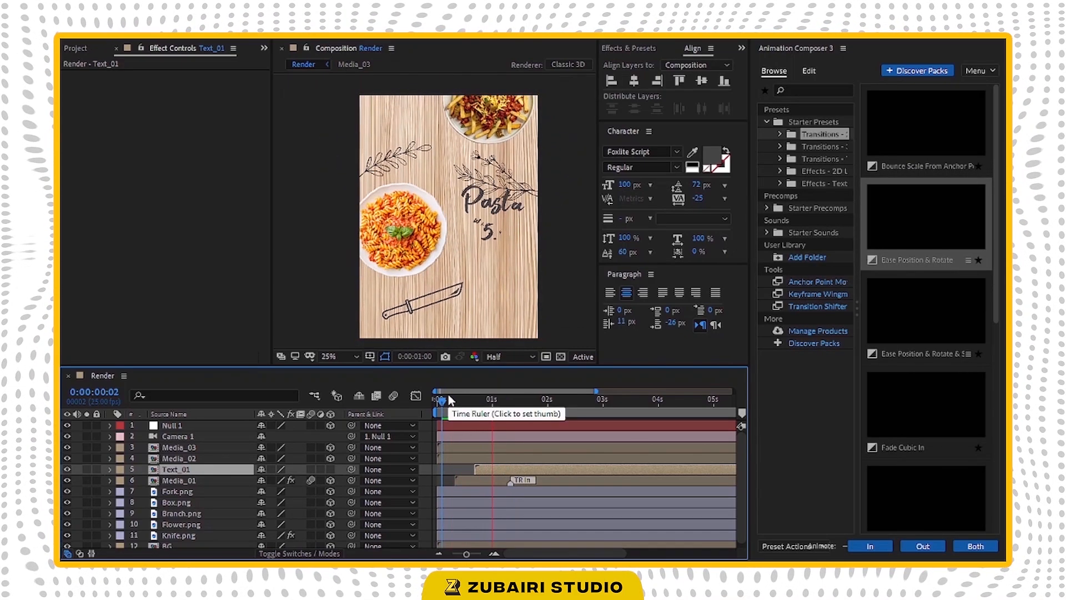
{"action": "left_click", "coordinate": [482, 400]}
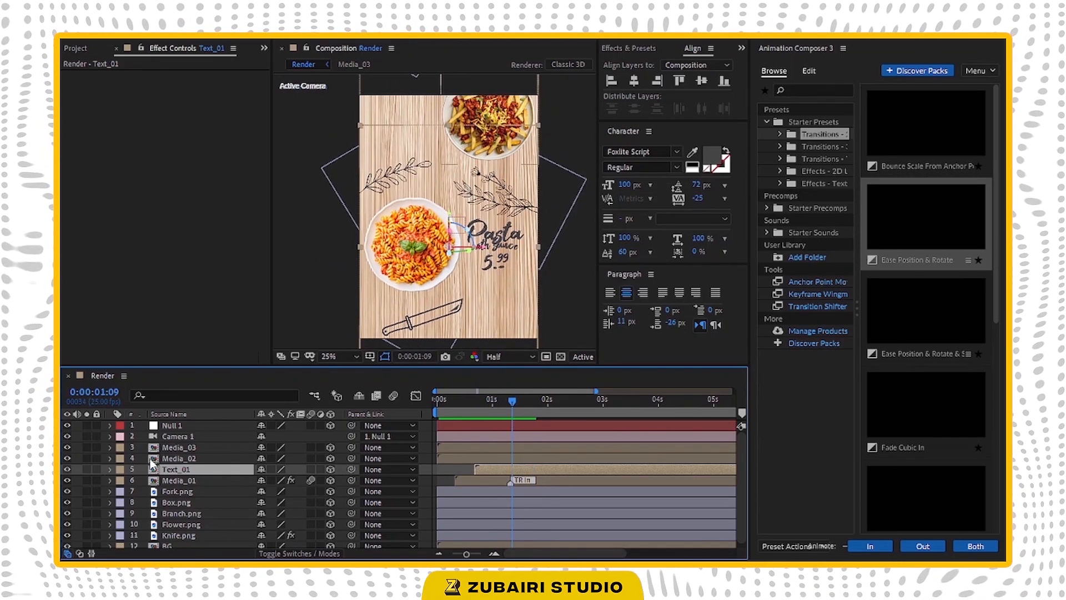
{"action": "left_click", "coordinate": [75, 47]}
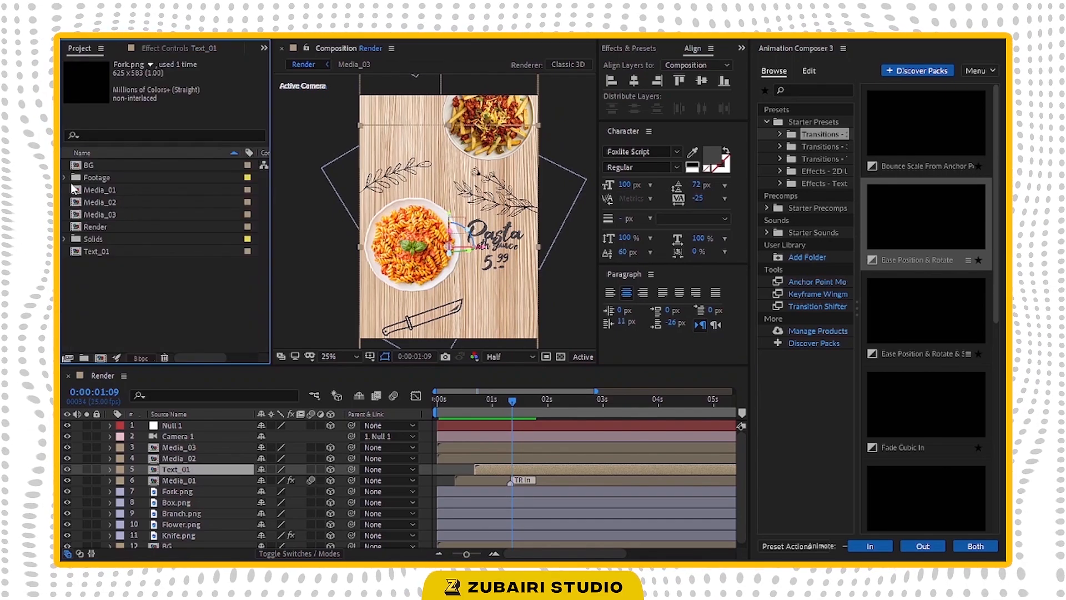
Step: Duplicate Text_01 as Text_02, place it above Media_02 in Render and offset its start
{"action": "left_click", "coordinate": [97, 251]}
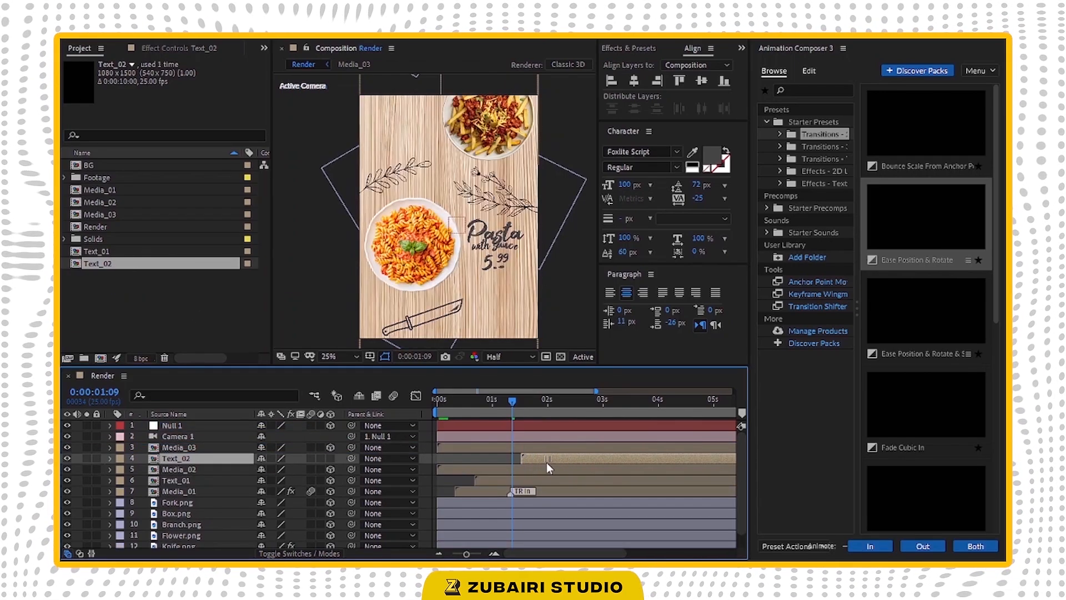
{"action": "left_click", "coordinate": [180, 469]}
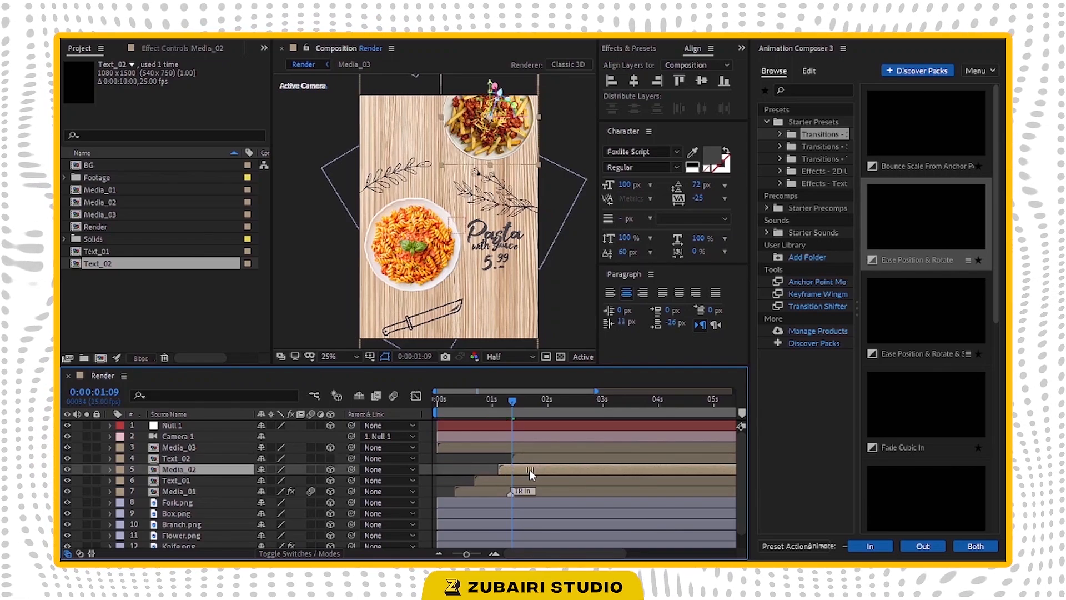
{"action": "mouse_move", "coordinate": [542, 475]}
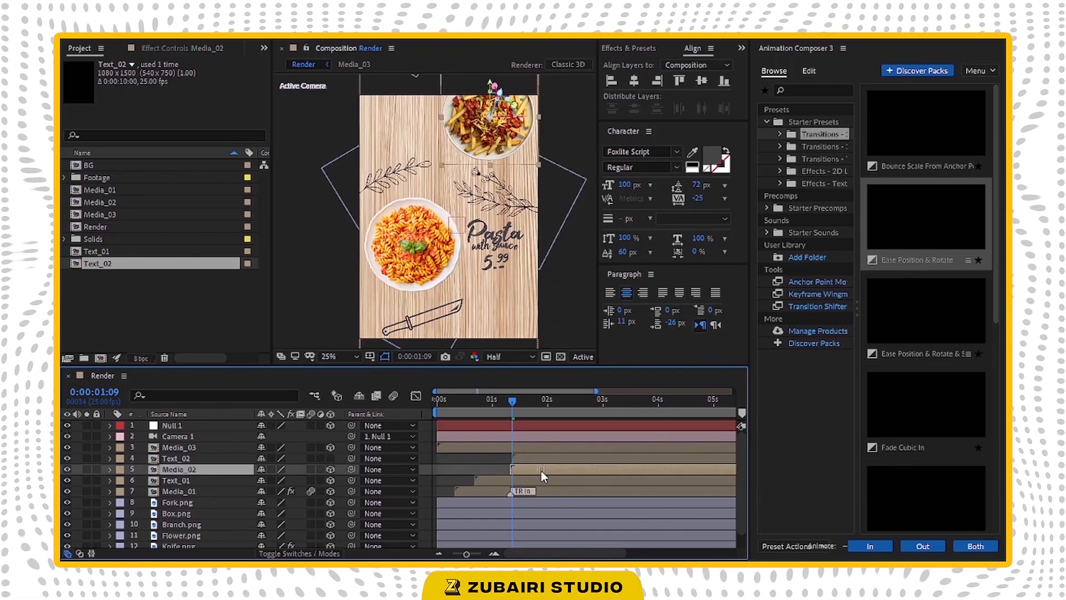
{"action": "left_click", "coordinate": [184, 458]}
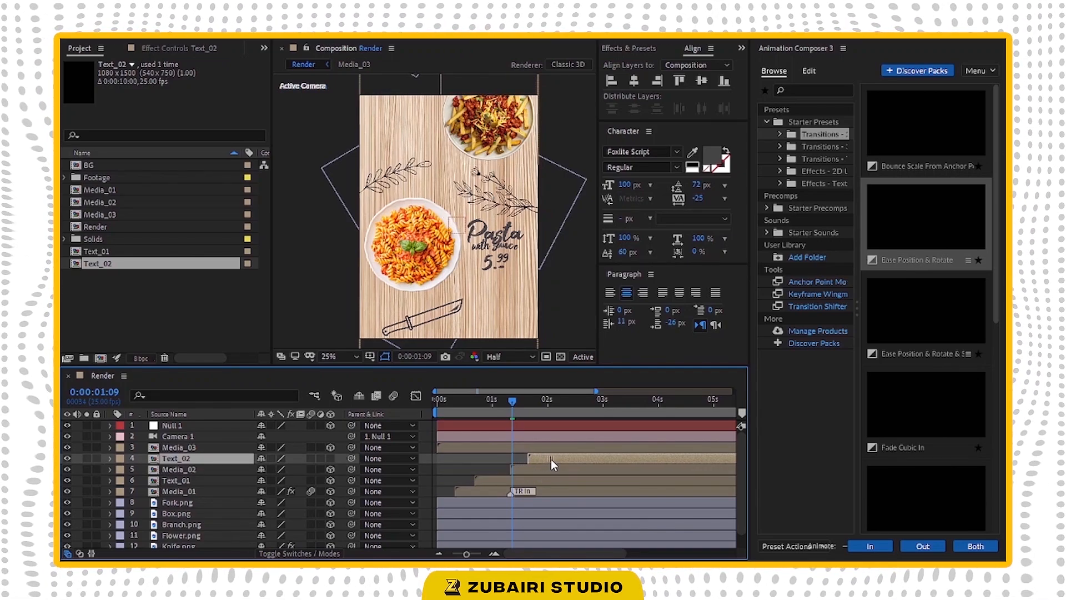
{"action": "left_click", "coordinate": [179, 468]}
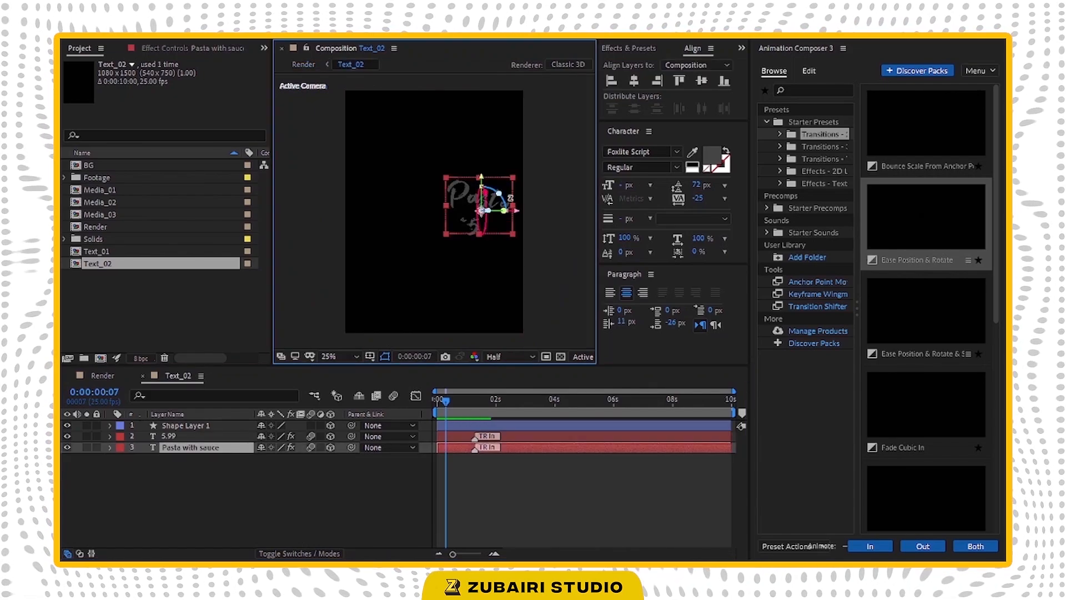
Step: Retype the Text_02 dish name as 'Potato with chicken' on two lines, then select the price text
{"action": "left_click", "coordinate": [808, 71]}
{"action": "type", "text": "Potato"}
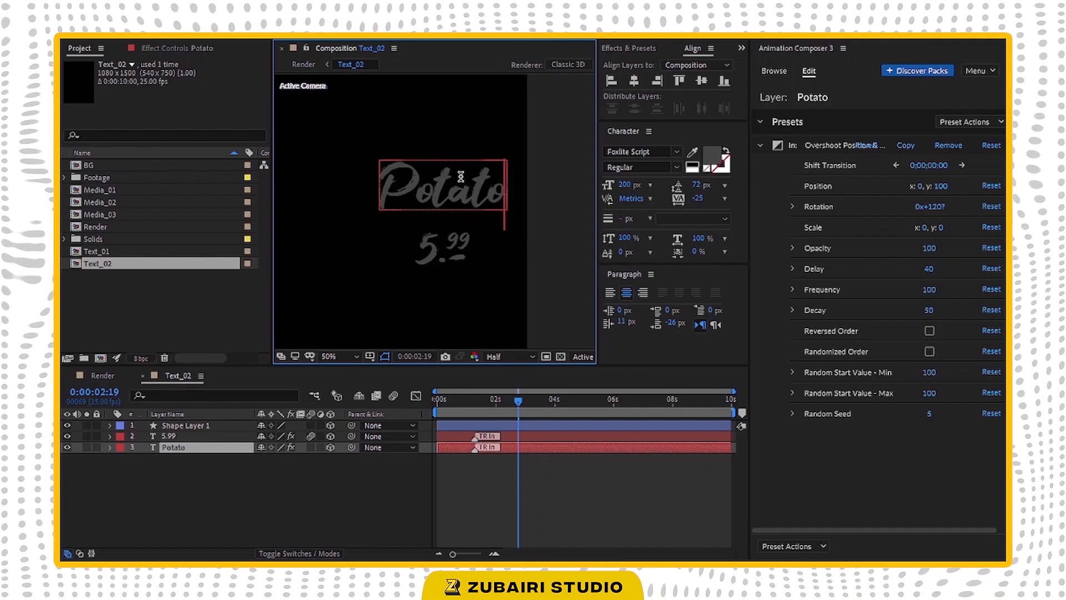
{"action": "type", "text": "with"}
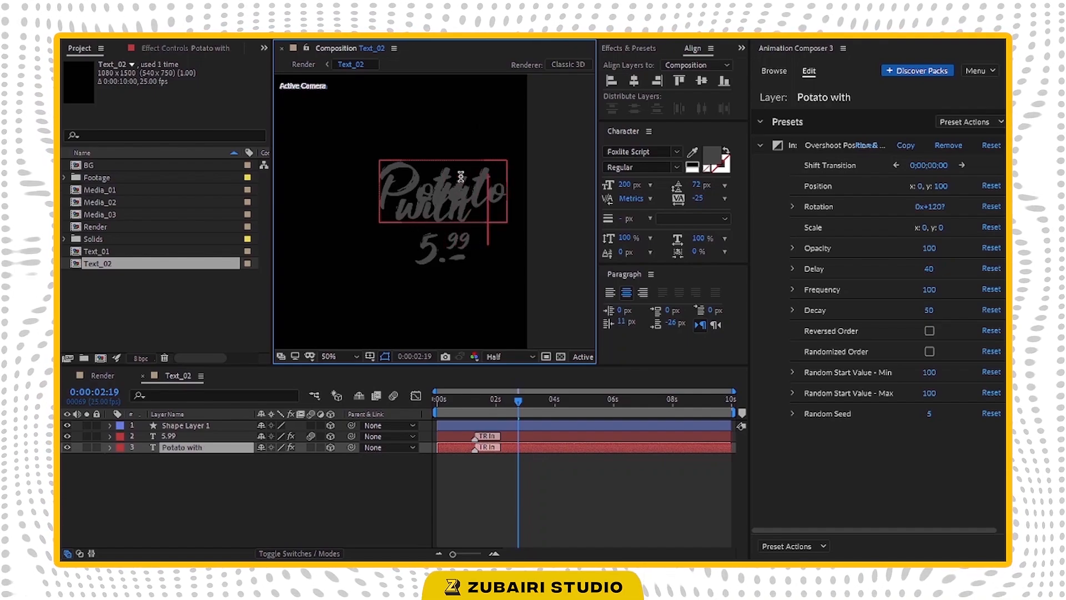
{"action": "type", "text": "Ch"}
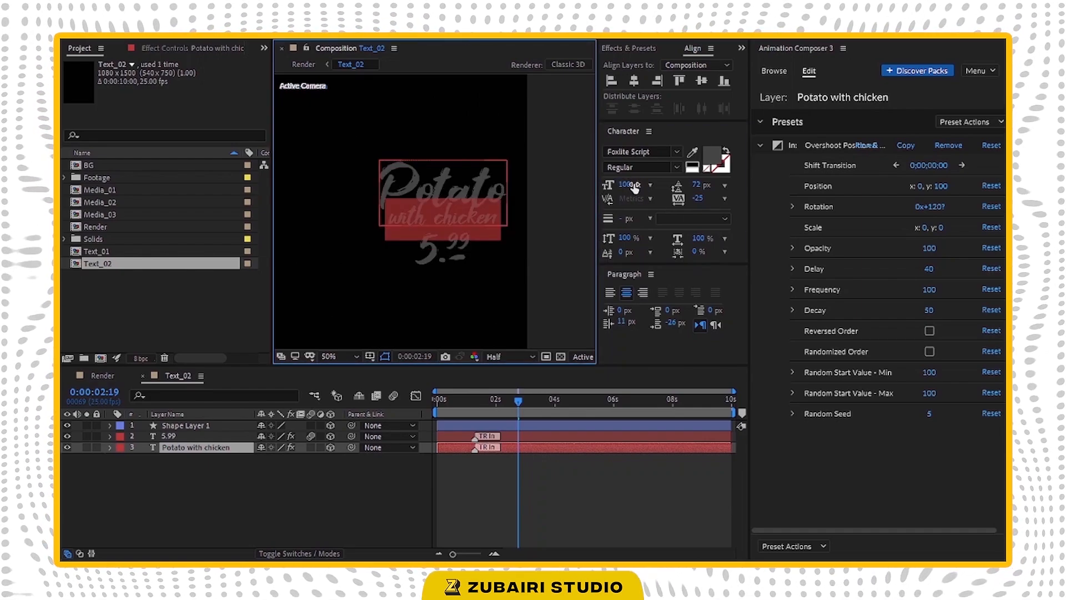
{"action": "mouse_move", "coordinate": [298, 118]}
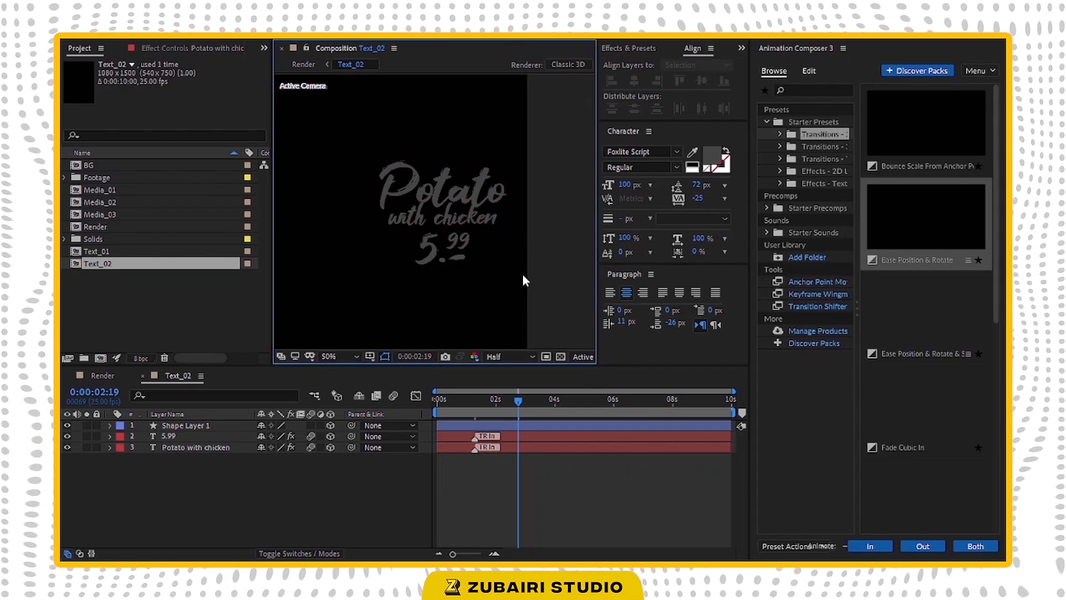
{"action": "left_click", "coordinate": [173, 436]}
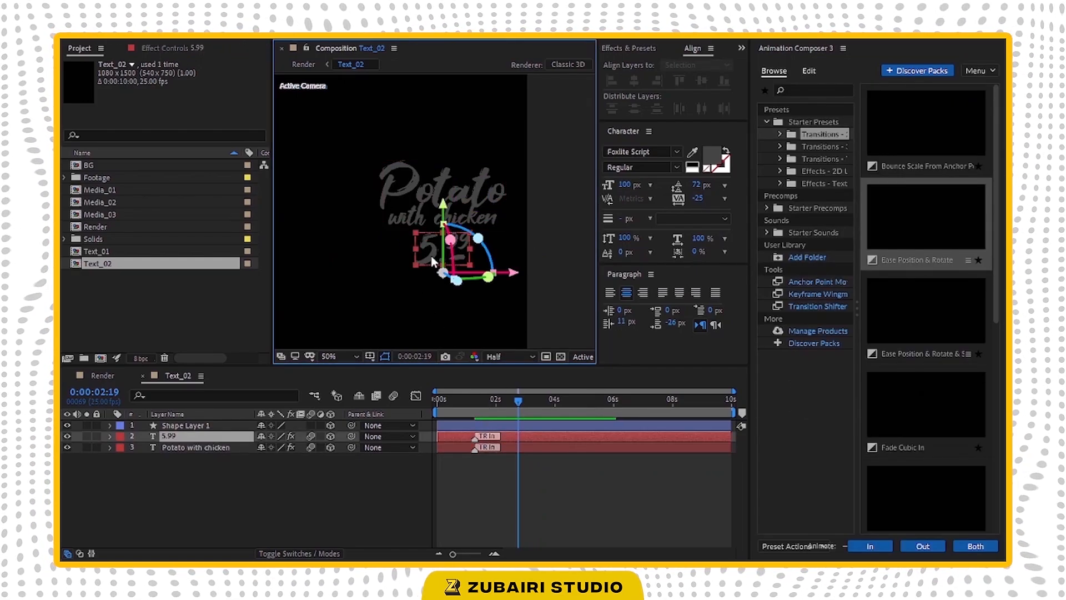
{"action": "left_click", "coordinate": [809, 71]}
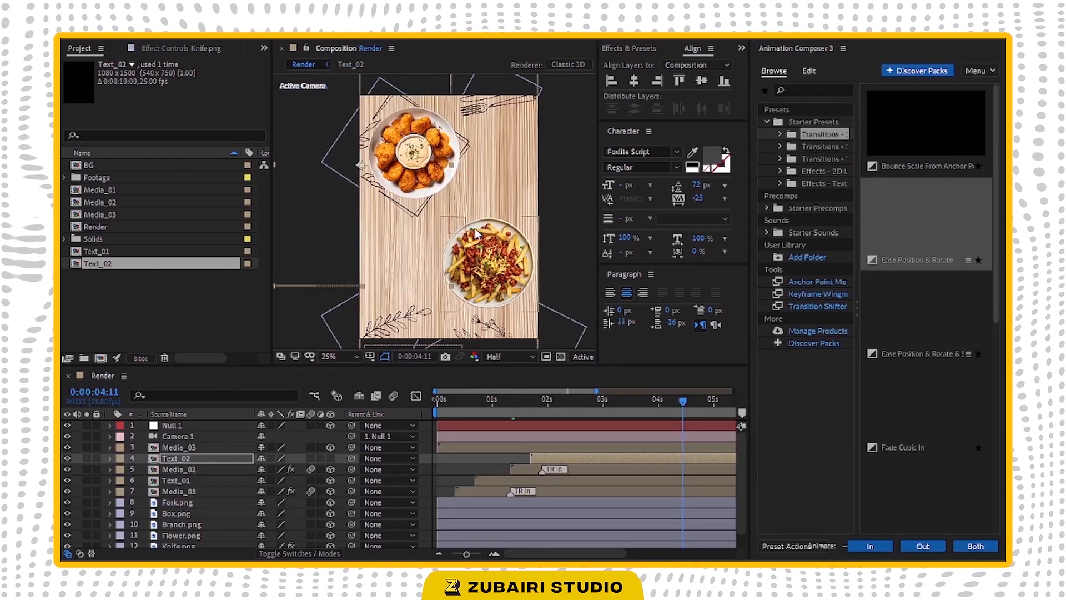
Step: Preview the Potato title, then give Media_03 an Ease Position & Rotate In entrance starting near 3s
{"action": "left_click_drag", "start_coordinate": [682, 401], "coordinate": [548, 401]}
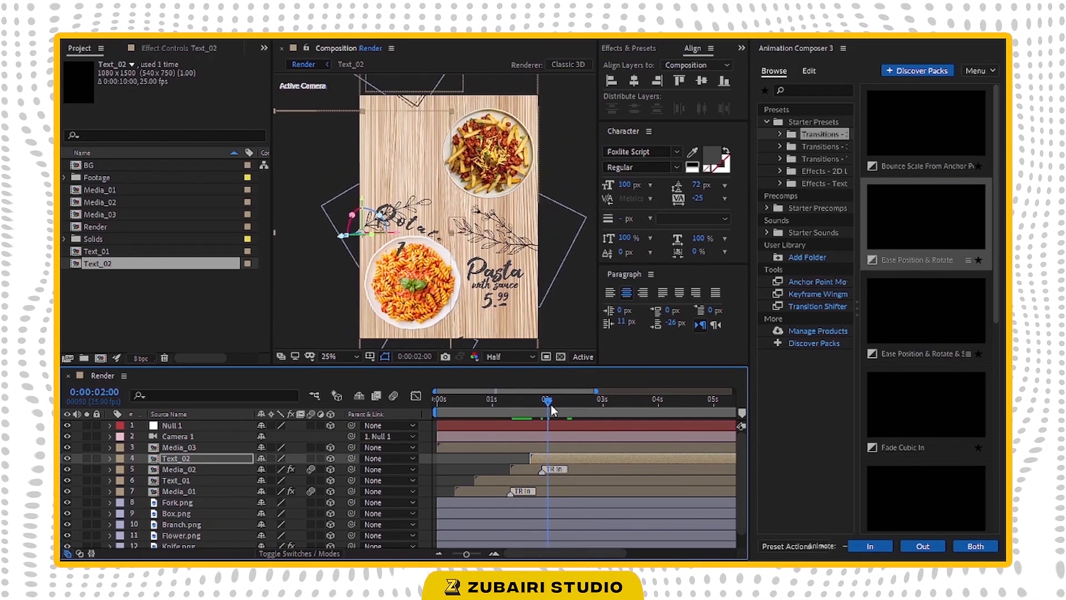
{"action": "left_click_drag", "start_coordinate": [548, 400], "coordinate": [564, 399]}
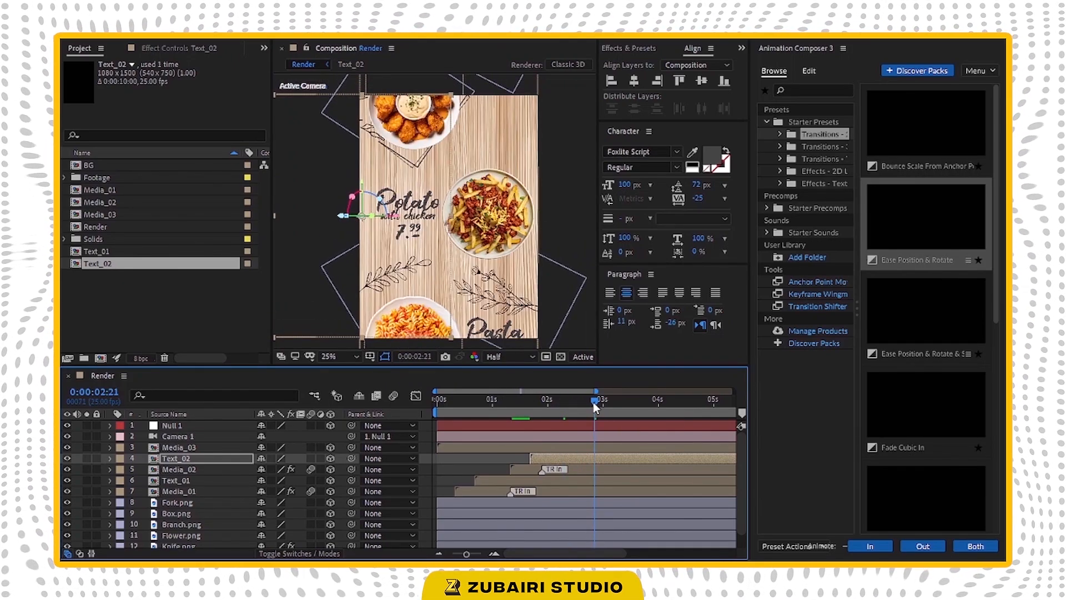
{"action": "left_click", "coordinate": [697, 400]}
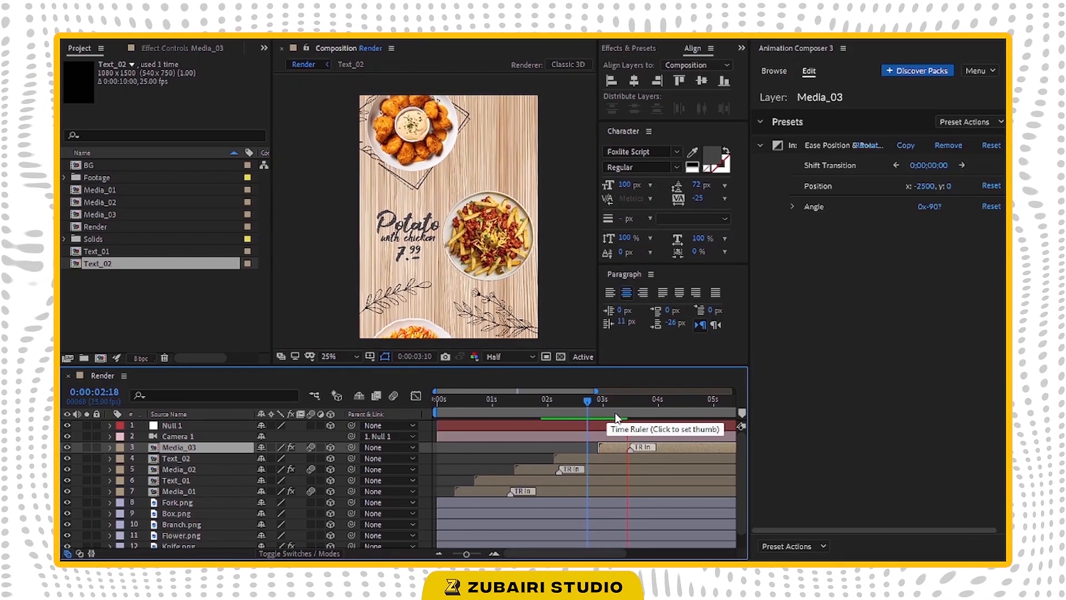
{"action": "left_click", "coordinate": [630, 400]}
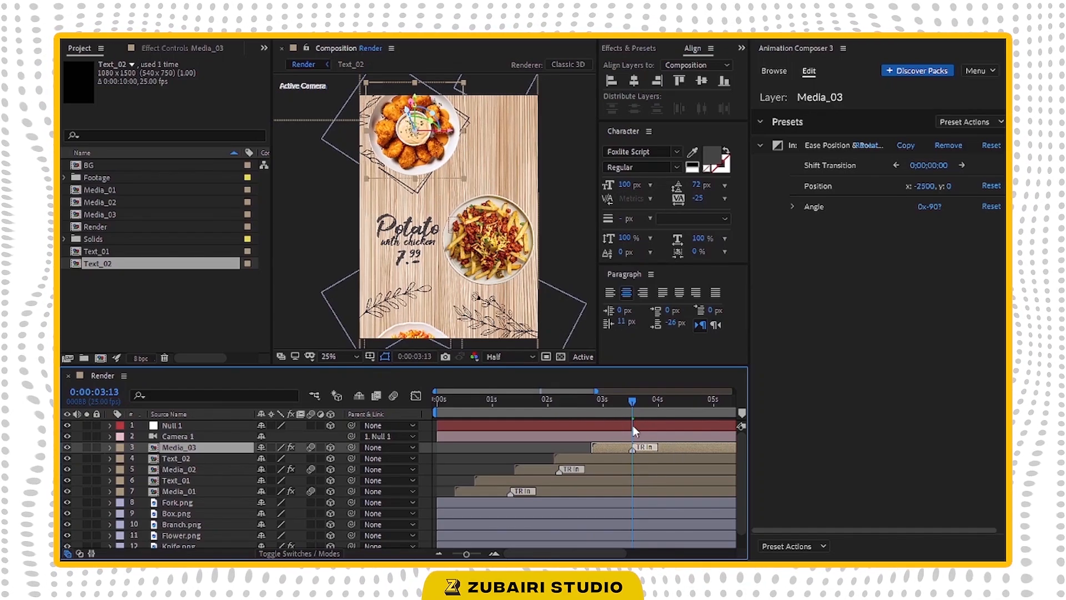
{"action": "left_click_drag", "start_coordinate": [632, 401], "coordinate": [598, 401]}
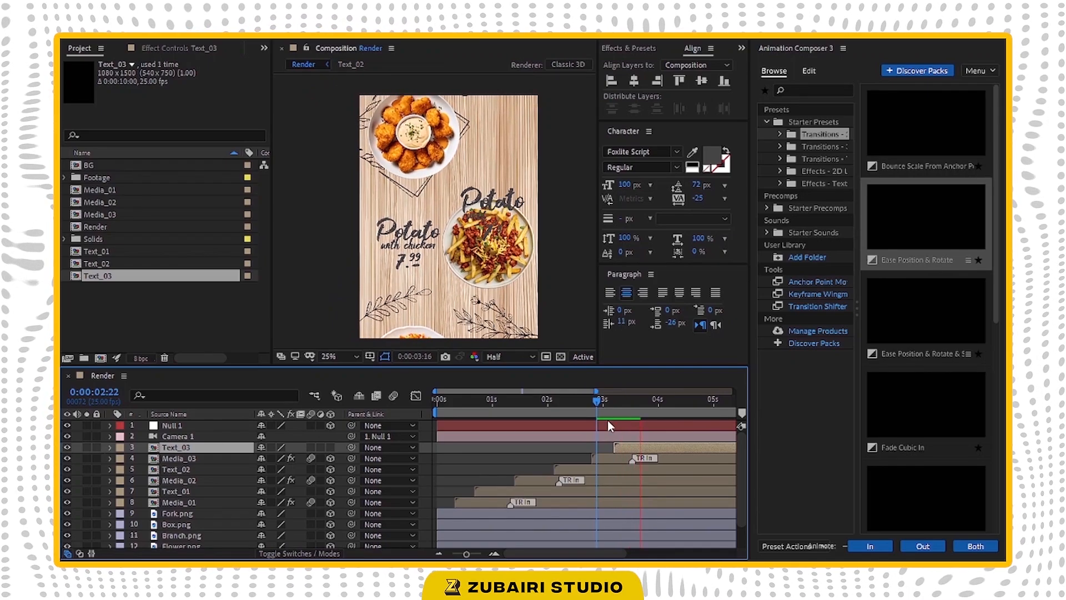
Step: Place the duplicated Text_03 composition in Render, starting as the nuggets dish arrives
{"action": "left_click", "coordinate": [643, 400]}
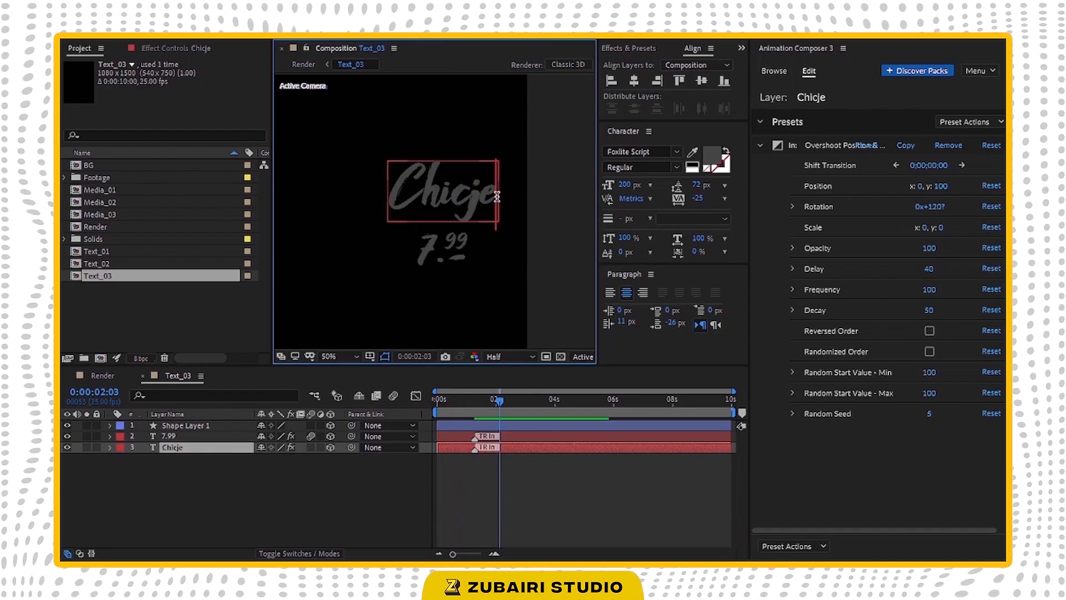
Step: Retype the Text_03 dish name as 'Chichen nuggets' with nuggets smaller on a second line
{"action": "type", "text": "Chichen"}
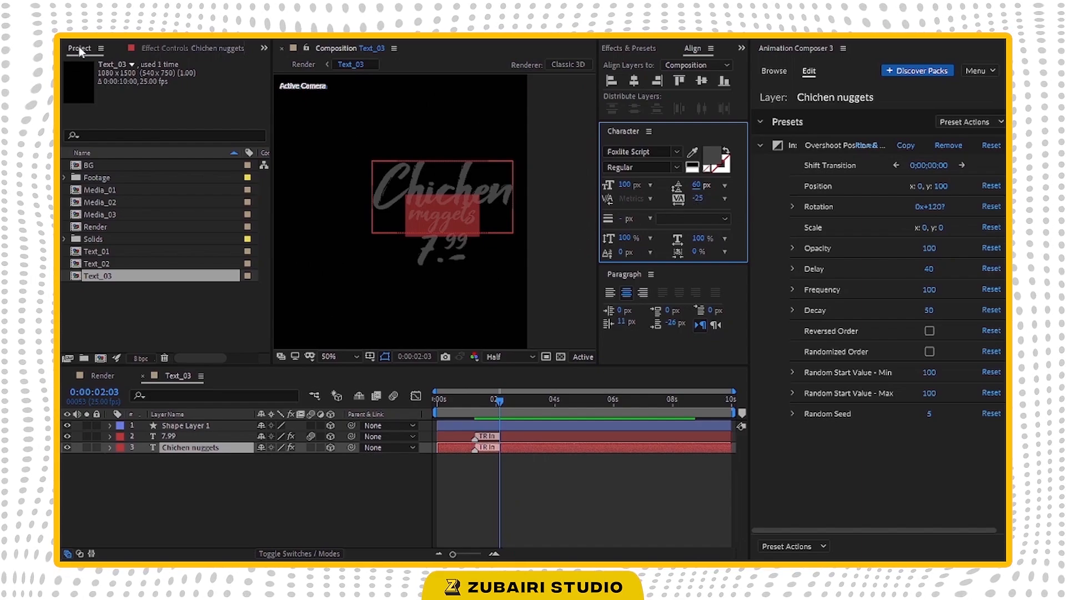
{"action": "left_click", "coordinate": [772, 71]}
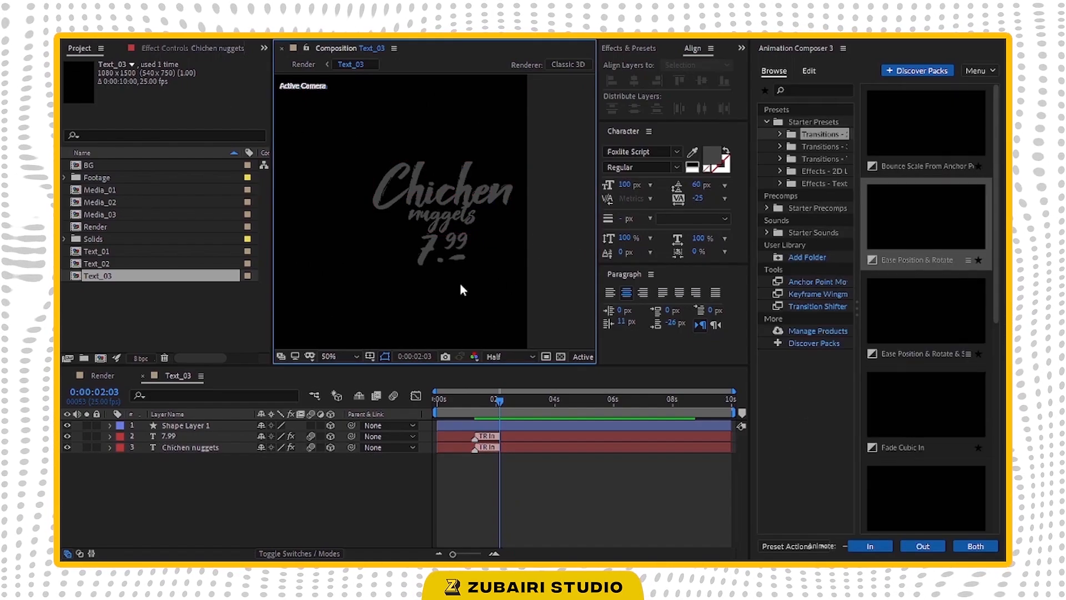